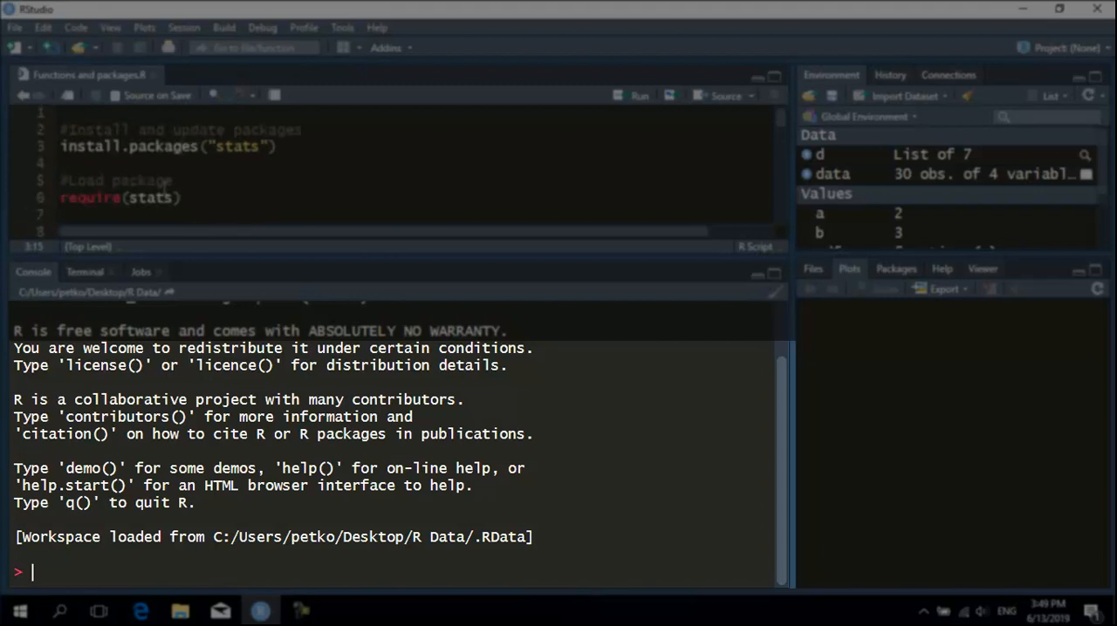
Install the quantmod package and its dependencies with install.packages("quantmod")
type("i")
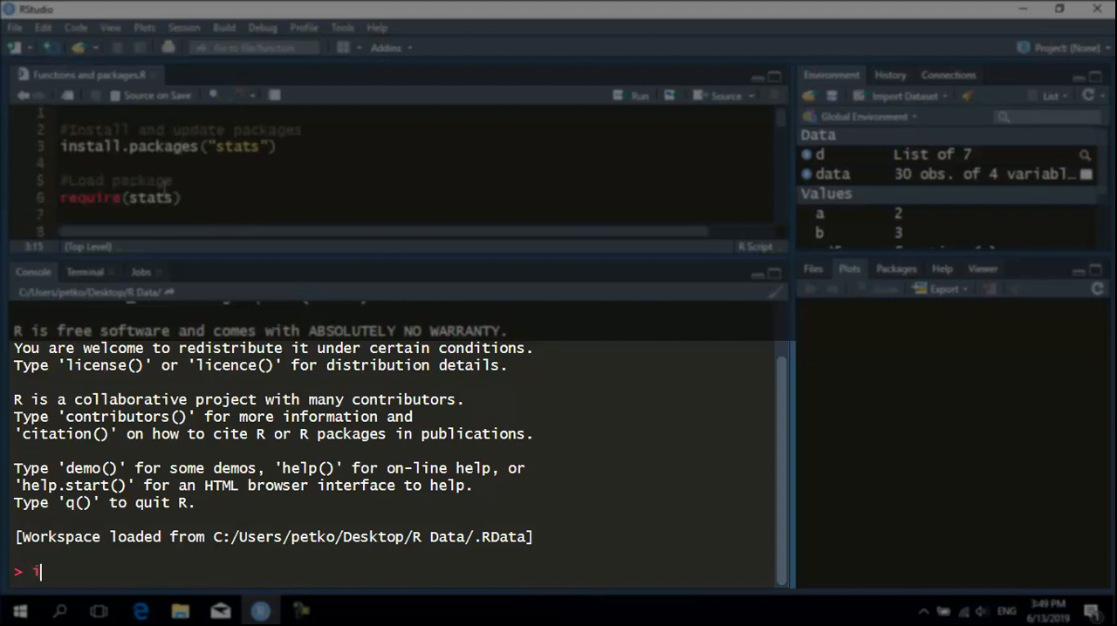
type("nstall.packages(\"quantm")
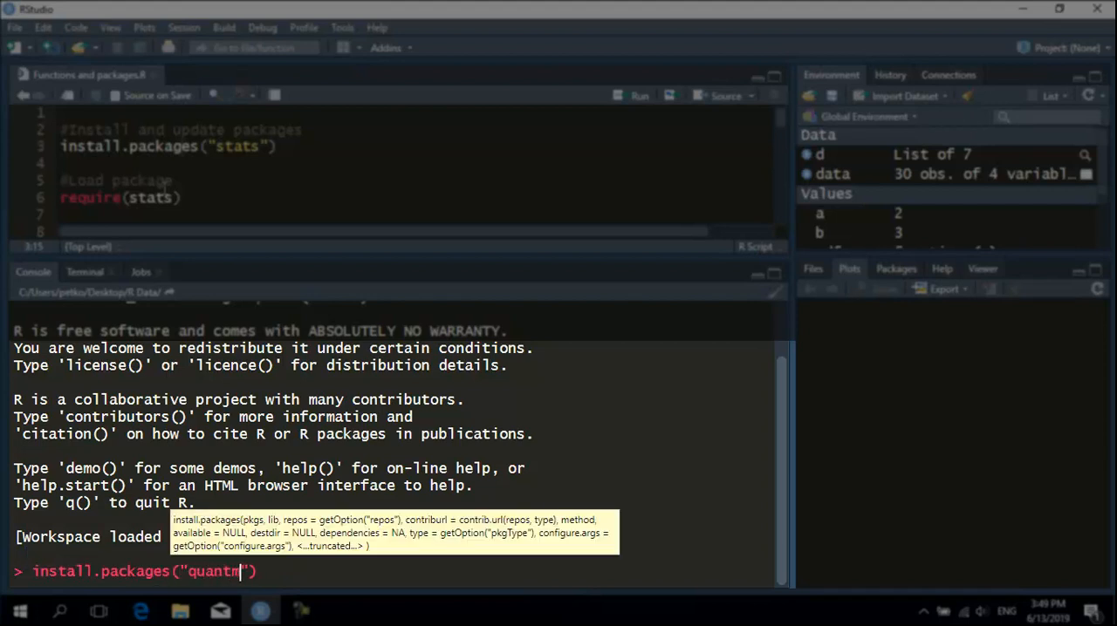
type("od")
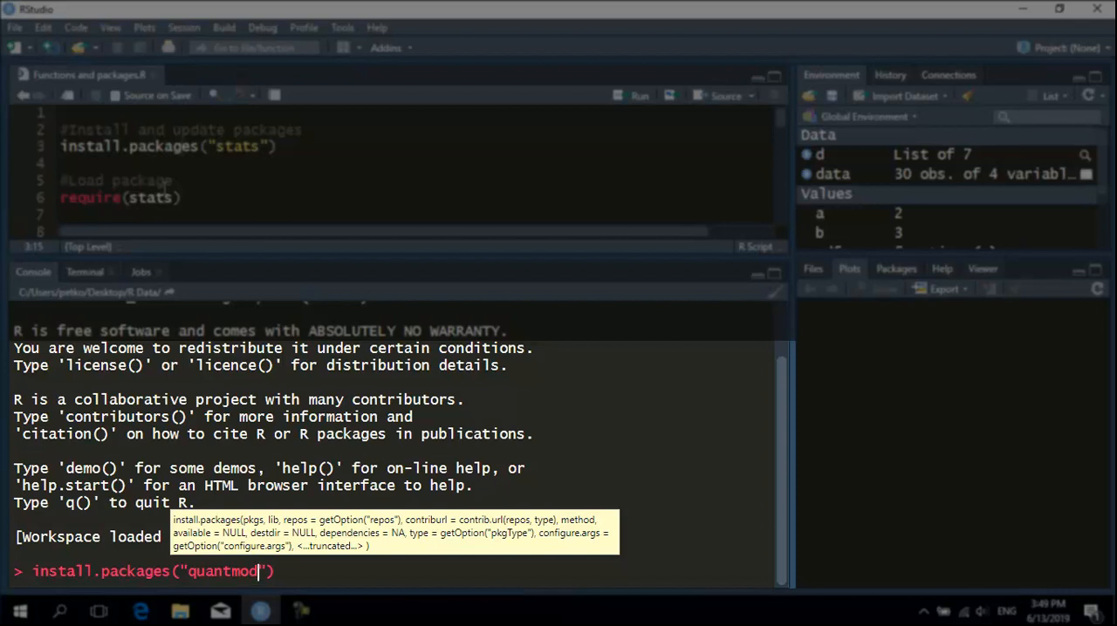
key("Return")
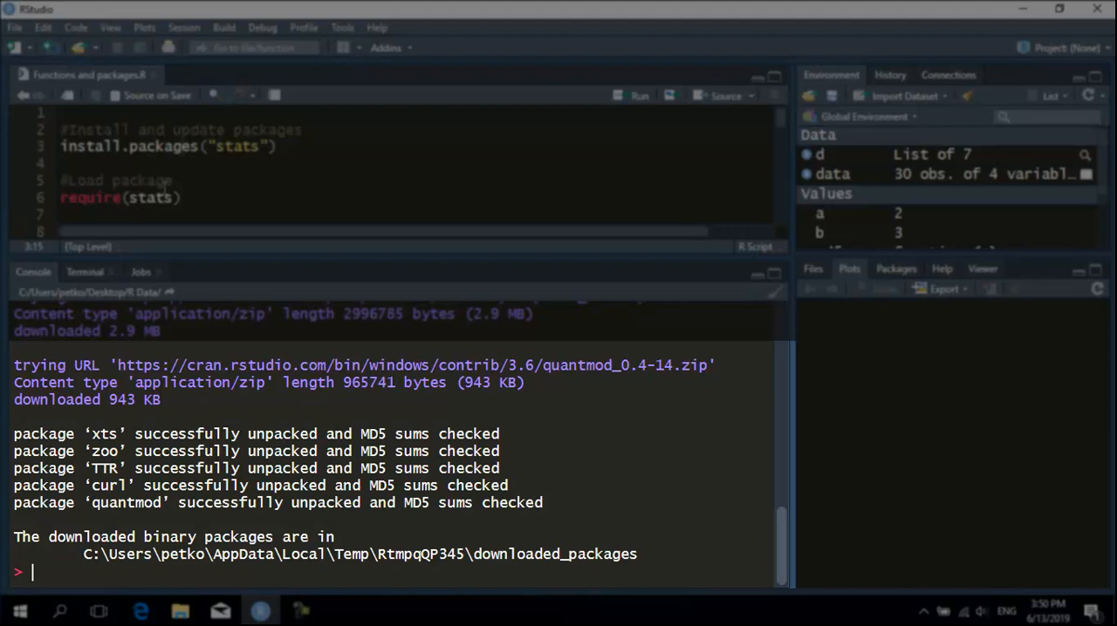
Load quantmod with require(quantmod), attaching xts, zoo and TTR
type("require(quant")
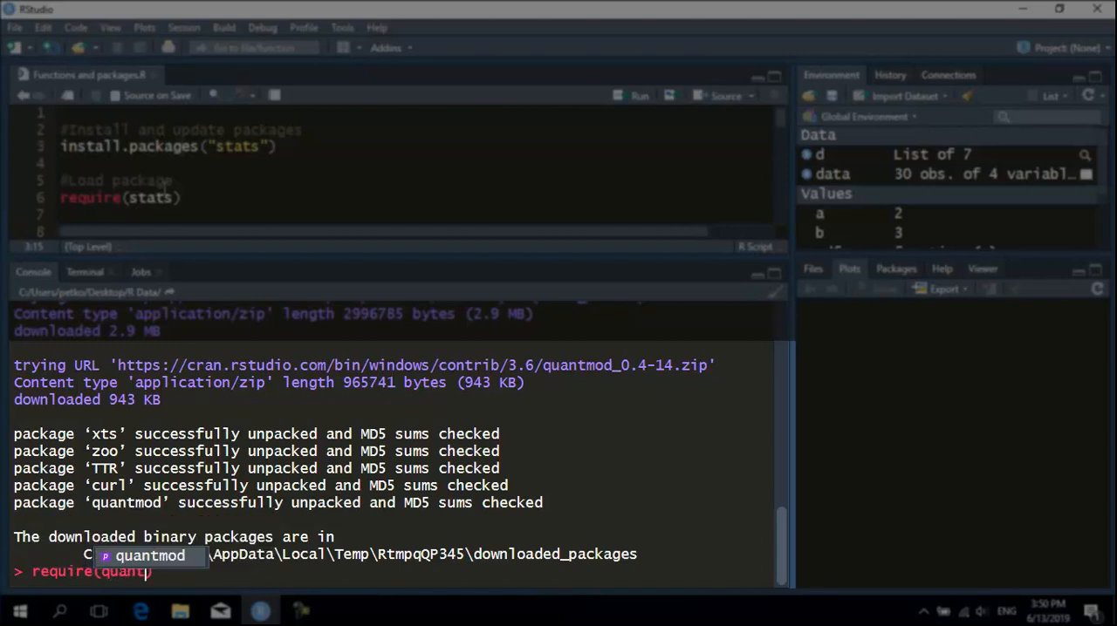
key("Return")
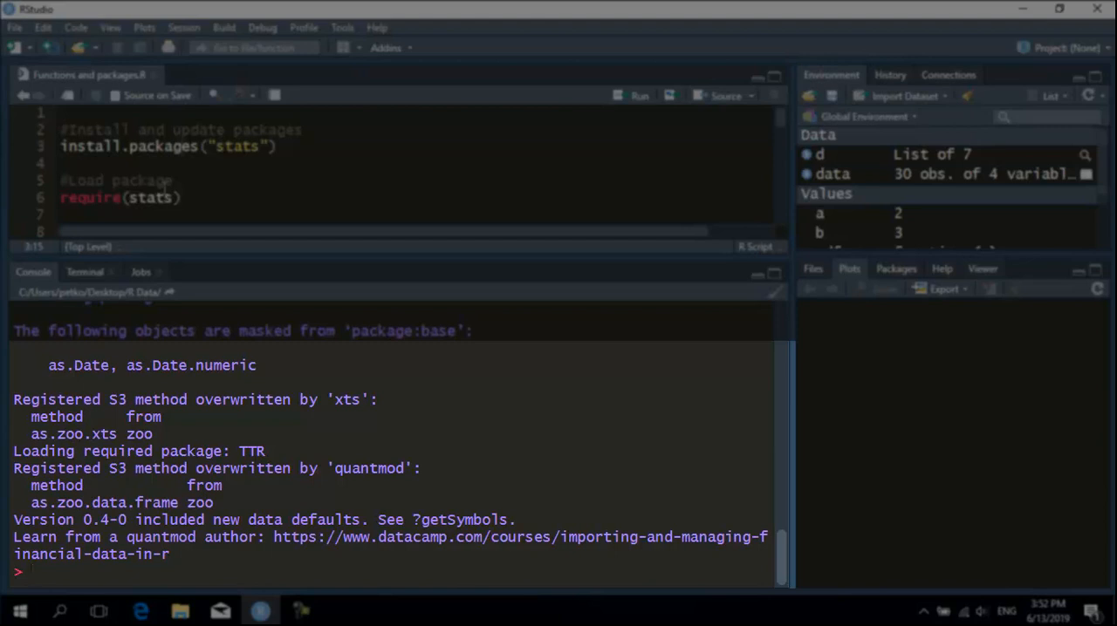
Run update.packages for quantmod, retrying with the name quoted after the unquoted call errors
type("u")
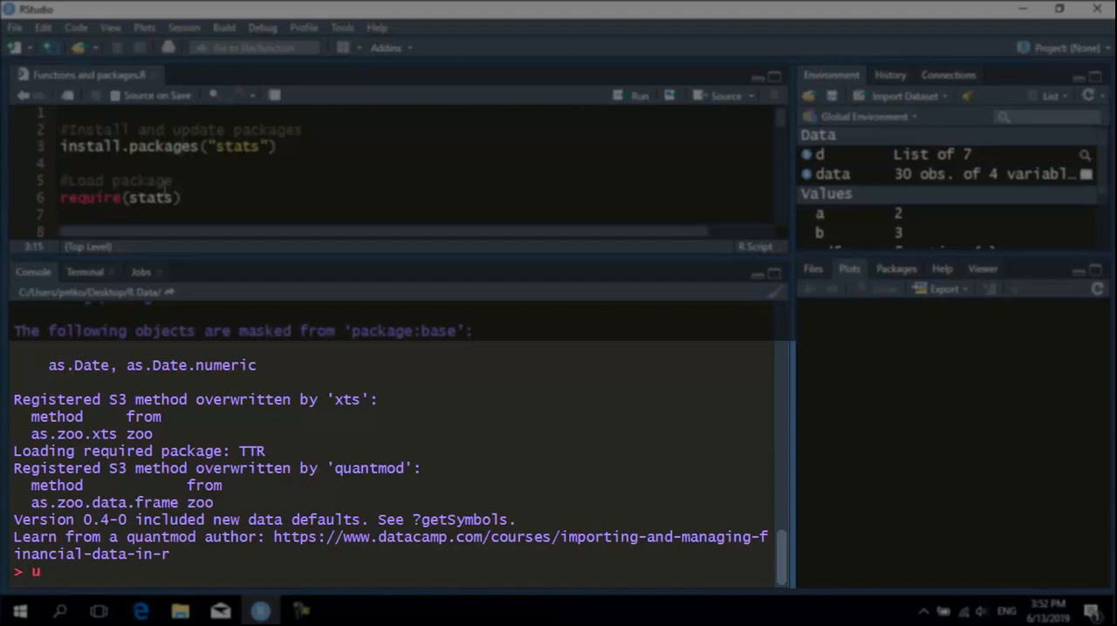
type("pdate.packages(")
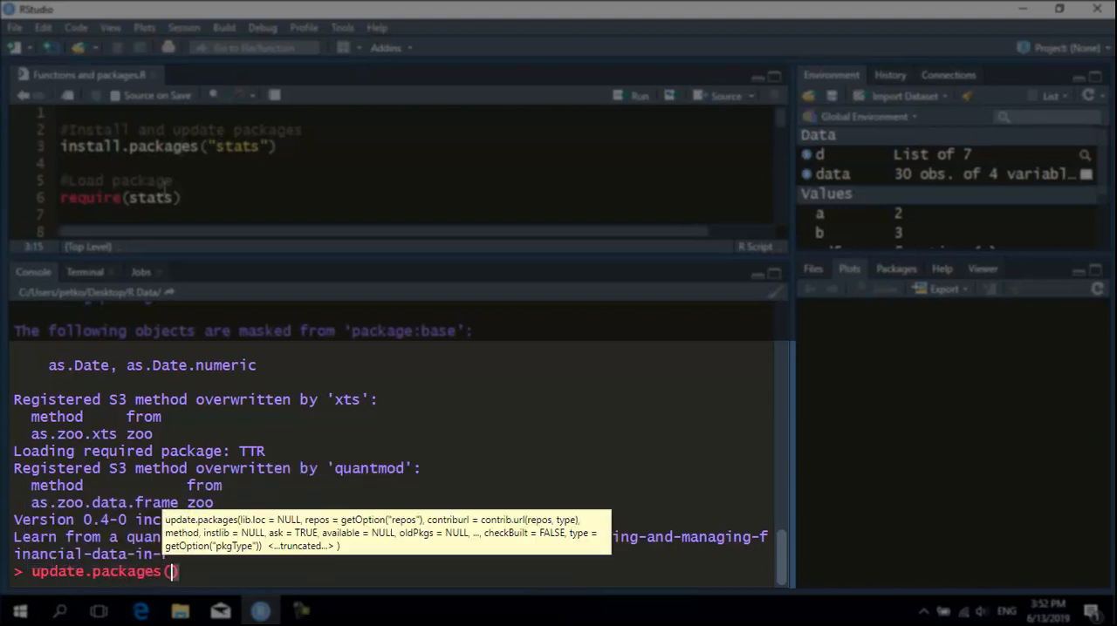
type("quantmodenv(")
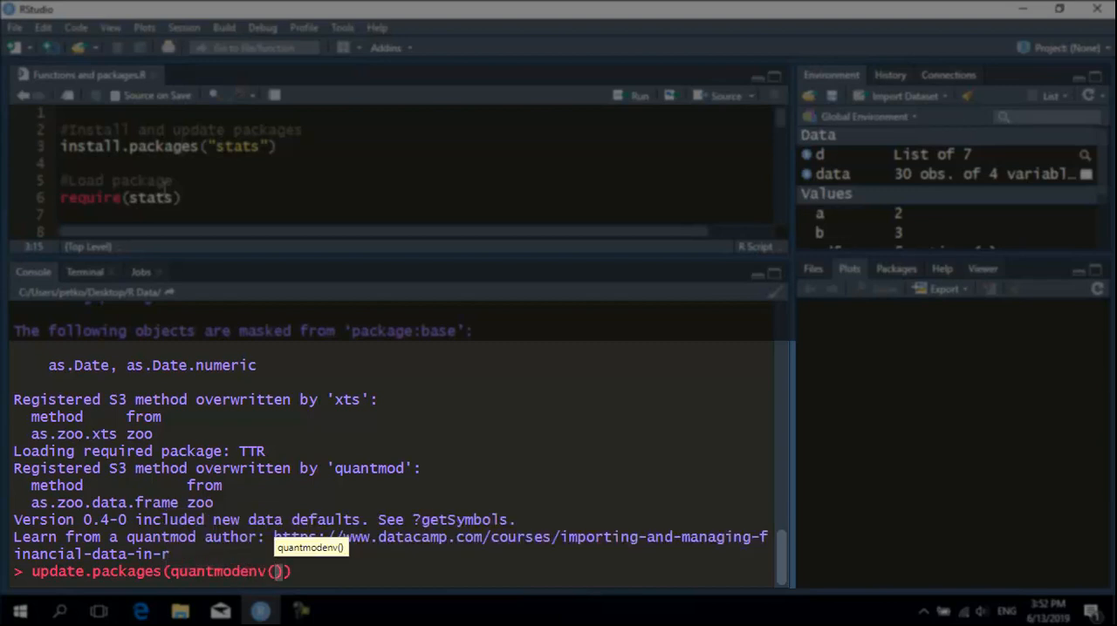
key("Return")
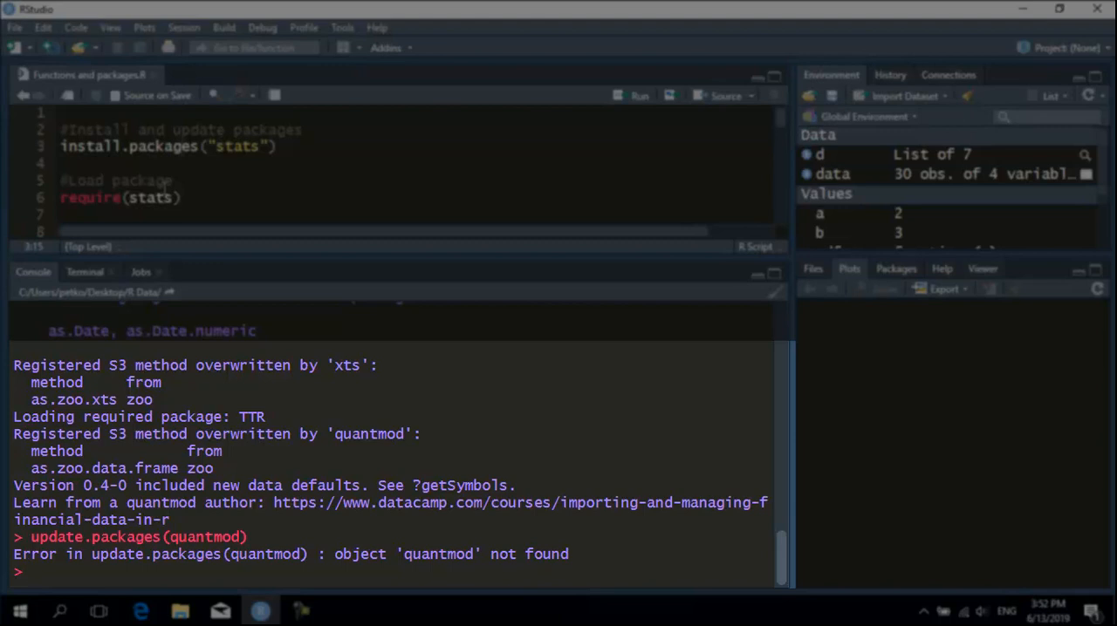
type("update.packages(quantmod)")
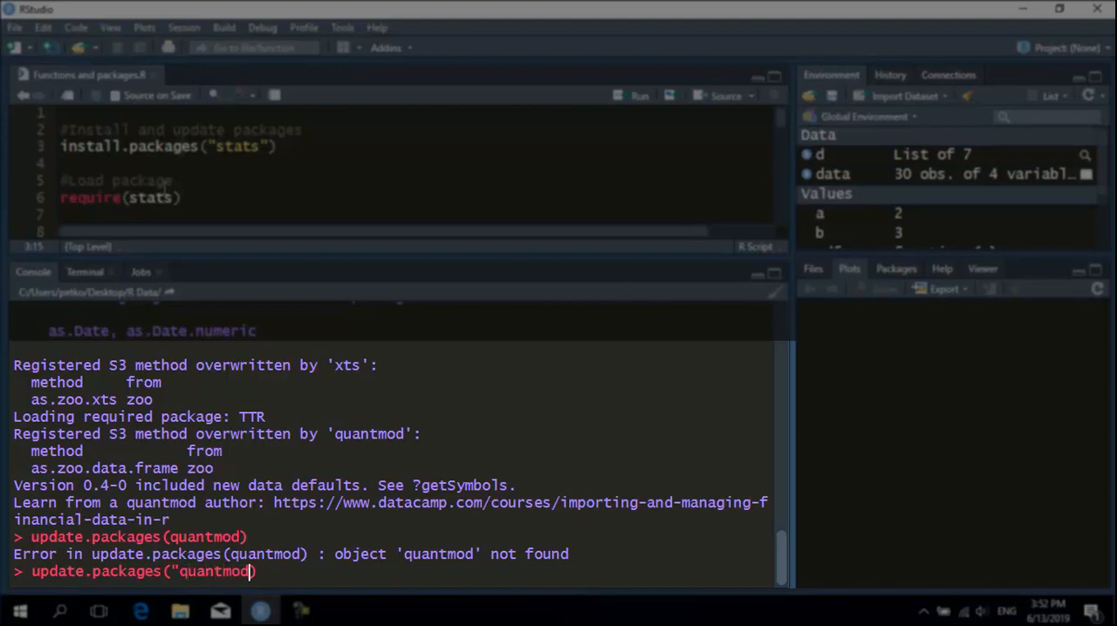
type("\"")
key("Return")
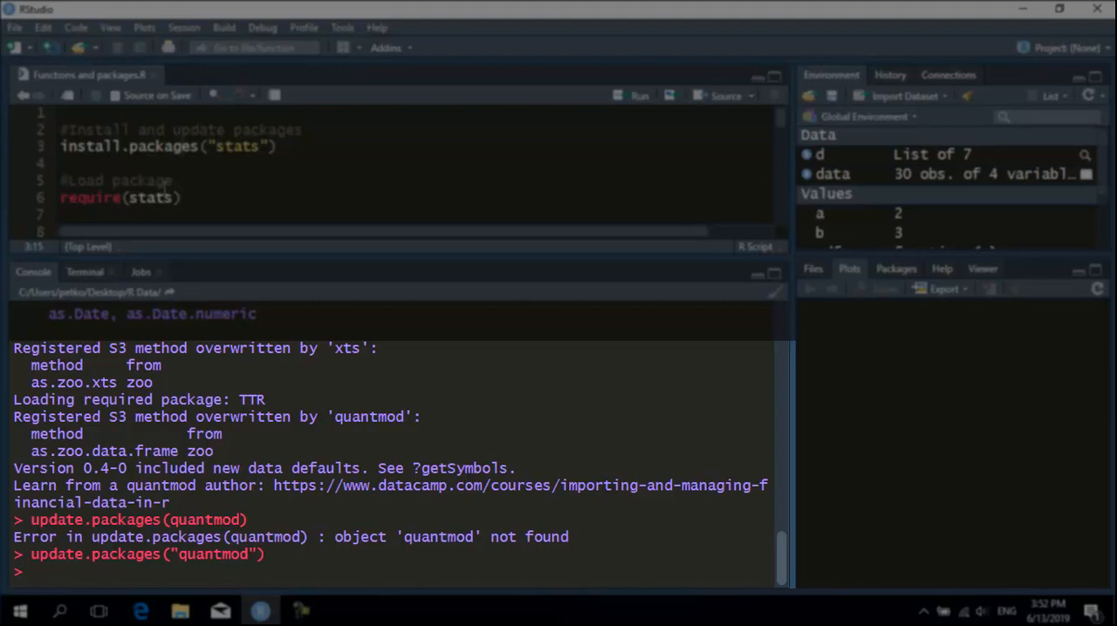
Define my_function=function(x,y){ x^2+x*y+2 } across three console lines
scroll("down", 3)
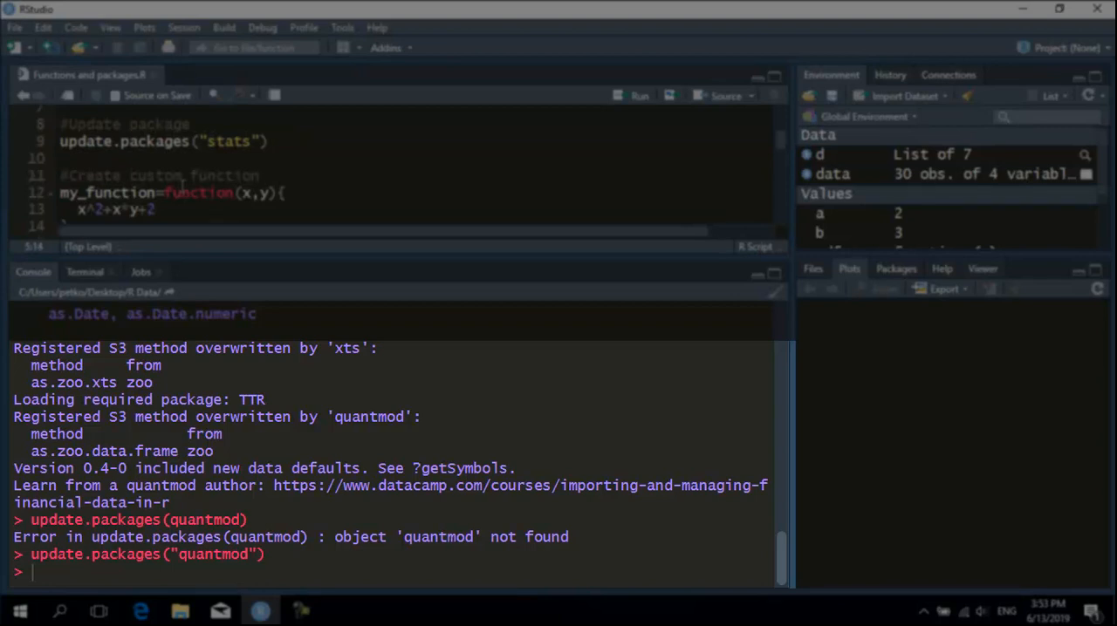
type("my")
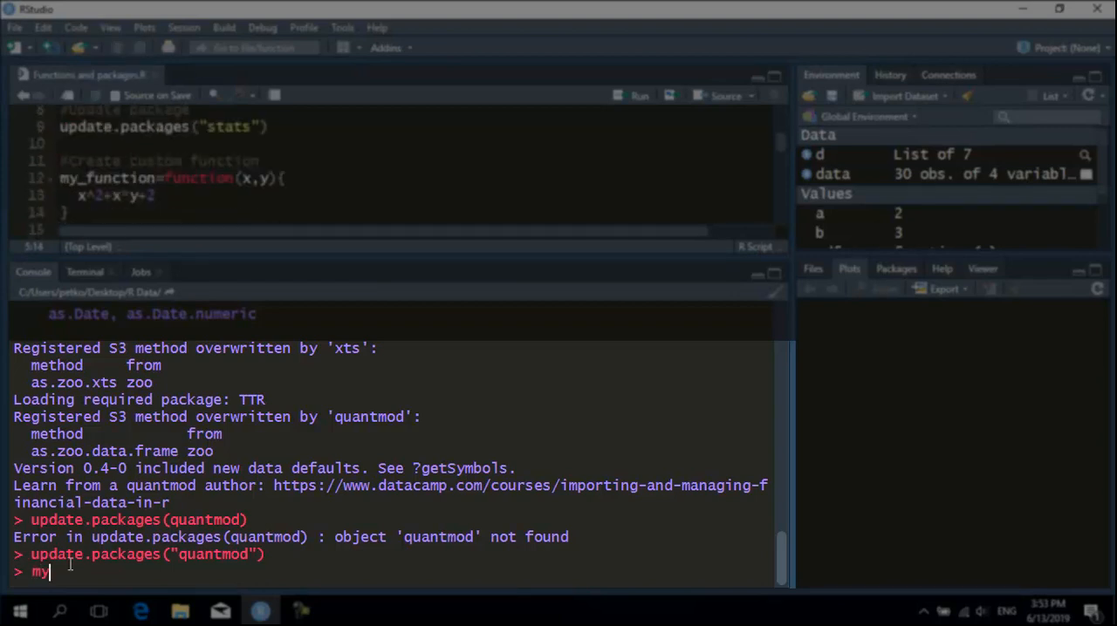
type("_function")
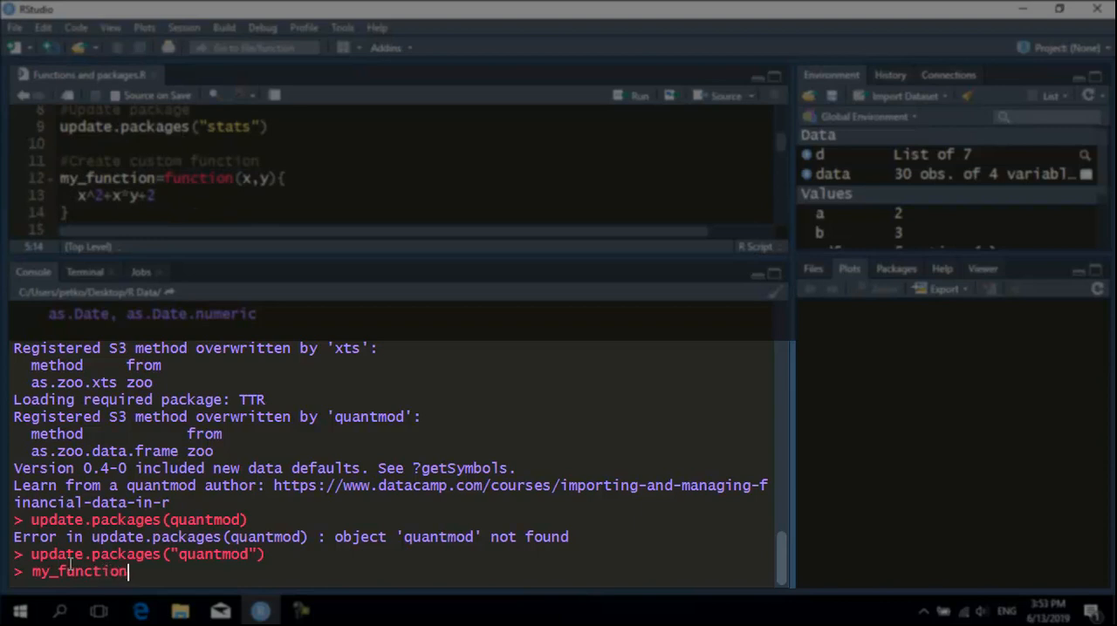
type("=function(")
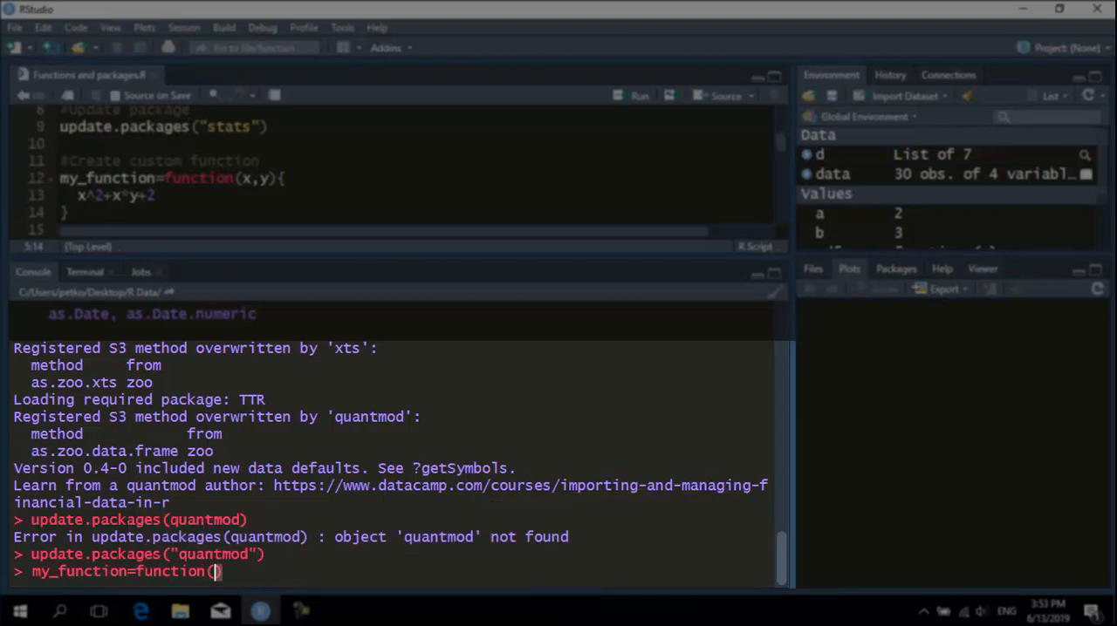
type("x,")
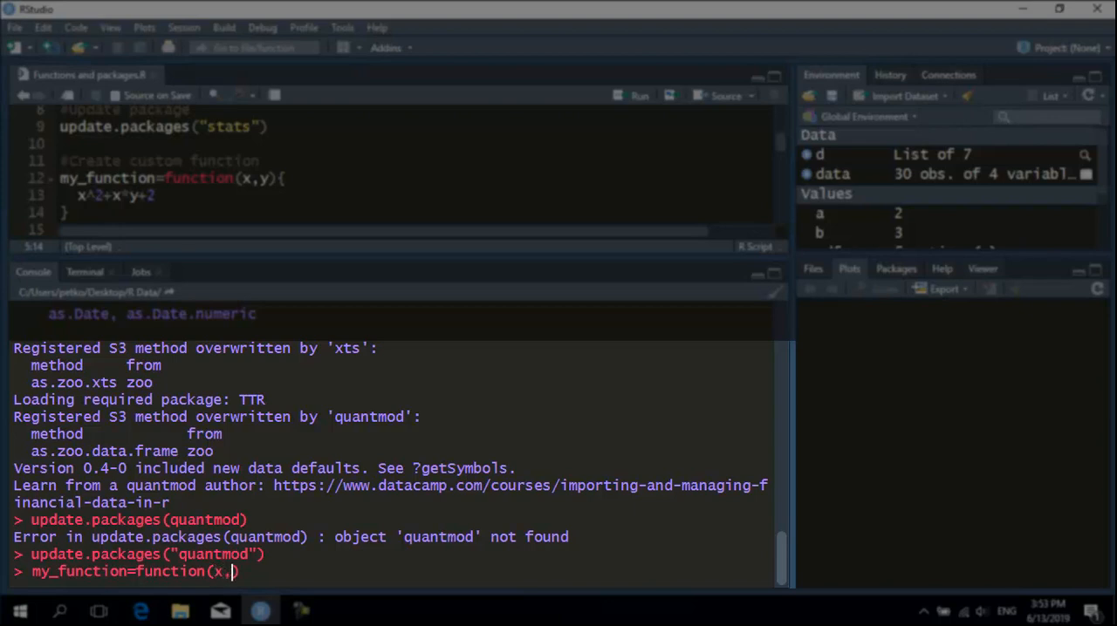
type("y")
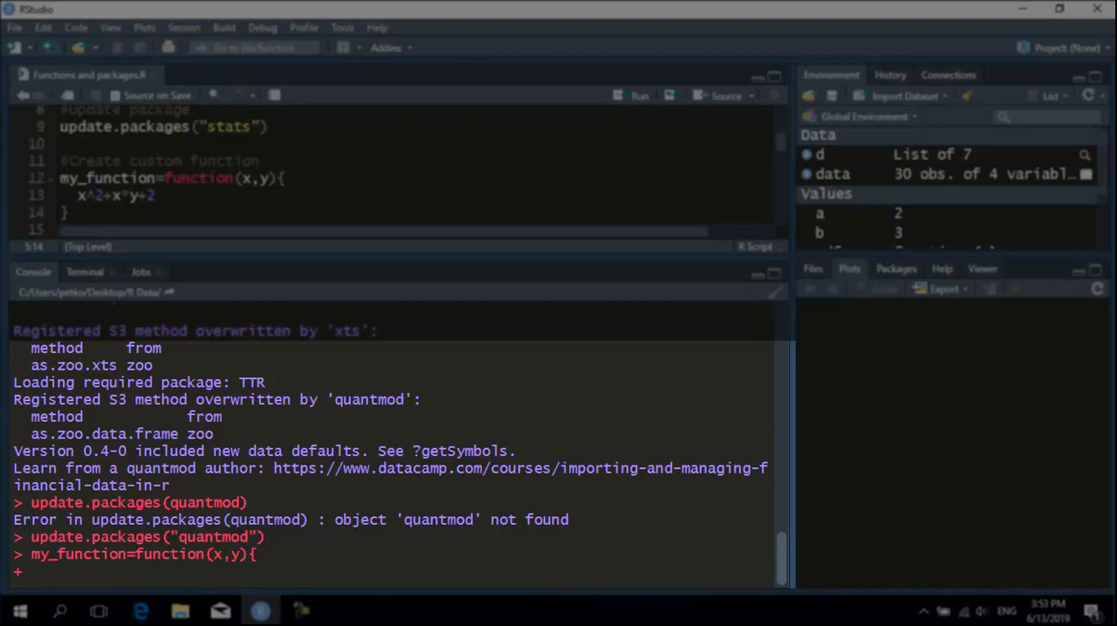
type("x^")
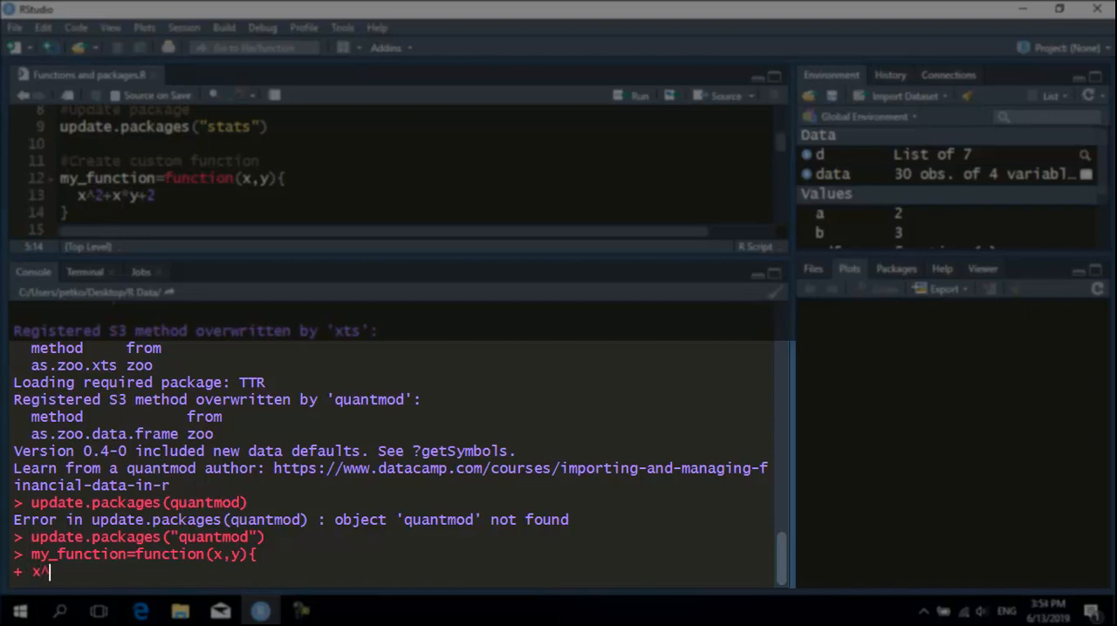
type("2")
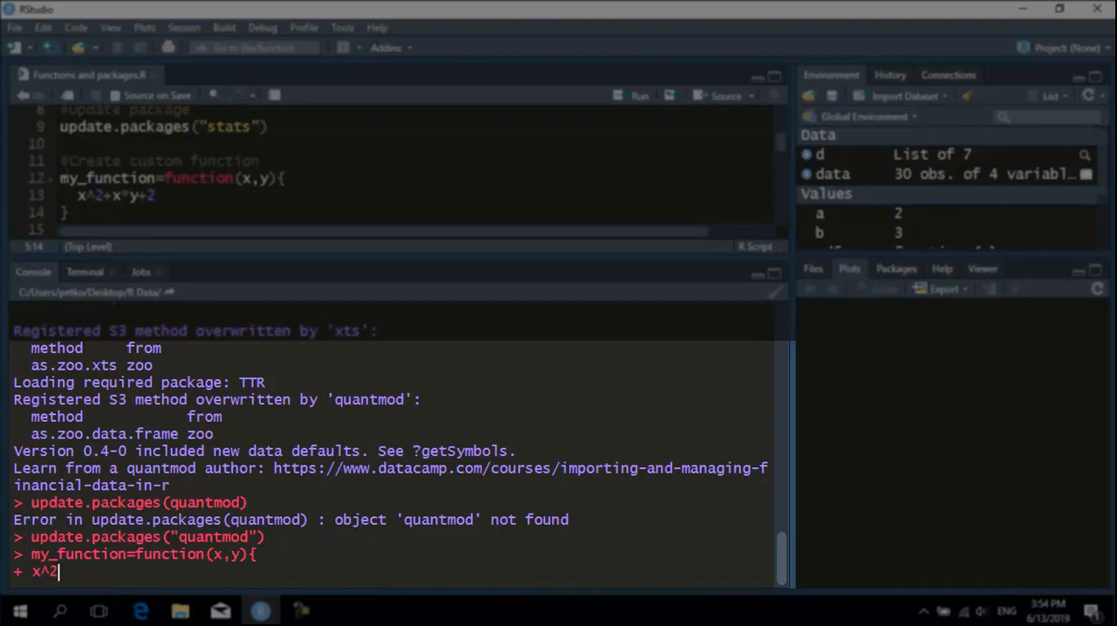
type("+x*y")
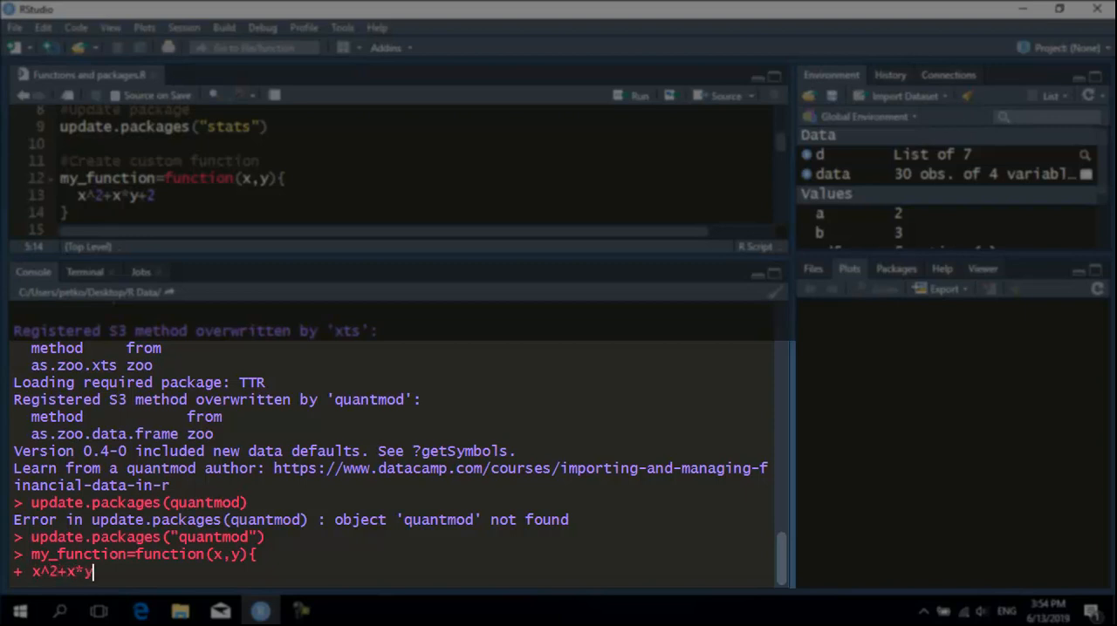
type("+2")
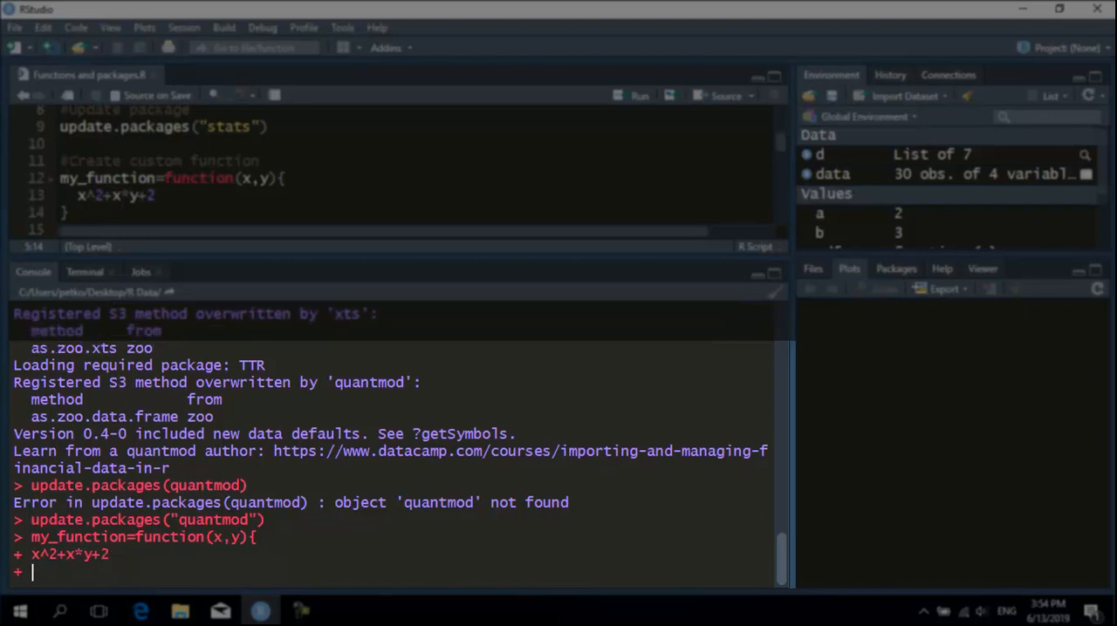
type("}")
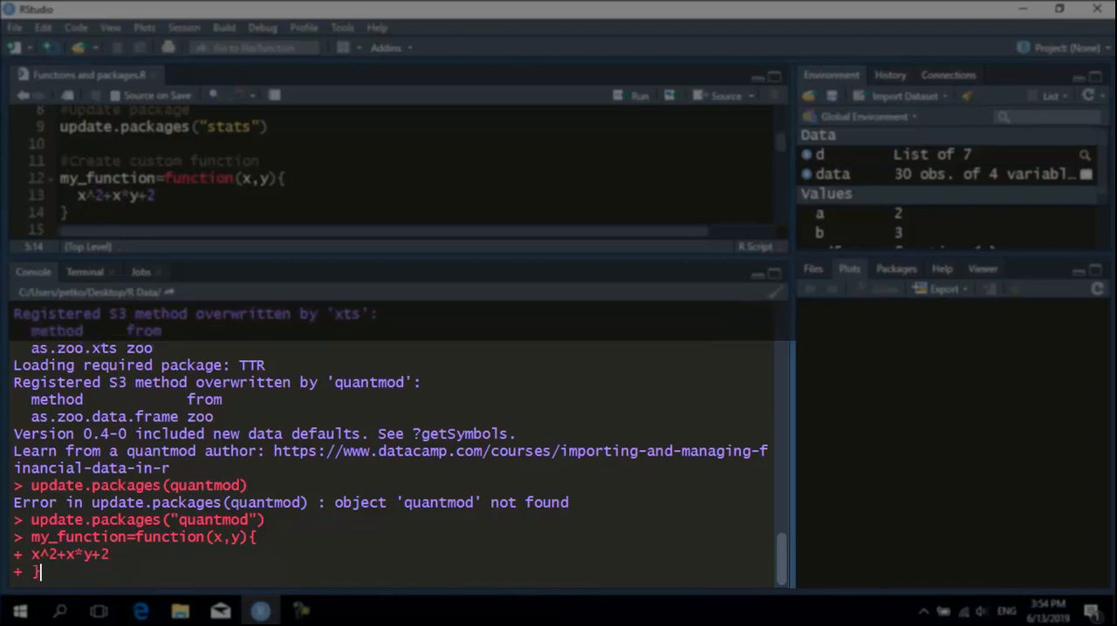
key("Return")
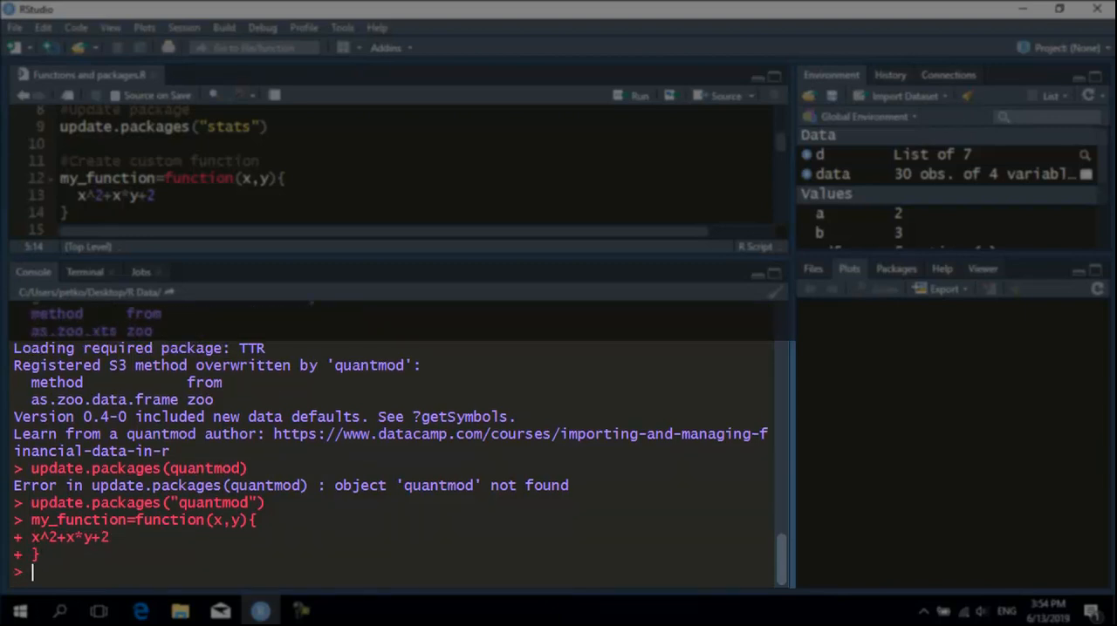
Evaluate my_function(x=4,y=5), which returns 38
type("my_function(")
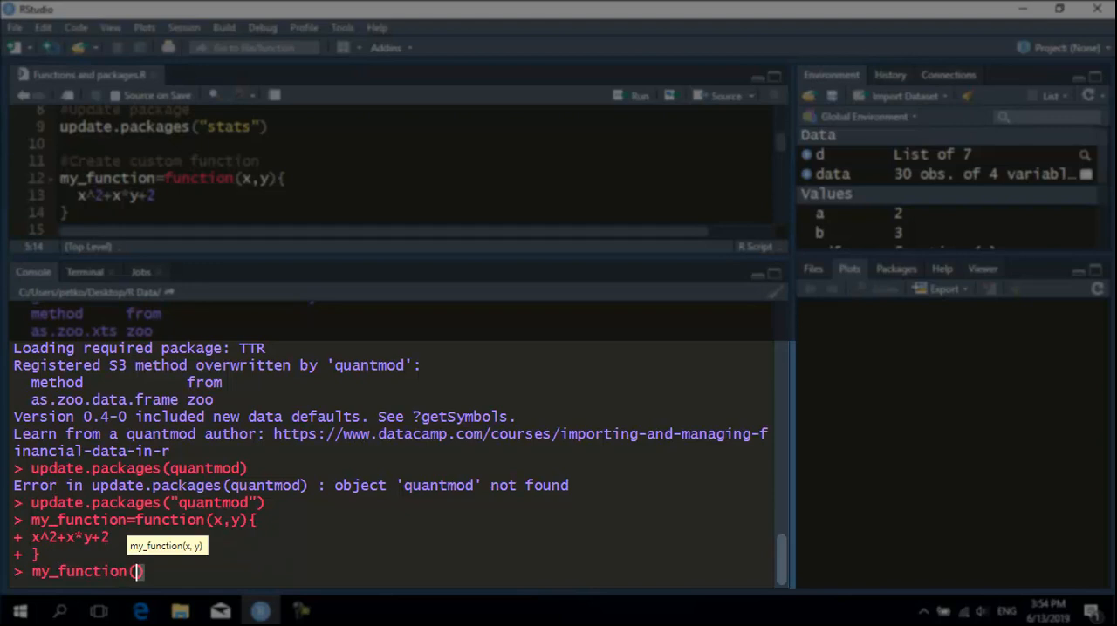
type("x=")
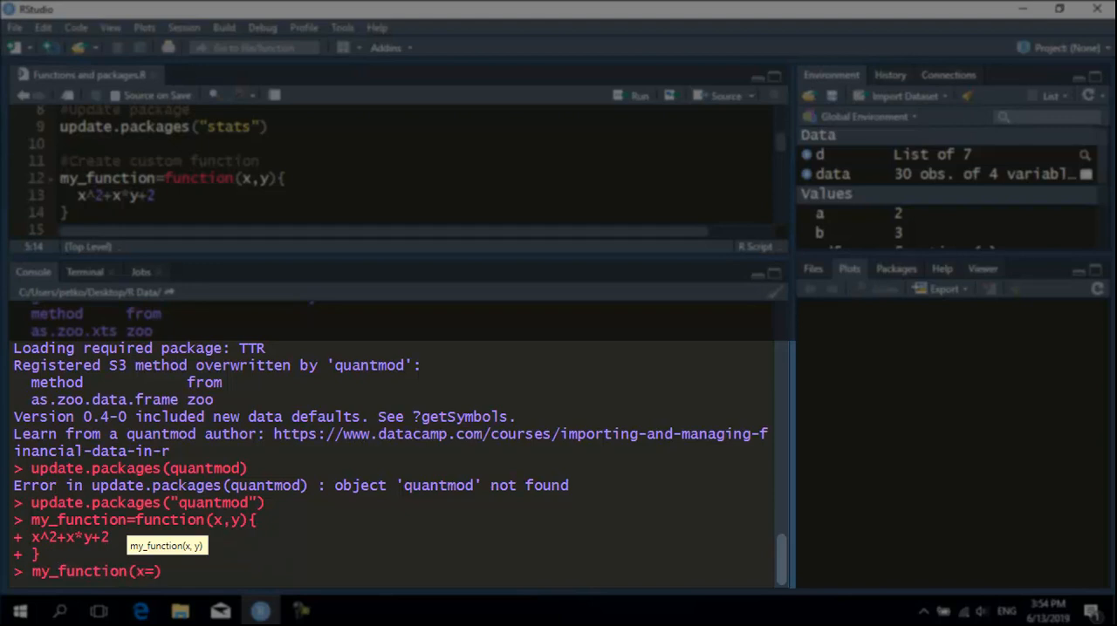
type("4")
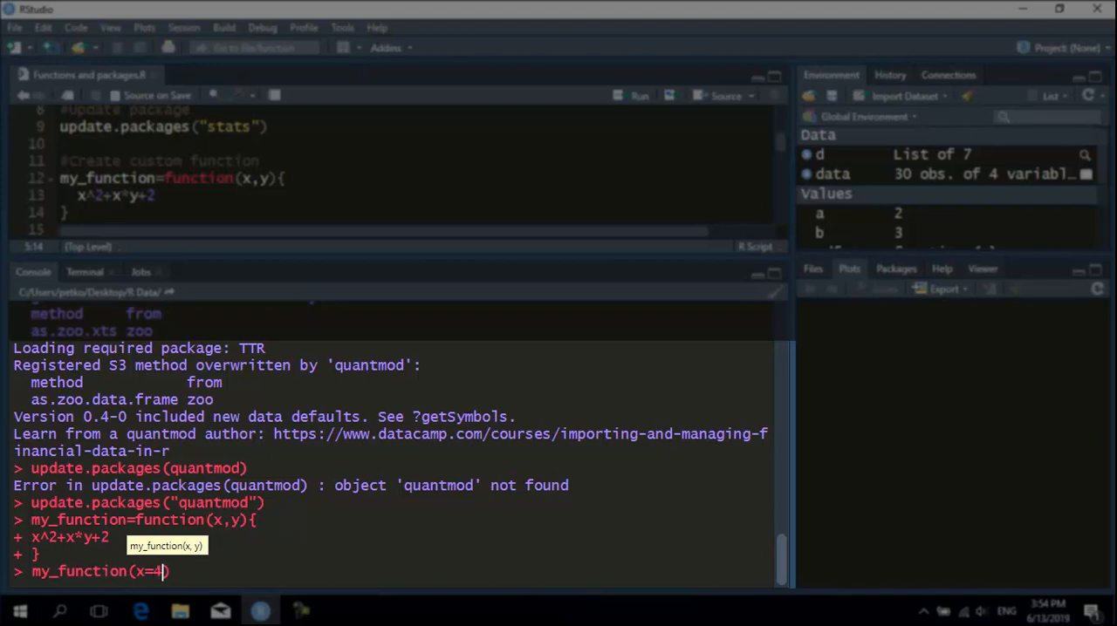
type(",y")
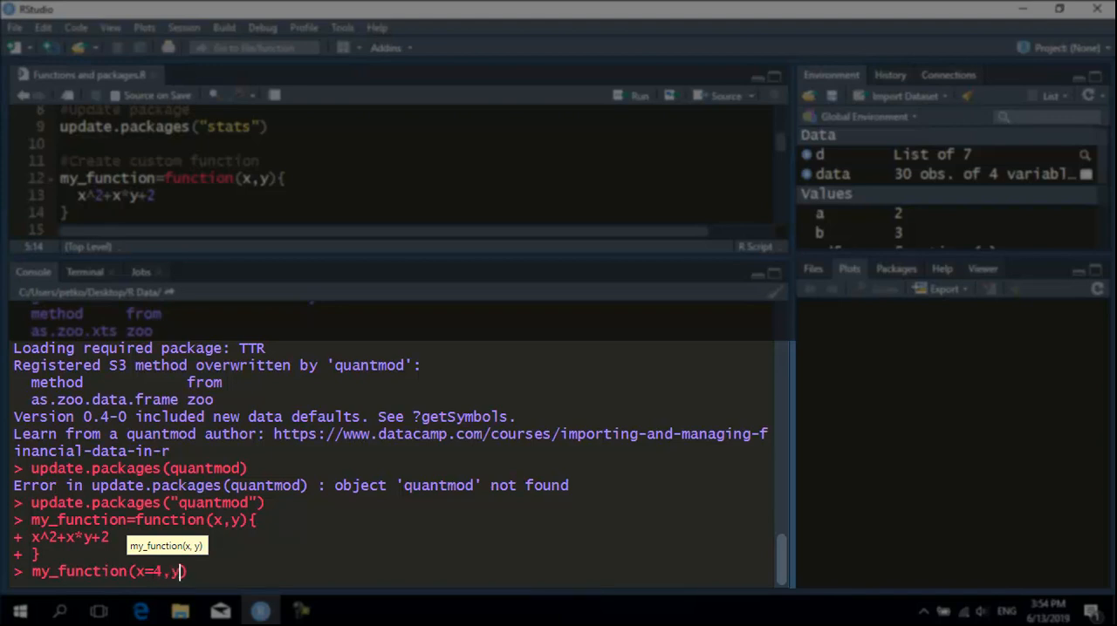
type("=5")
key("Return")
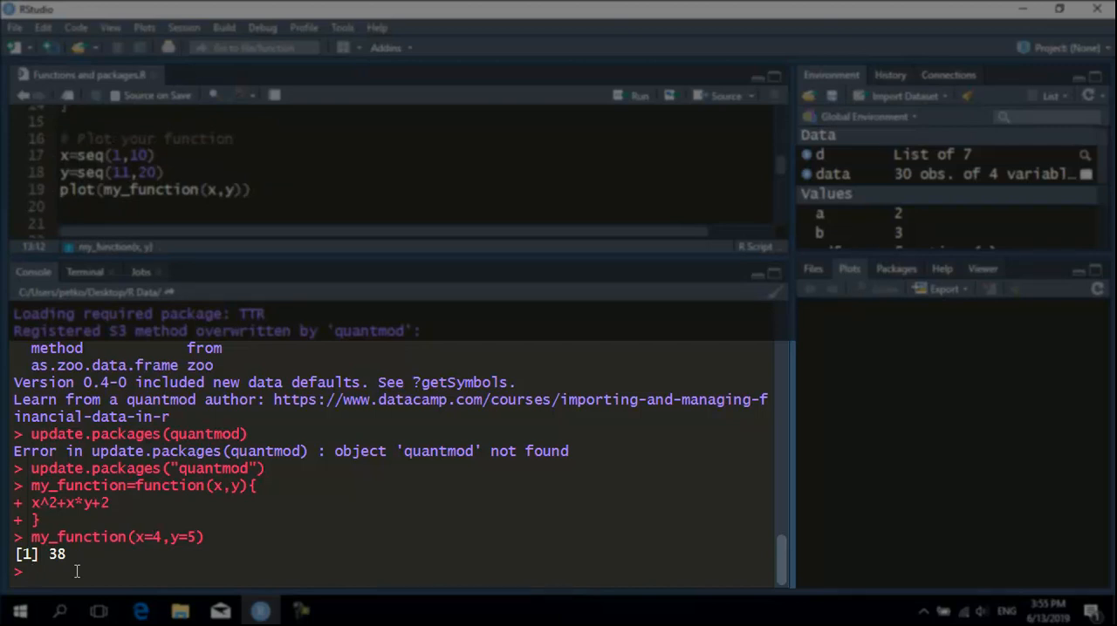
Assign x=seq(1,10) and begin typing y=seq(11,20)
type("x")
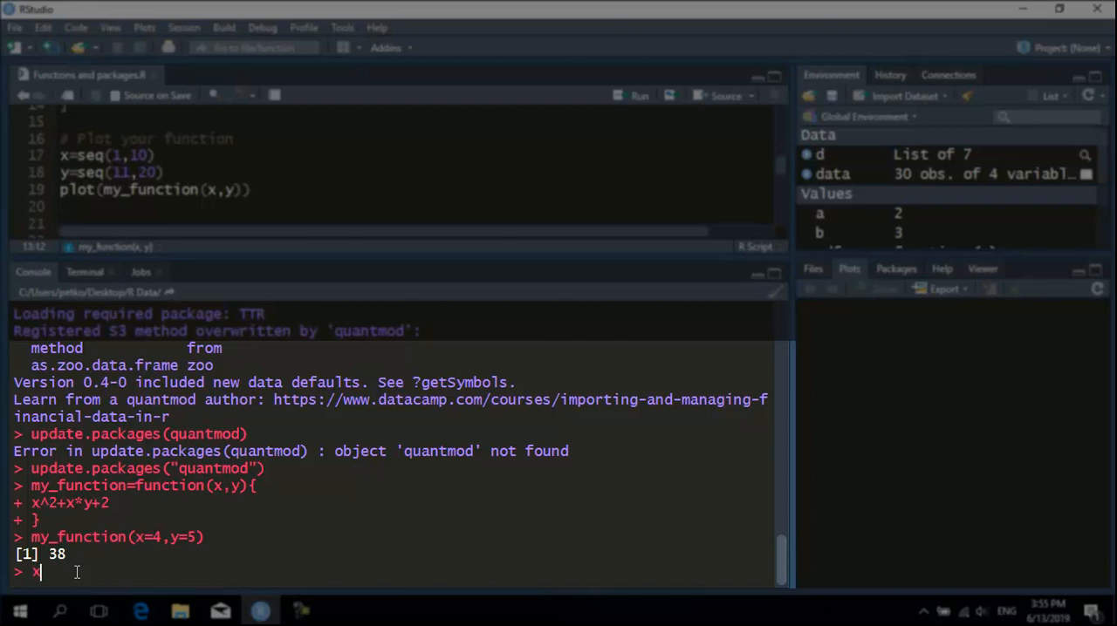
type("=s")
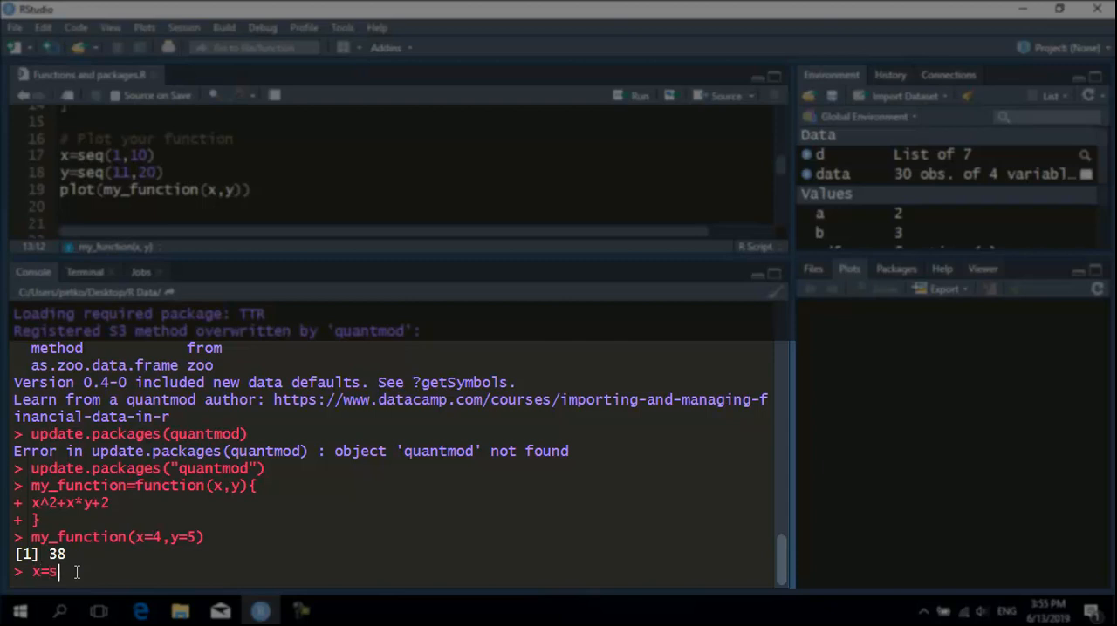
type("seq(1")
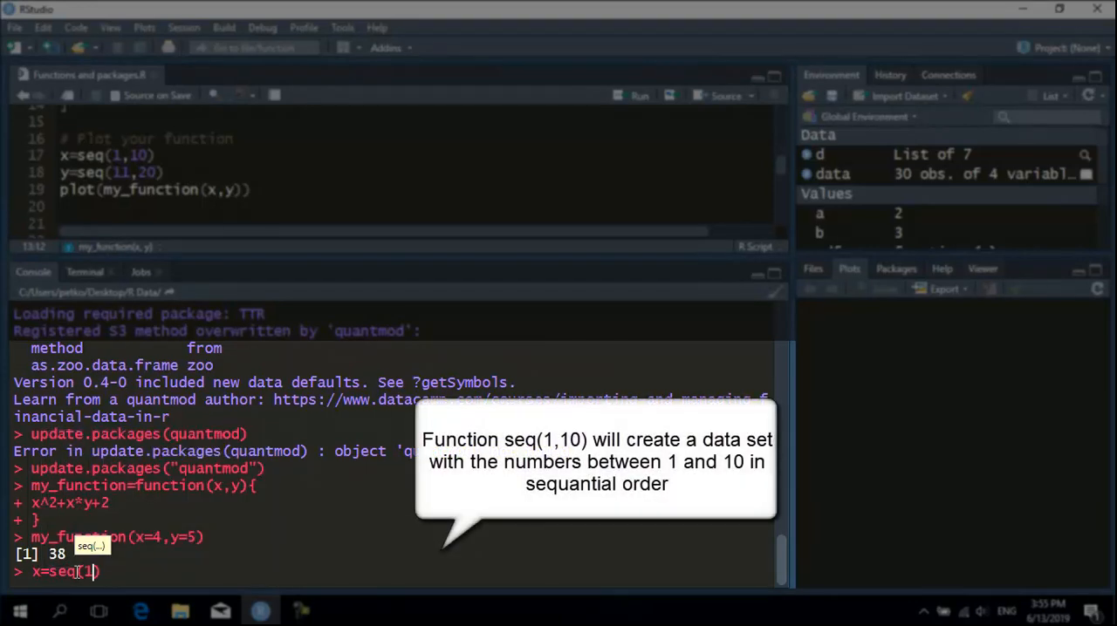
key("Return")
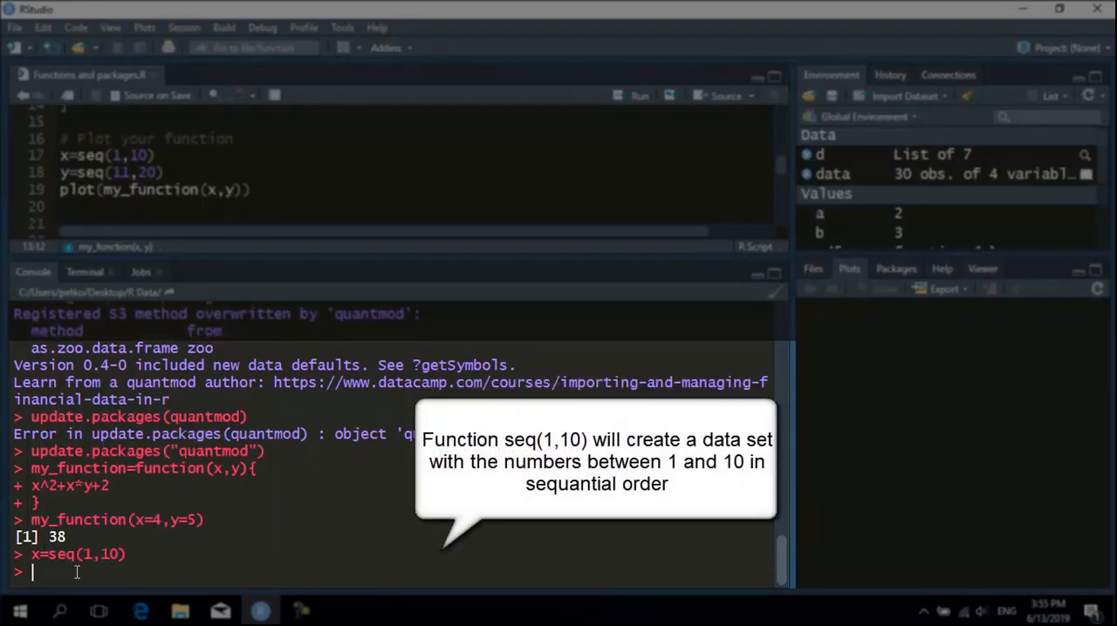
type("y=")
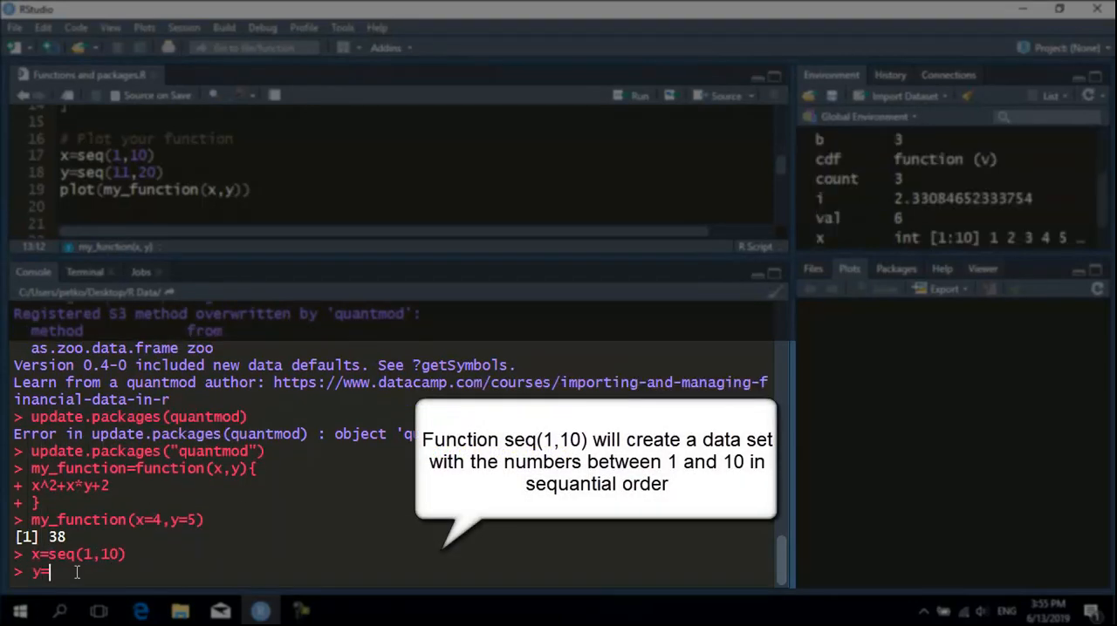
type("seq(11,2")
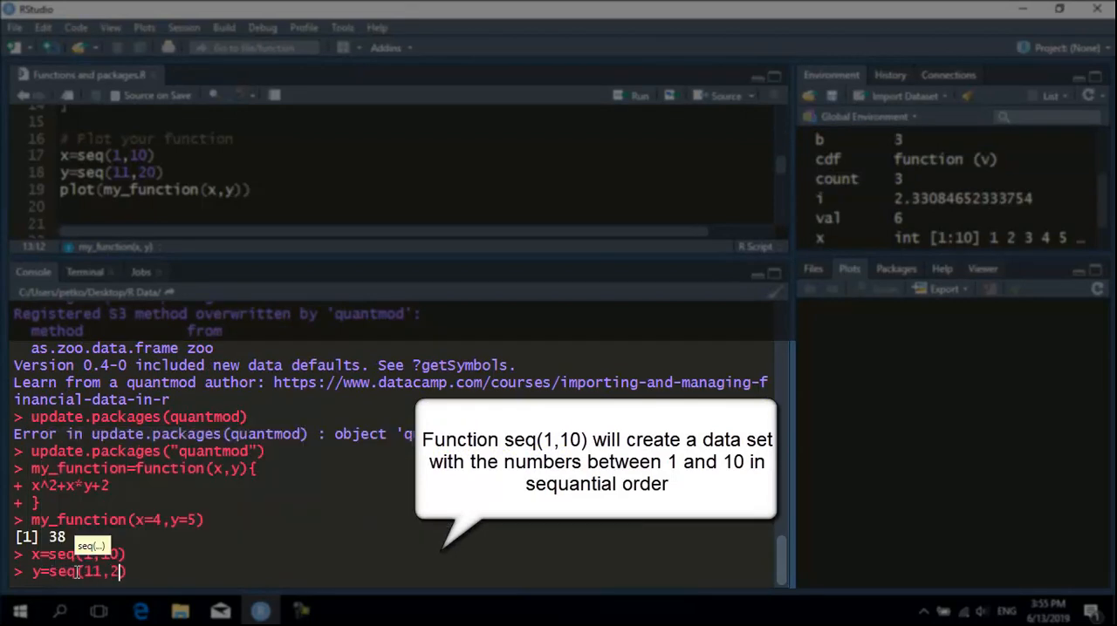
Create y as 11 to 20, plot my_function(x,y), and inspect the zoomed plot before closing
key("Return")
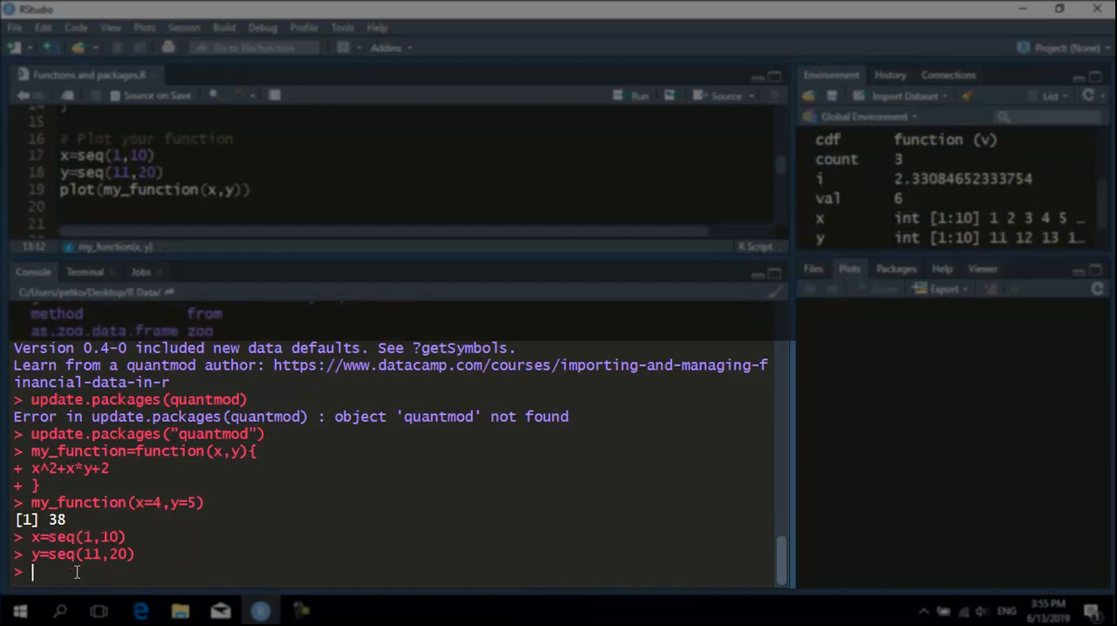
type("plot(my_function(x,")
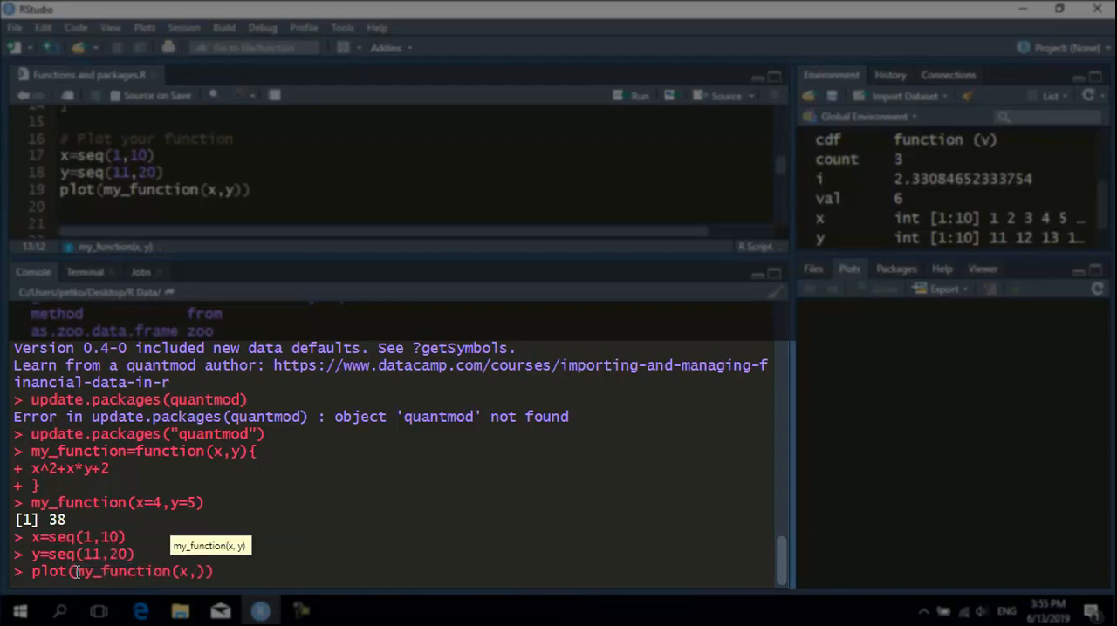
key("Return")
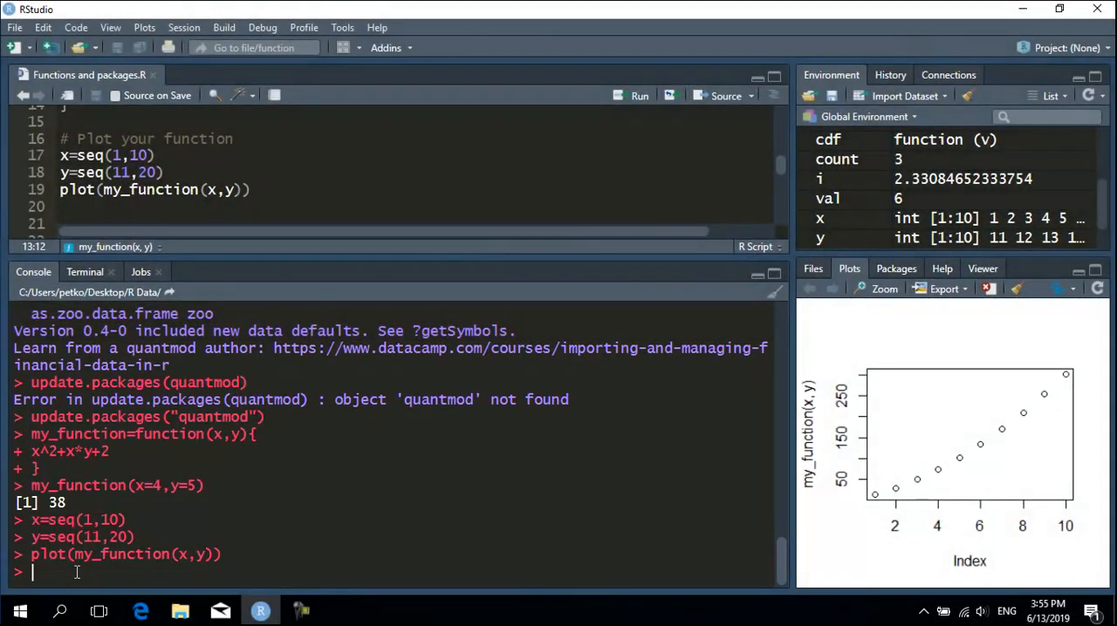
mouse_move(929, 339)
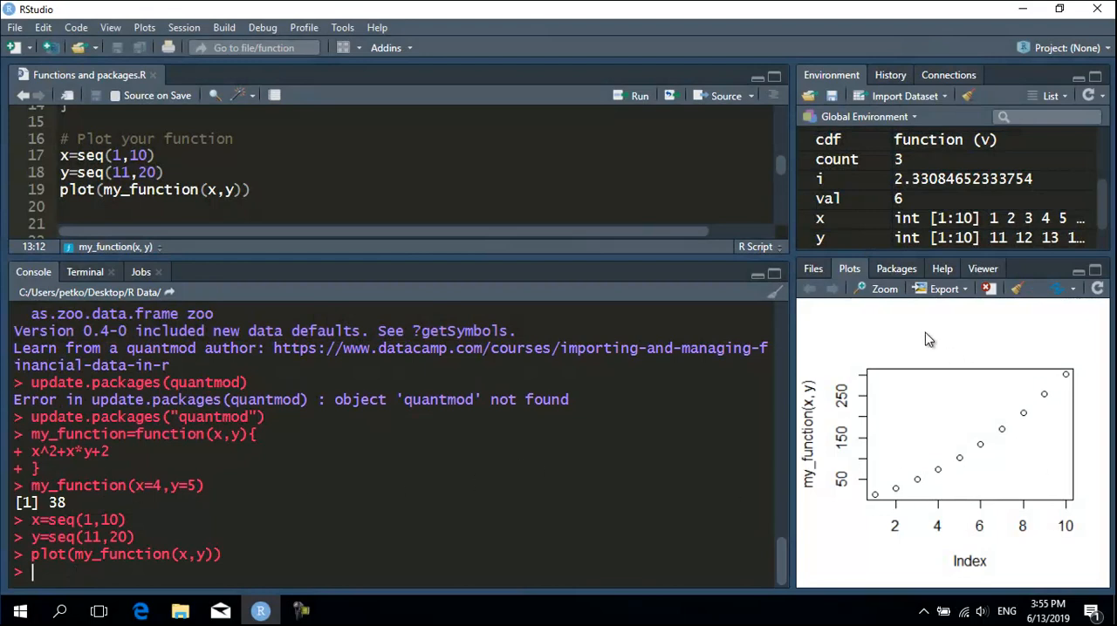
left_click(883, 288)
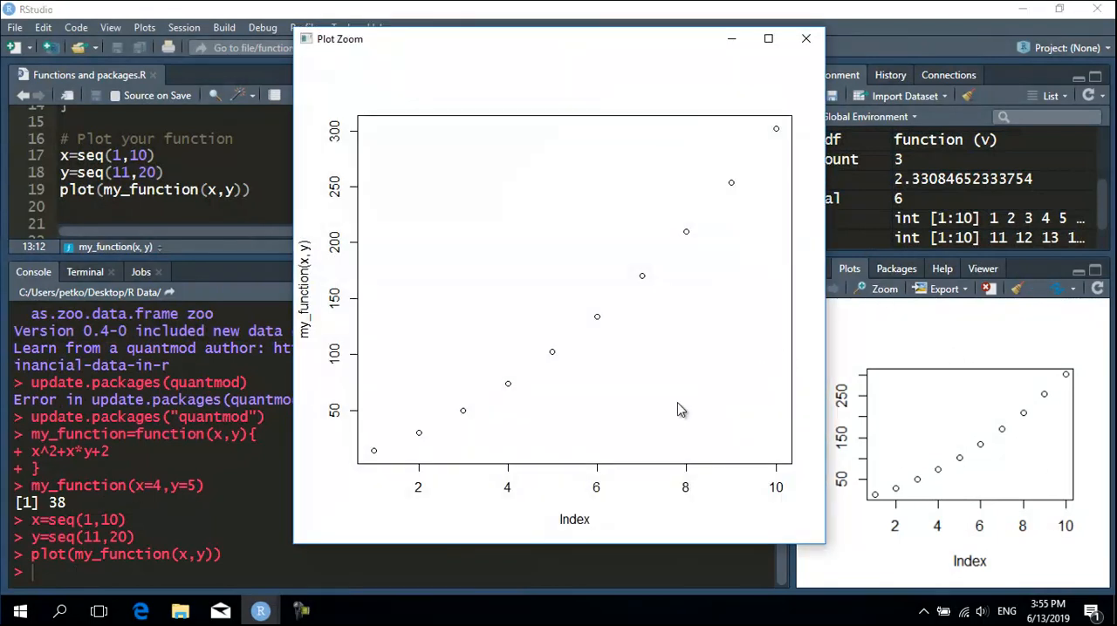
mouse_move(419, 439)
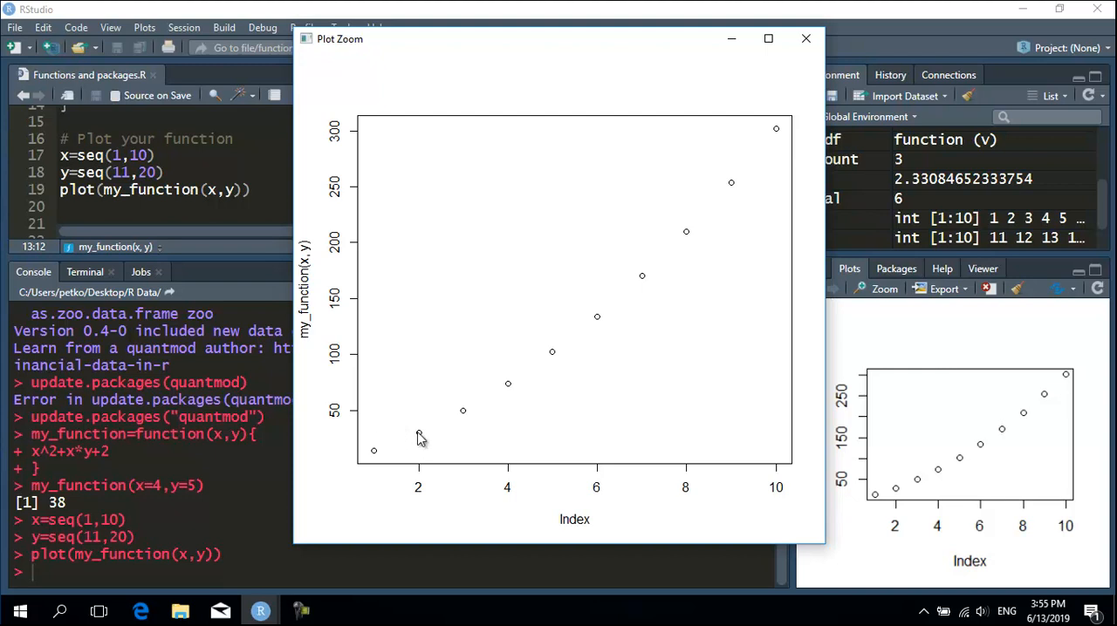
mouse_move(605, 347)
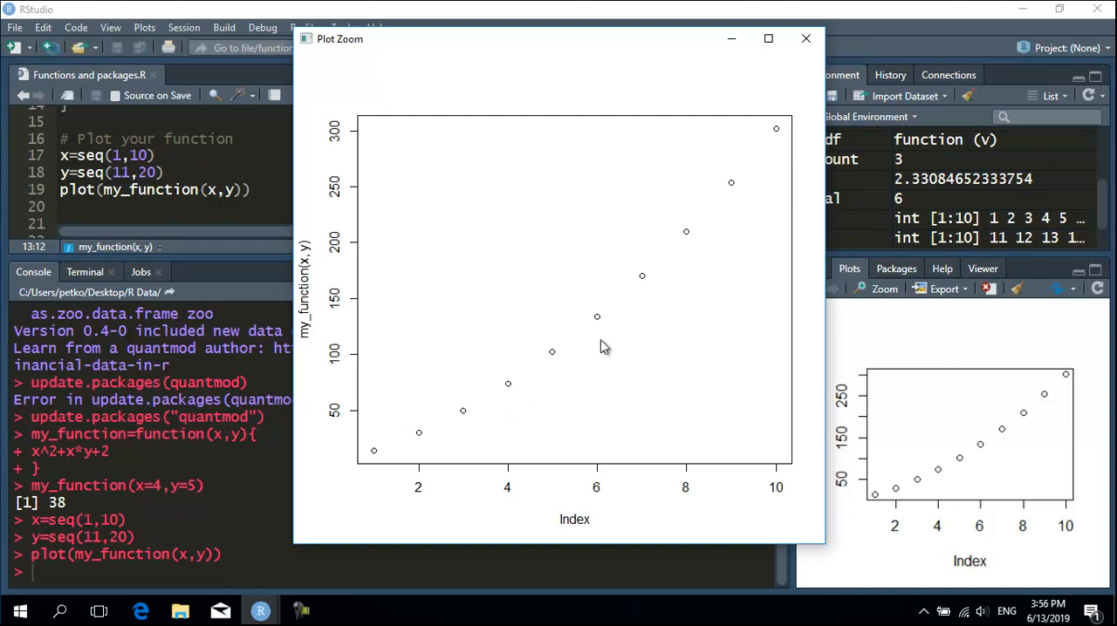
mouse_move(907, 250)
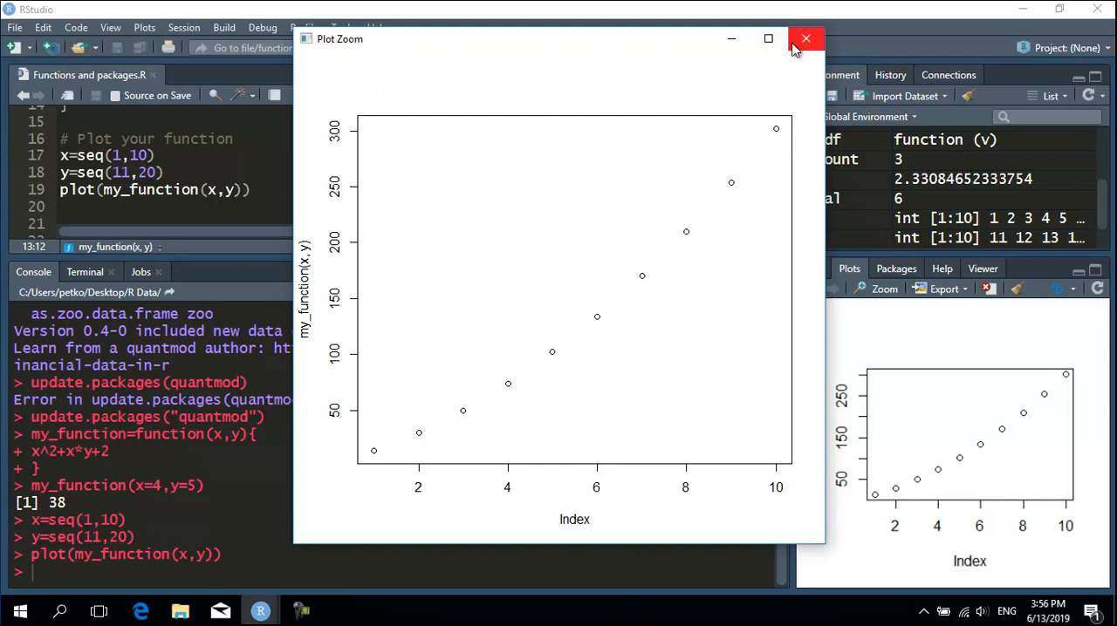
mouse_move(805, 39)
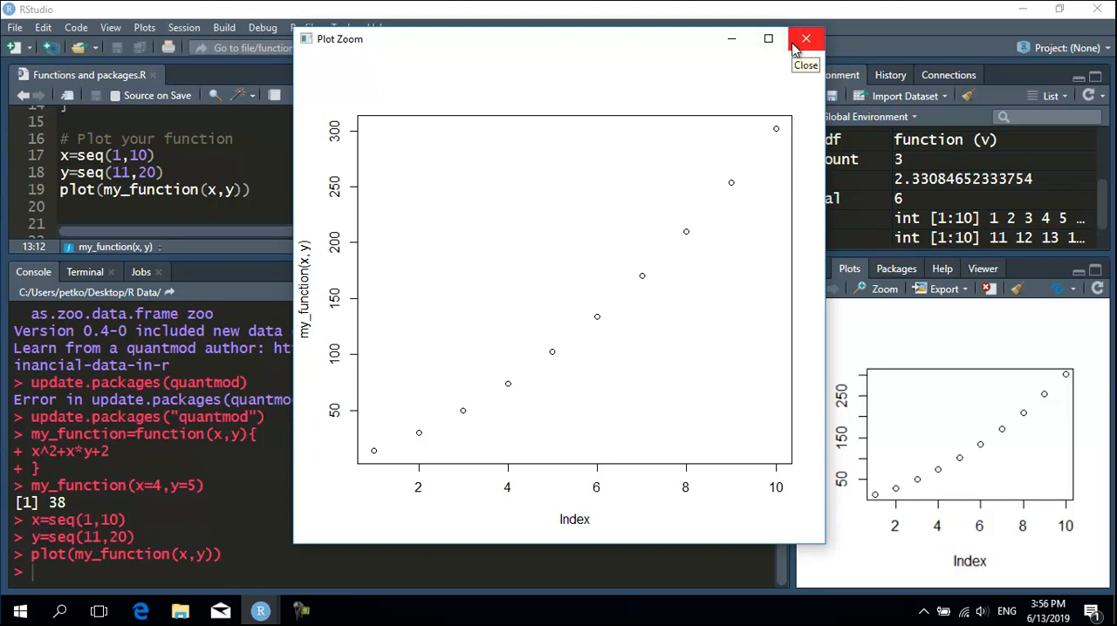
left_click(805, 39)
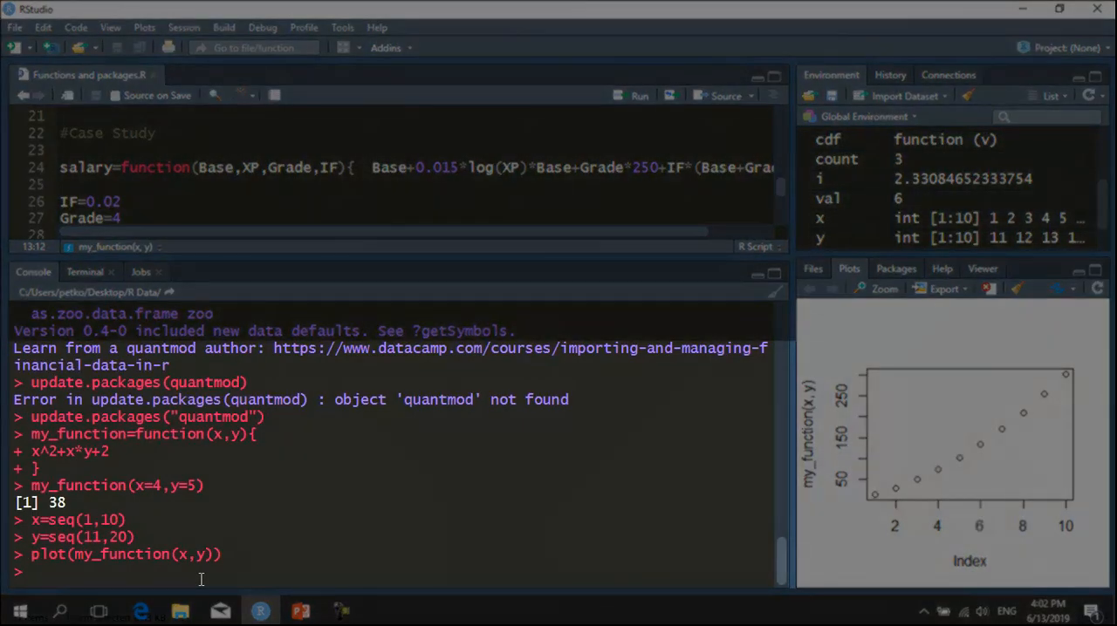
Type the header salary=function(Base,XP,Grade,IF) in the console
type("salr")
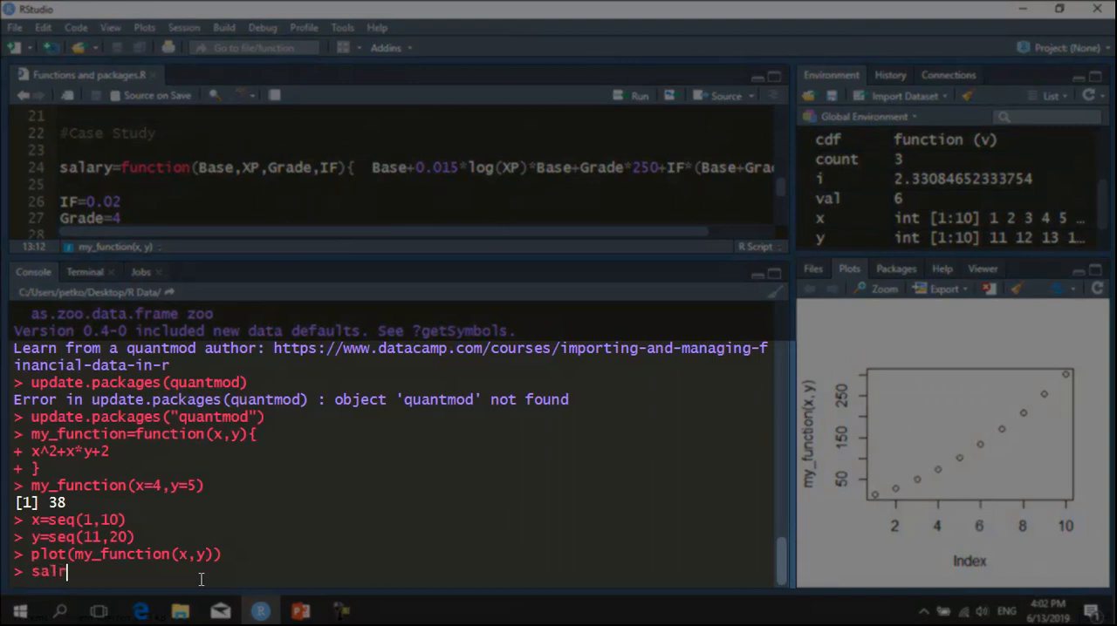
type("ary")
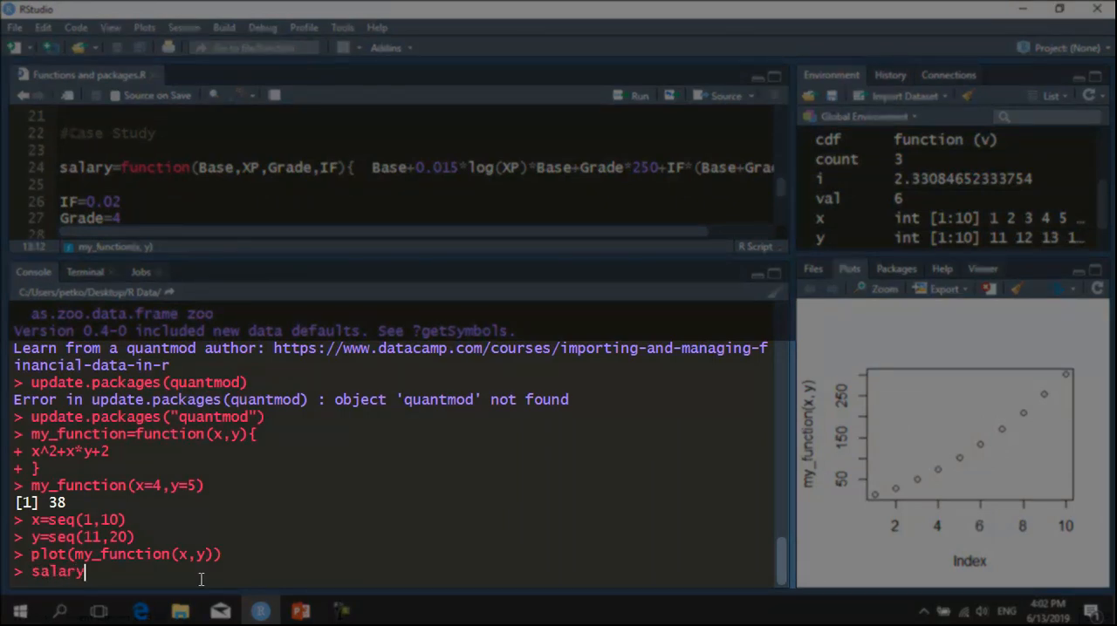
type("=f")
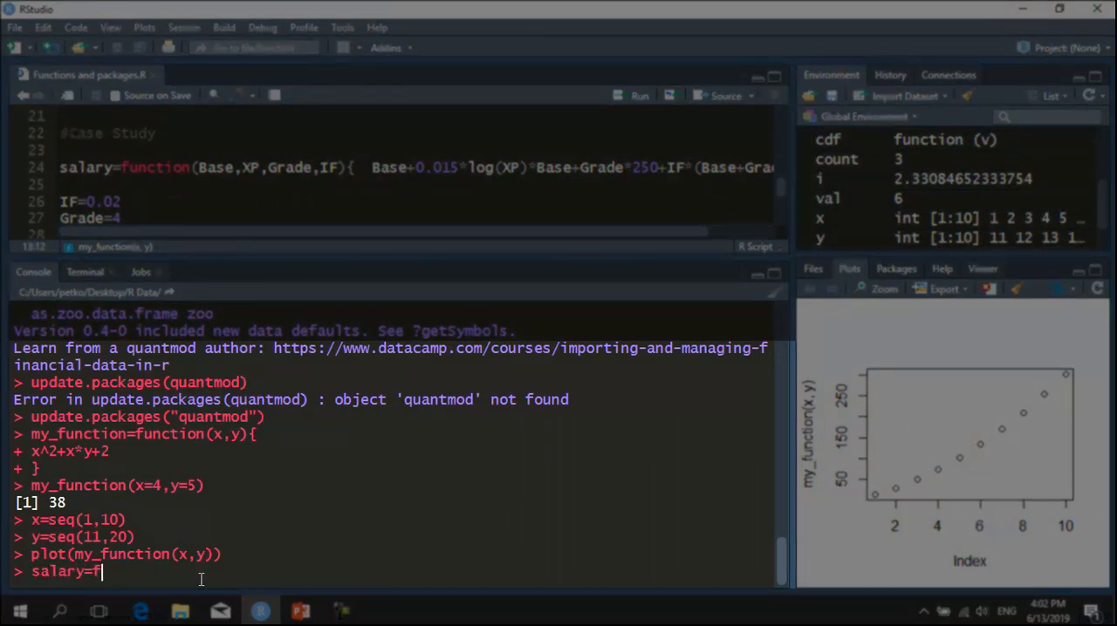
type("u")
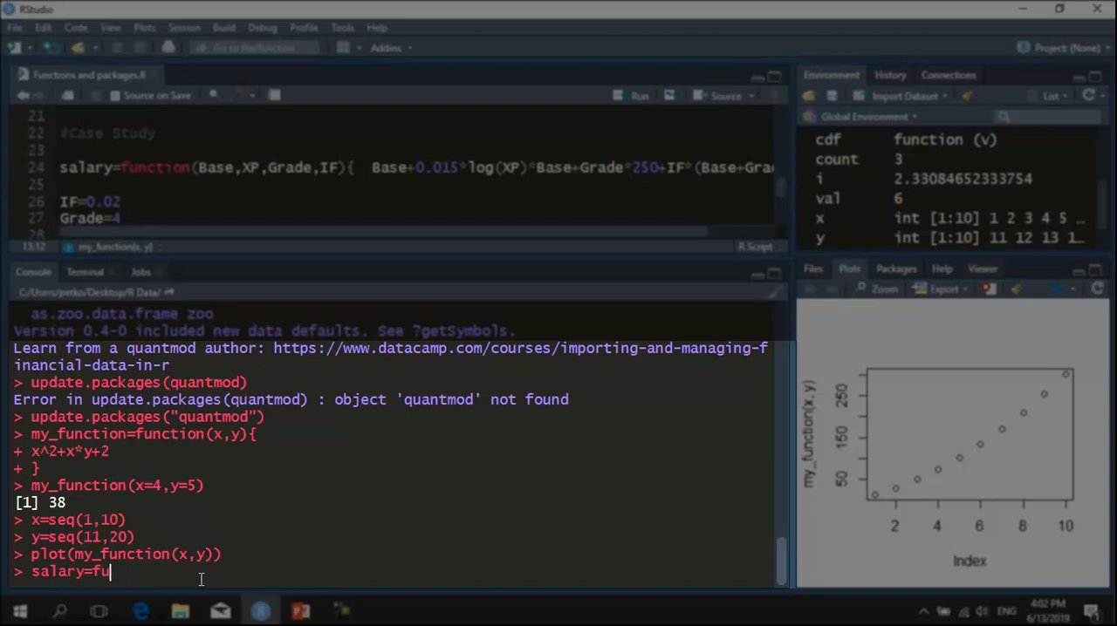
type("nction()")
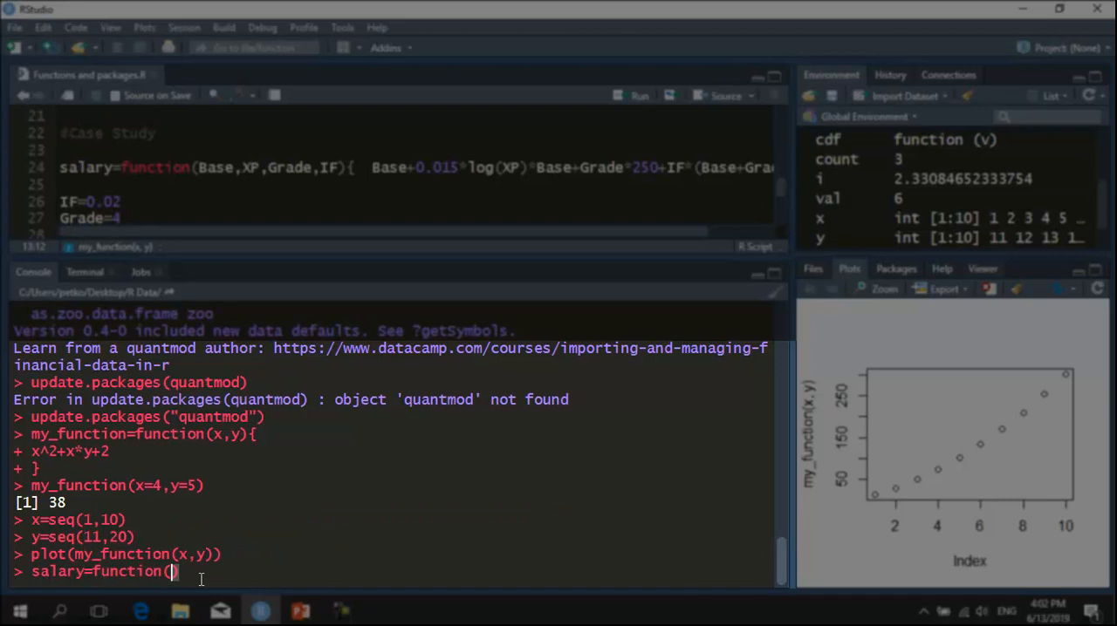
type("Base,")
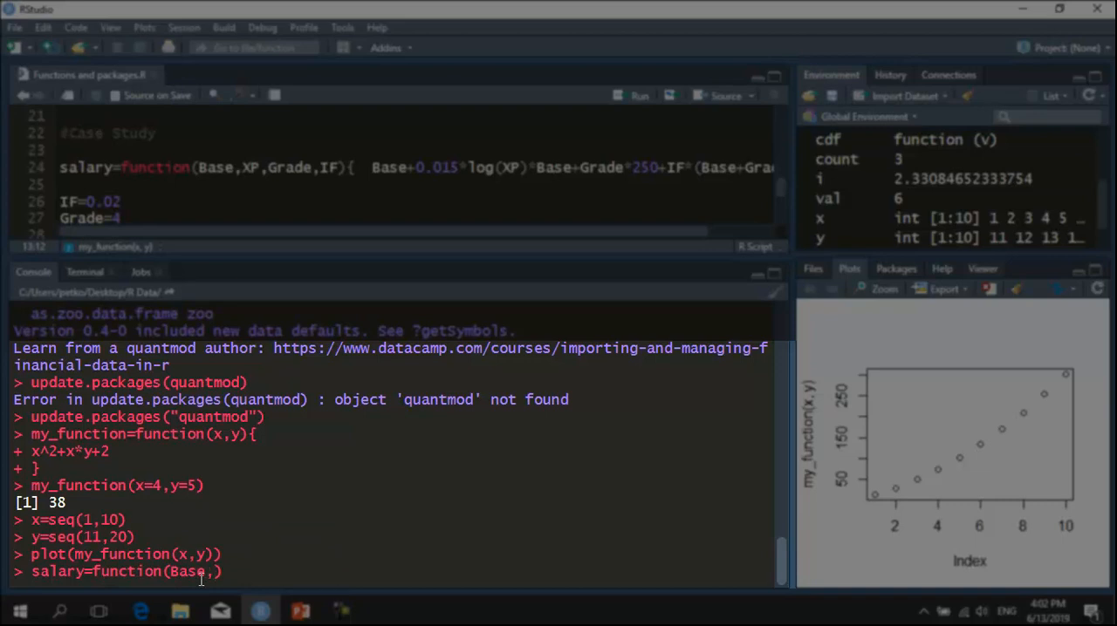
type("X")
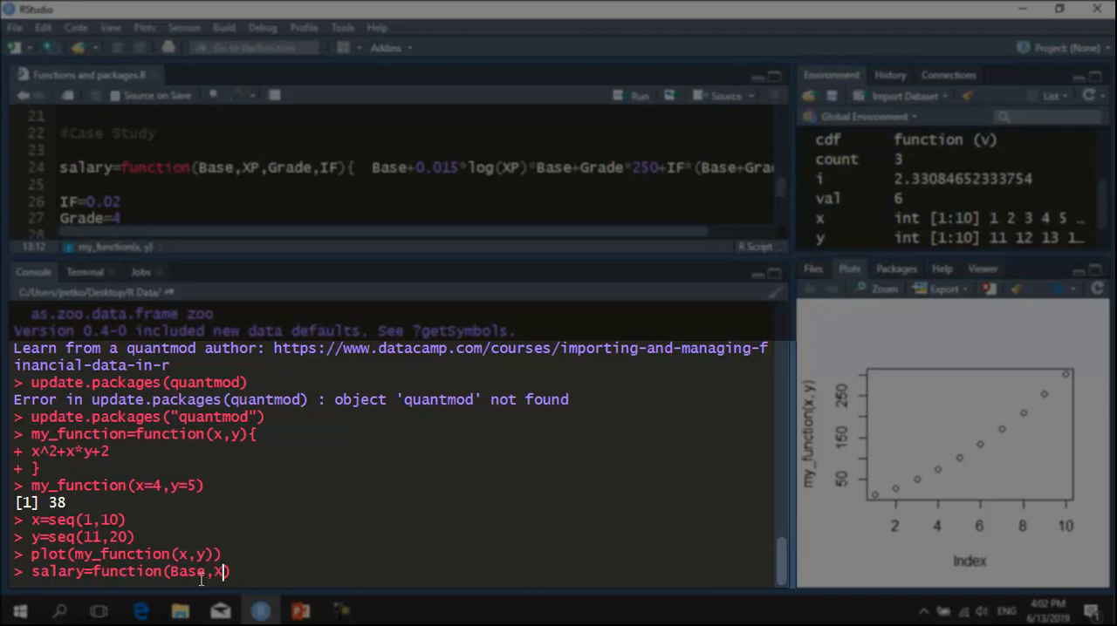
type("P")
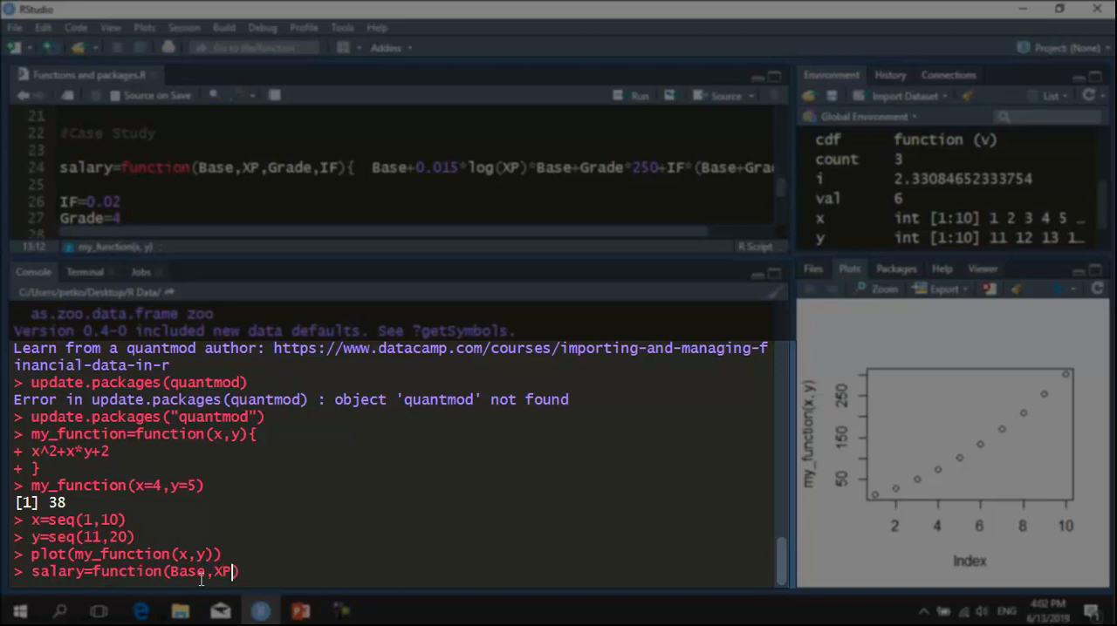
type(",Gr")
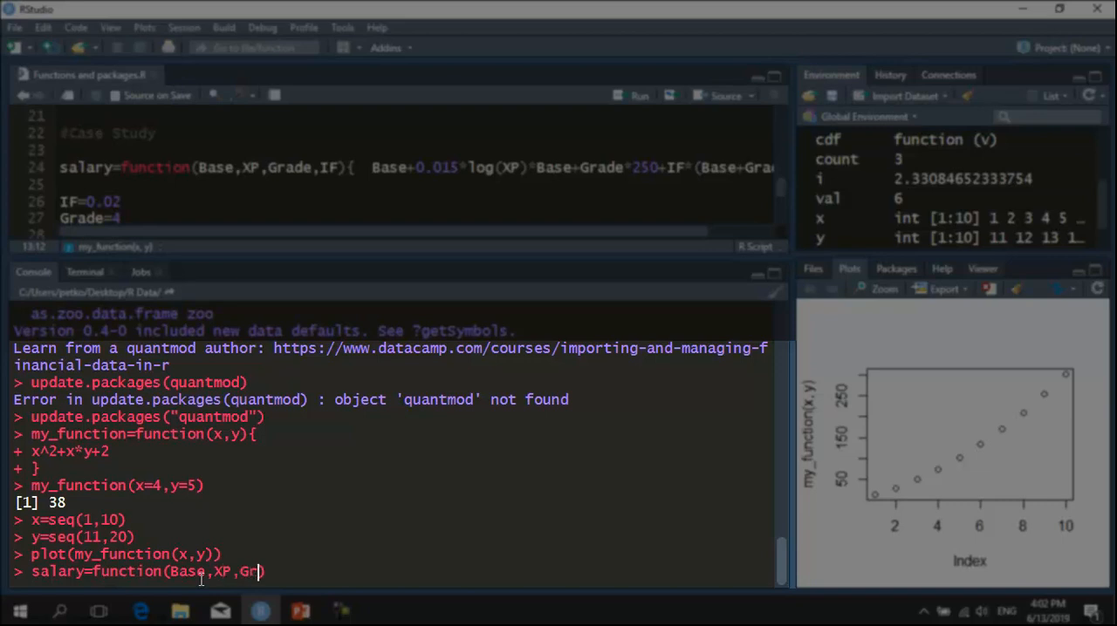
type("ade,")
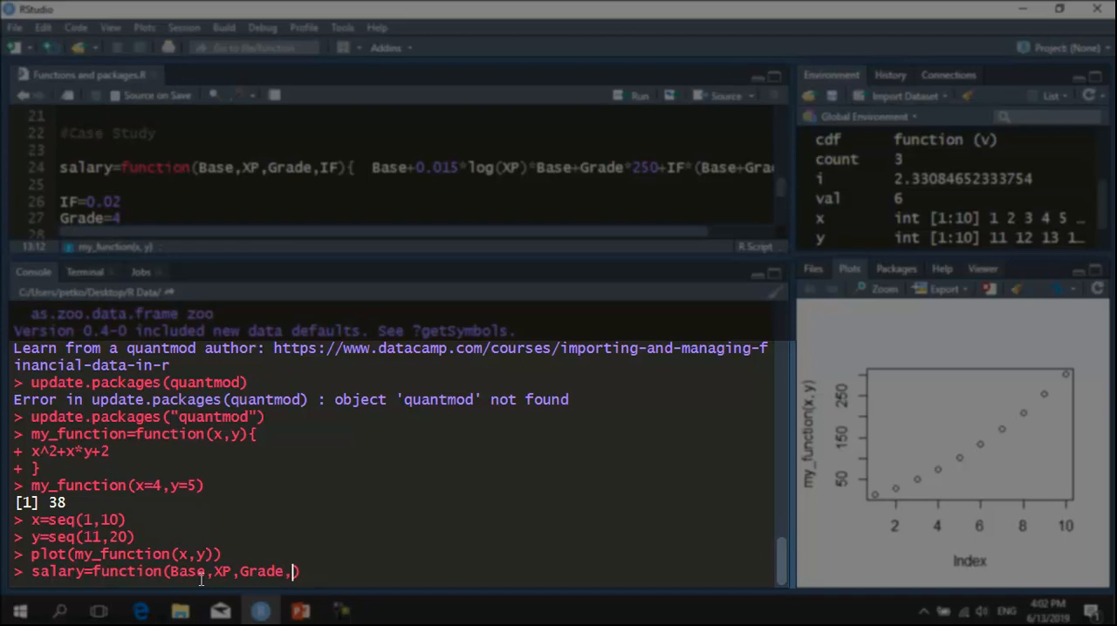
type("IF")
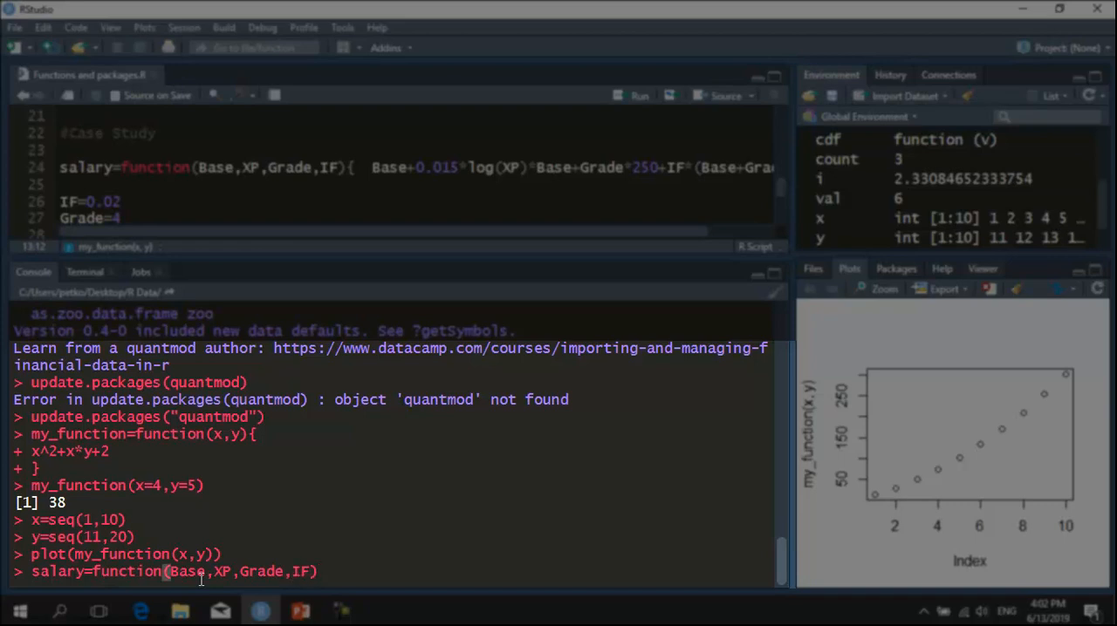
Open the function body and enter Base+0.015*log(XP)*Base+
type("{")
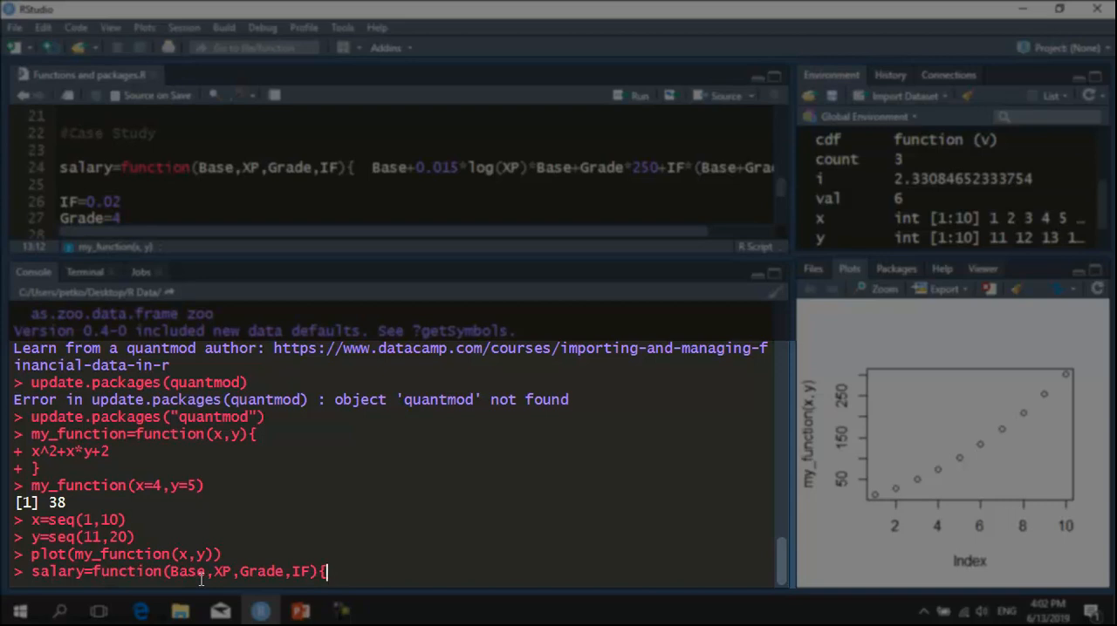
key("Return")
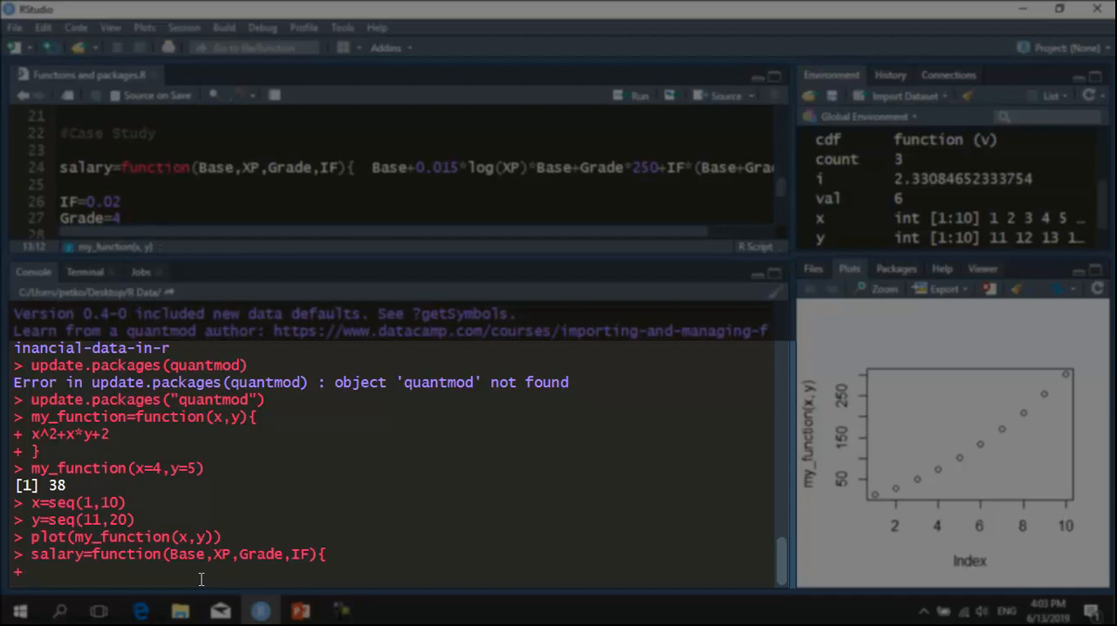
type("B")
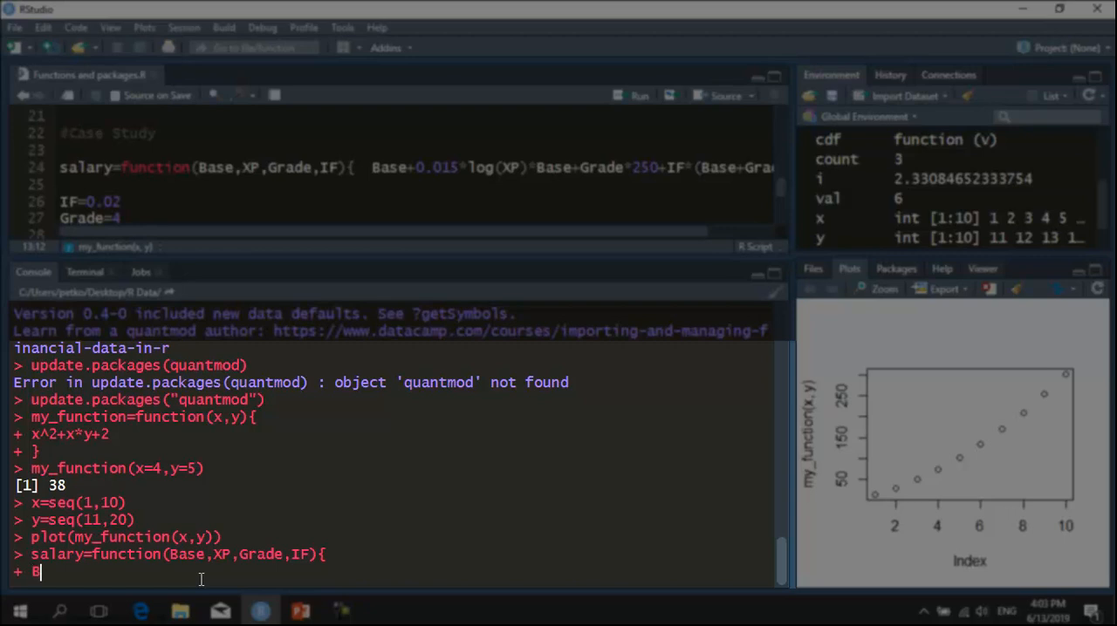
type("ase+")
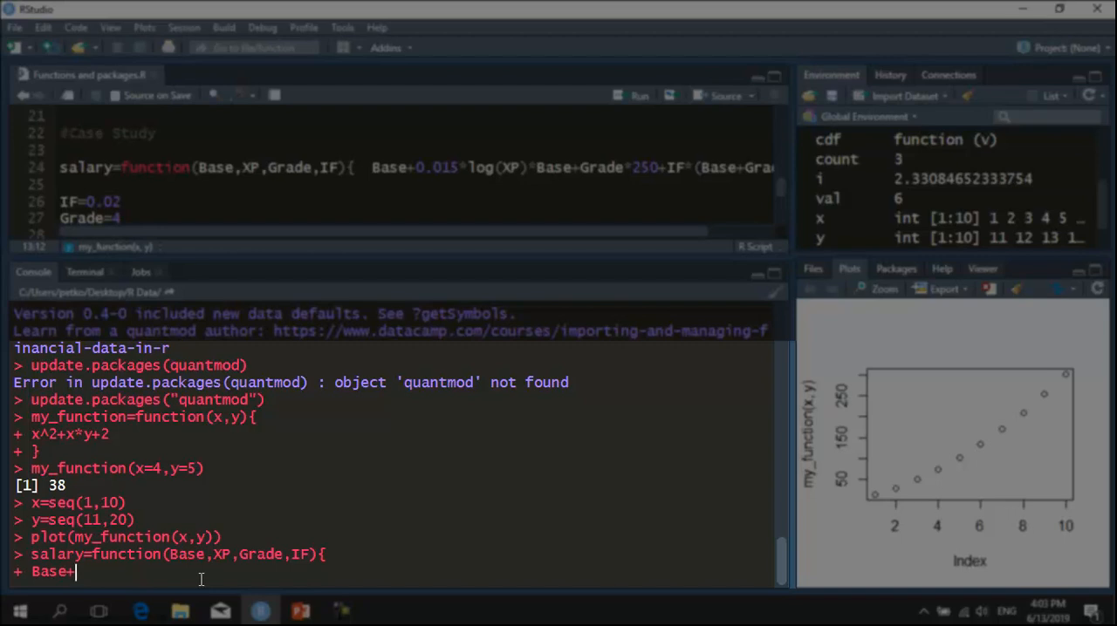
type("0")
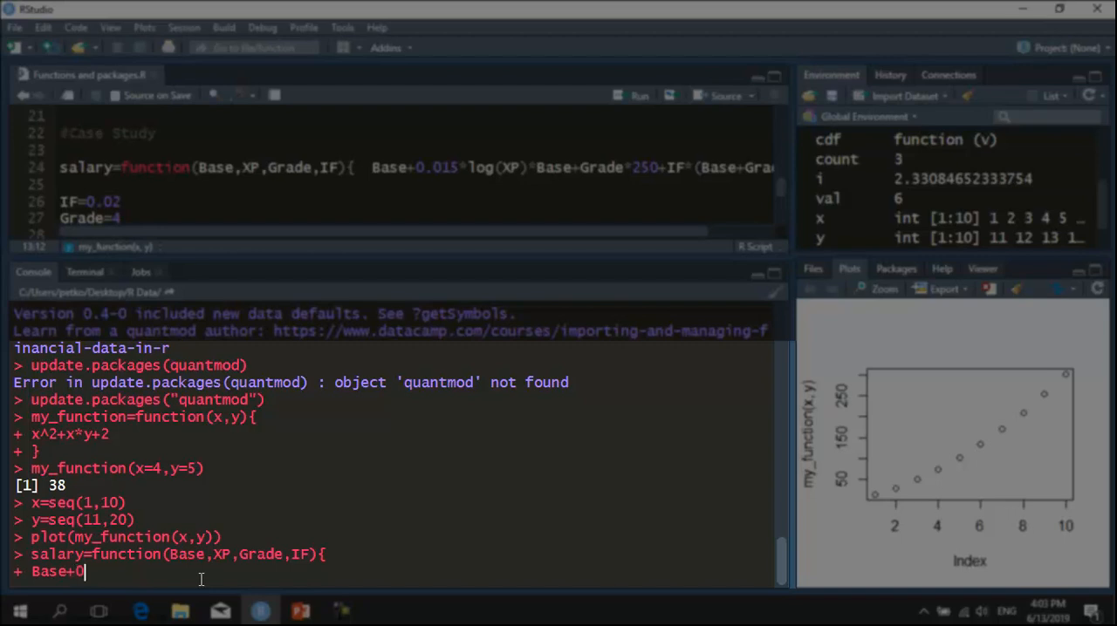
type(".")
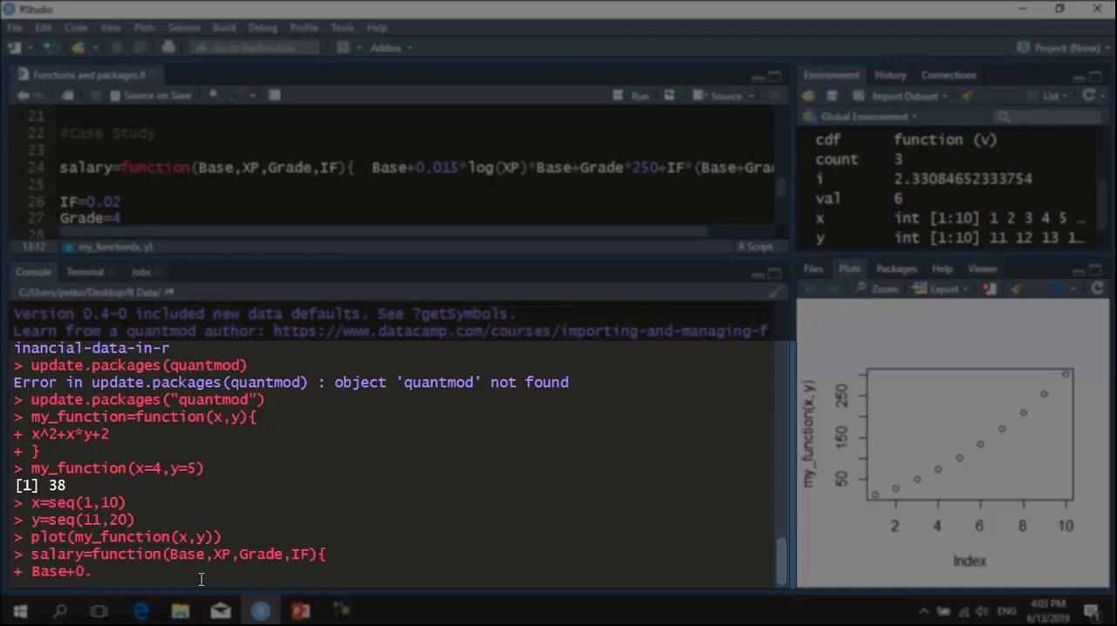
type("015")
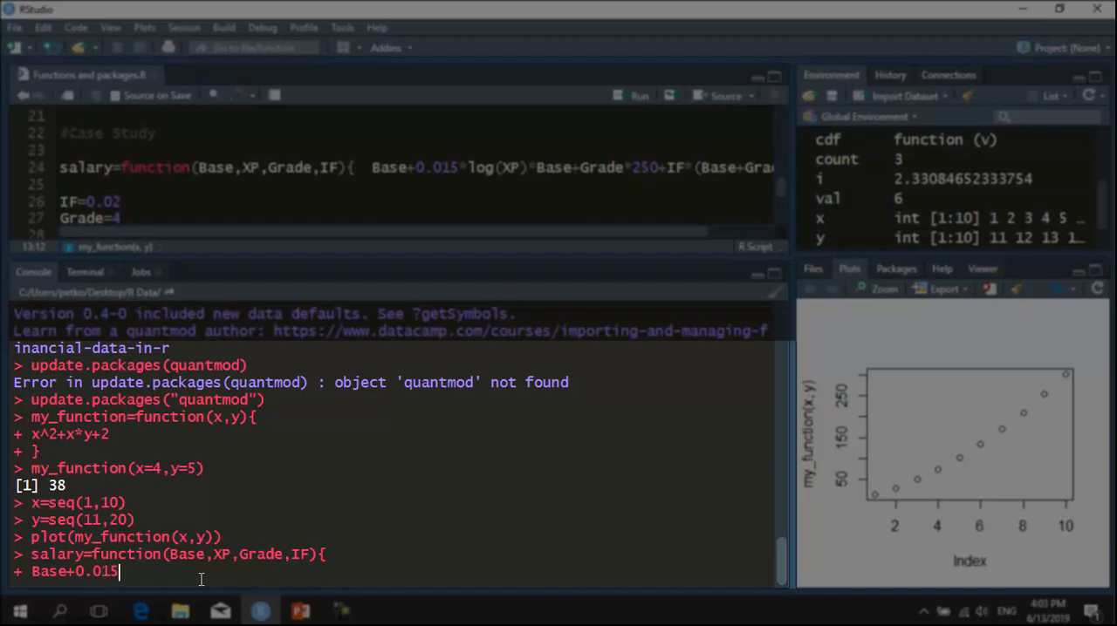
type("log(XP")
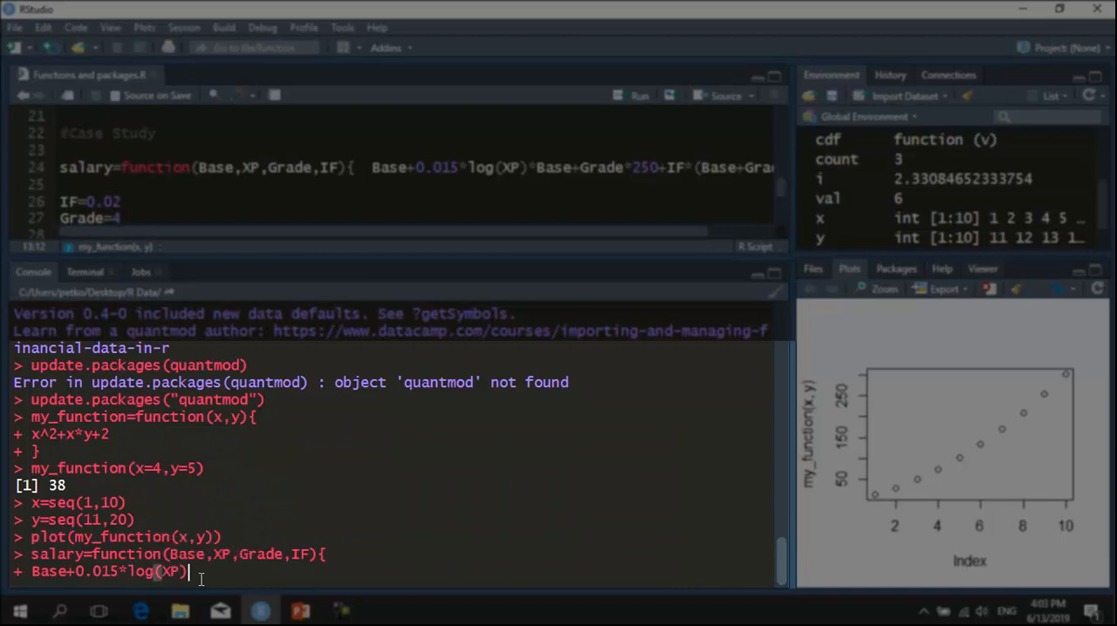
type("*")
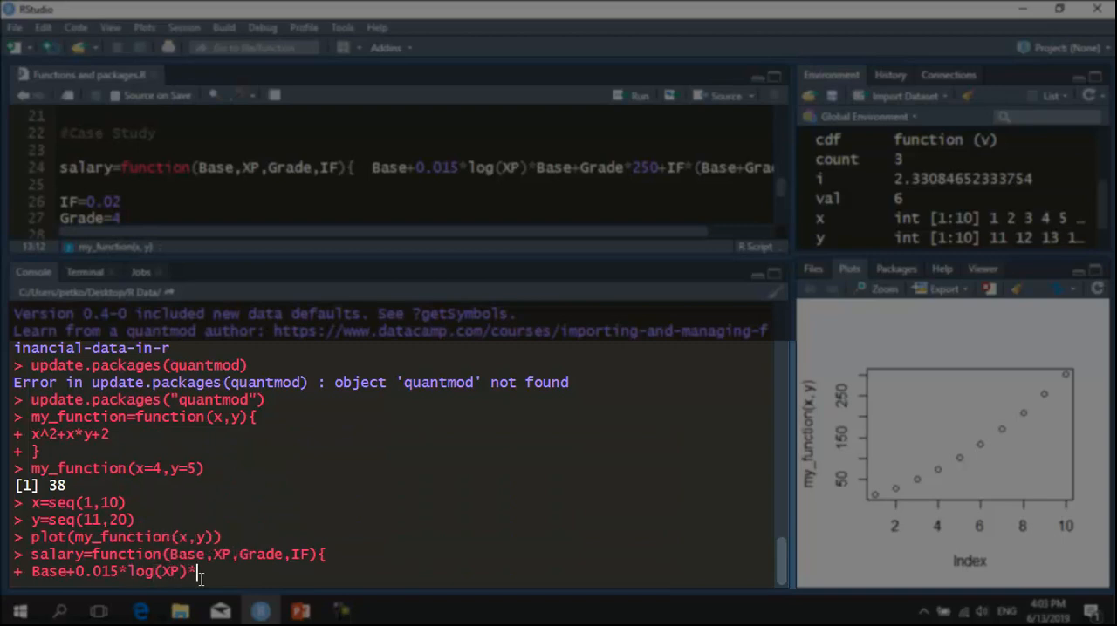
type("Bas")
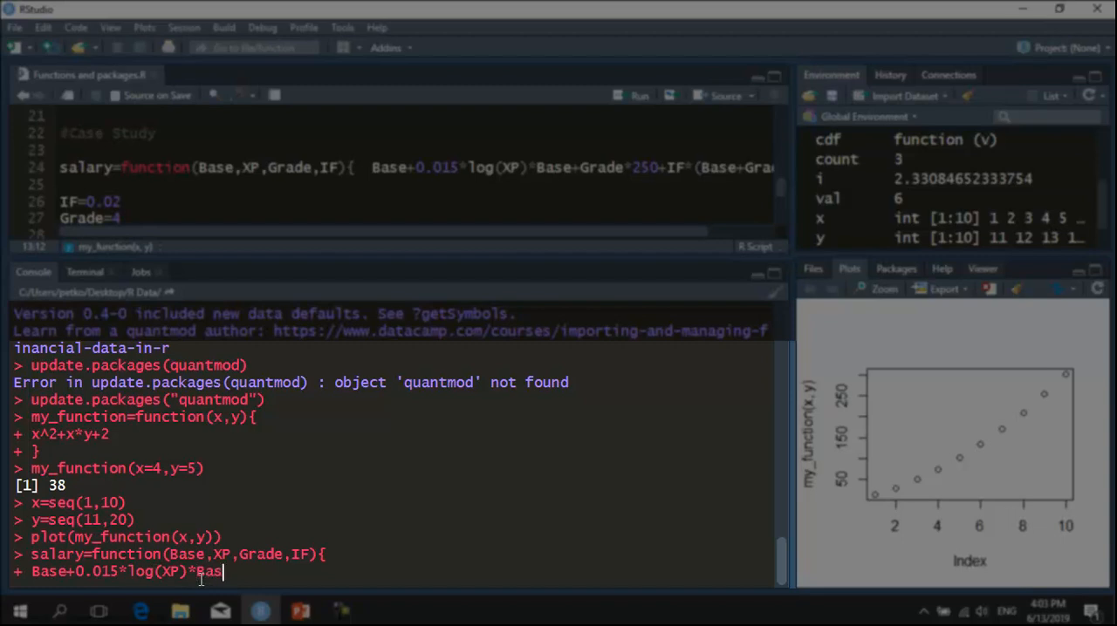
type("+")
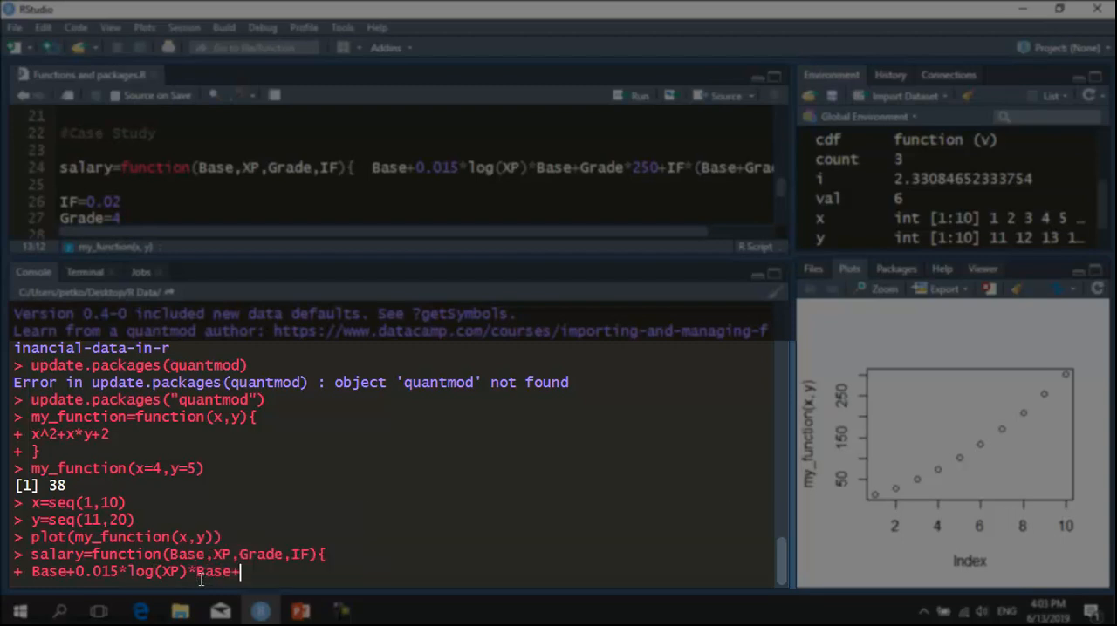
Complete the body with Grade*250+IF*(Base+Grade*250)
type("Grade")
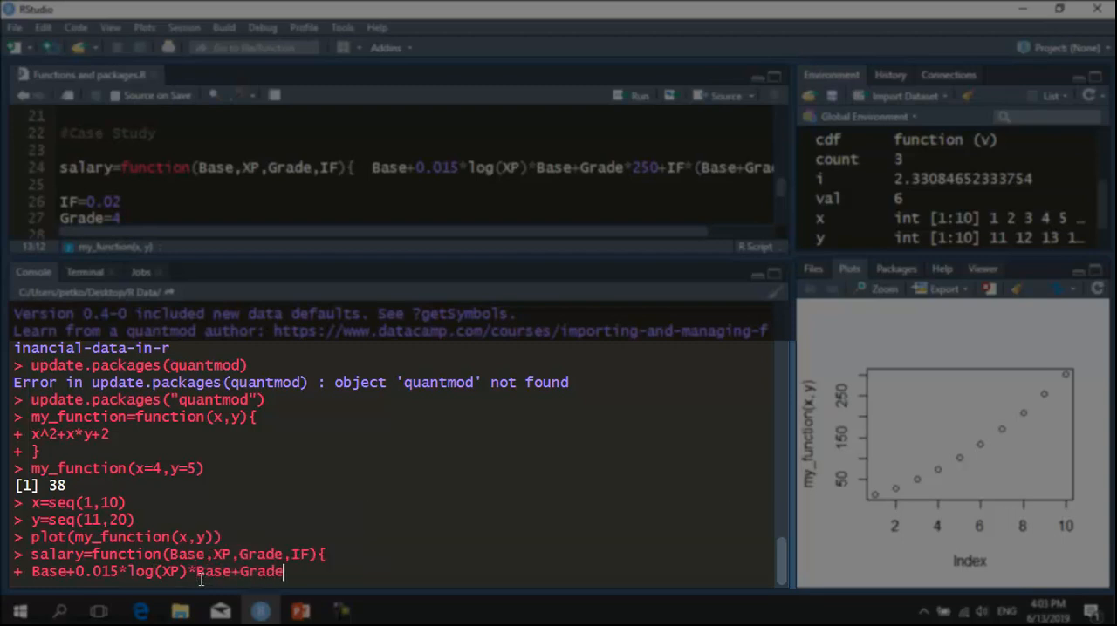
type("*")
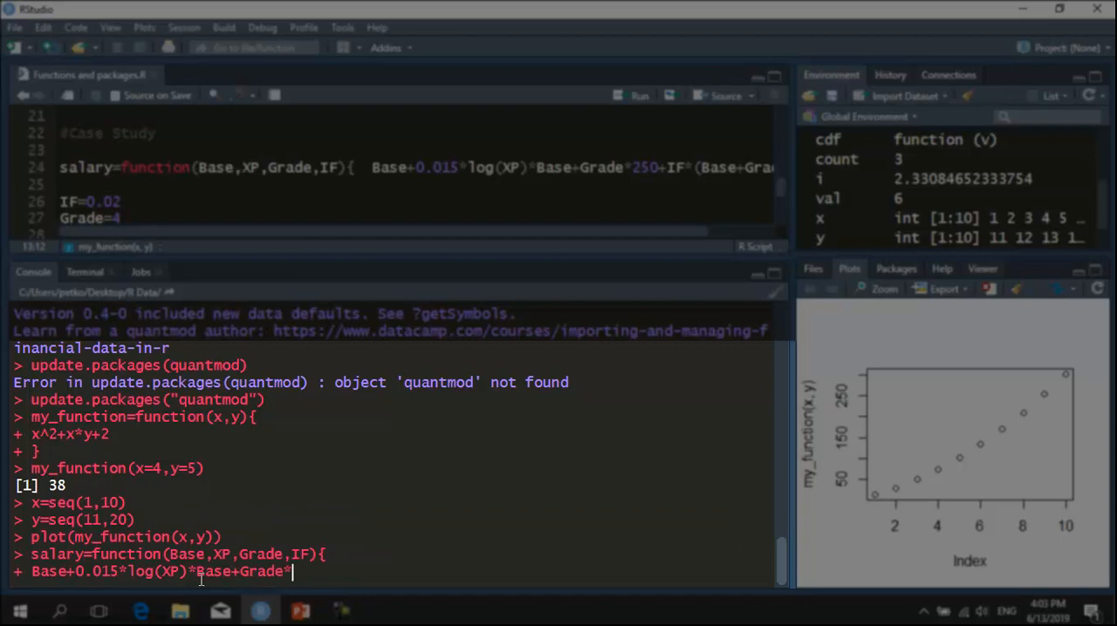
type("250")
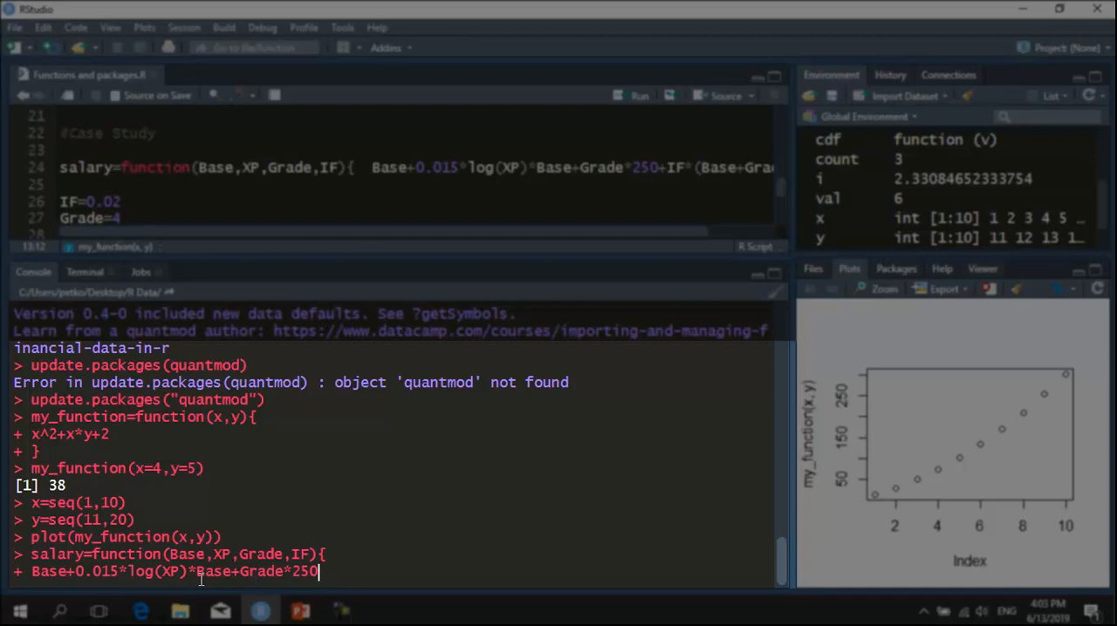
type("+")
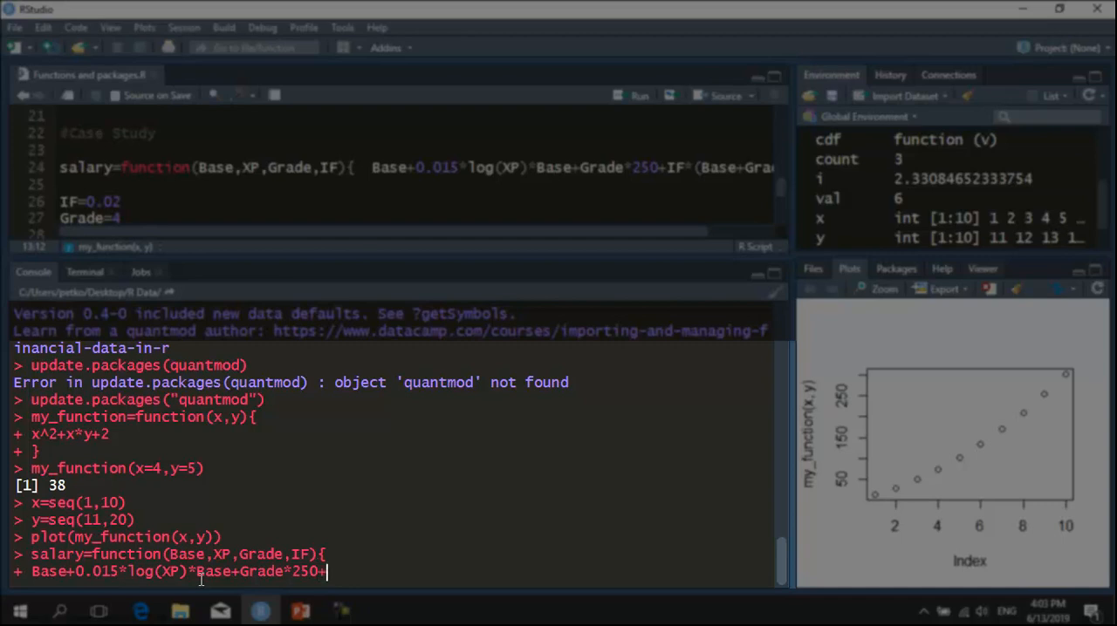
type("IF")
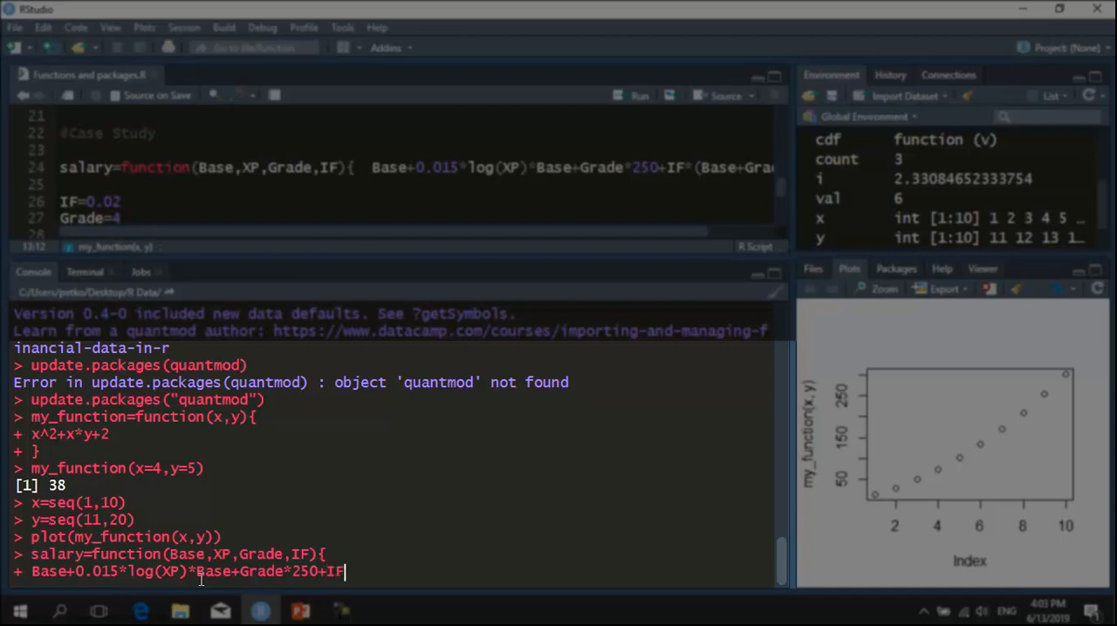
type("(")
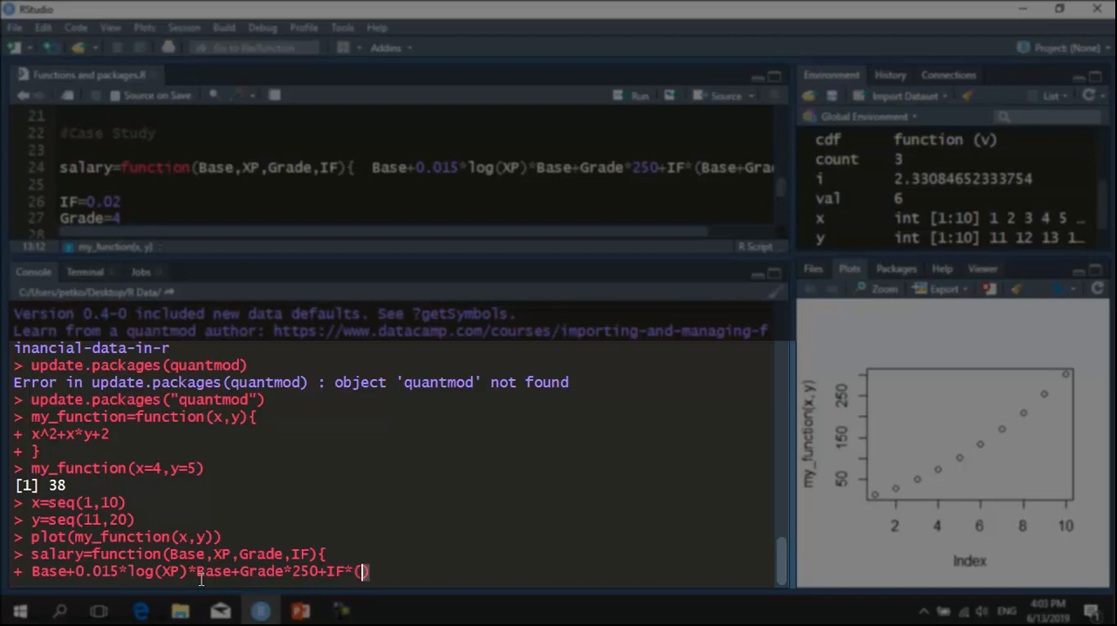
type("Base+Grade")
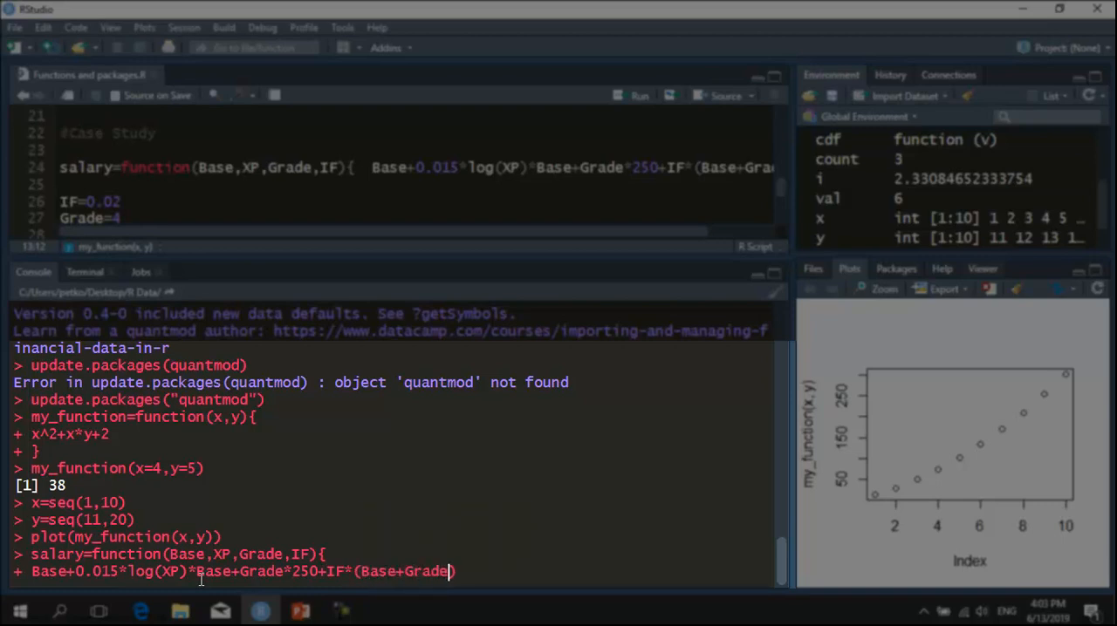
type("*250")
type("}")
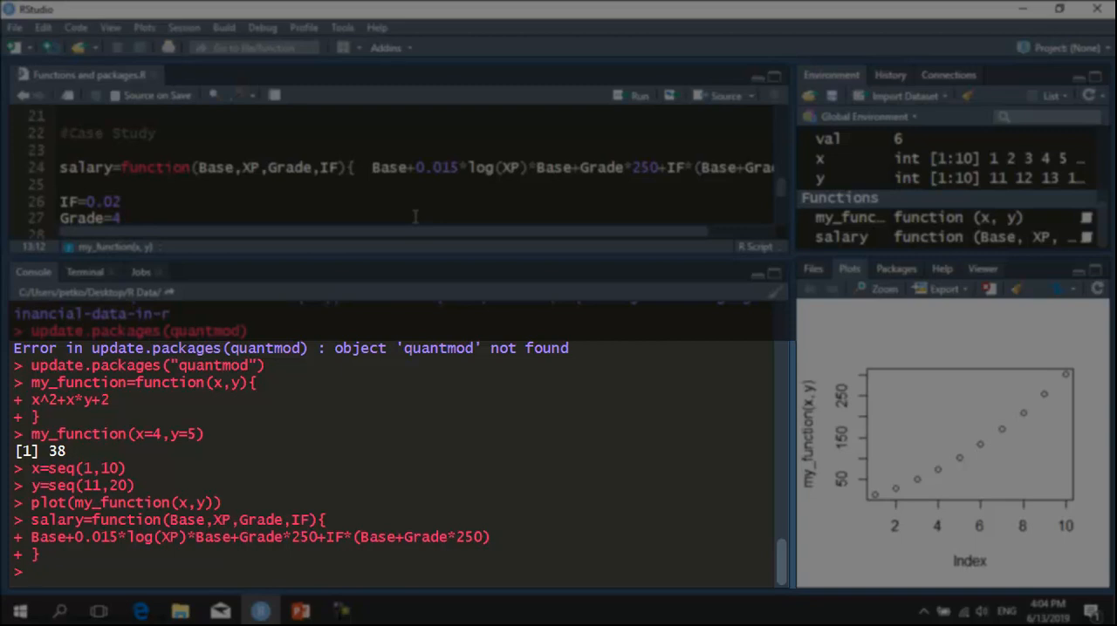
Evaluate salary(Base=1000,XP=8,Grade=3,IF=0.024), returning 1823.192
type("salary")
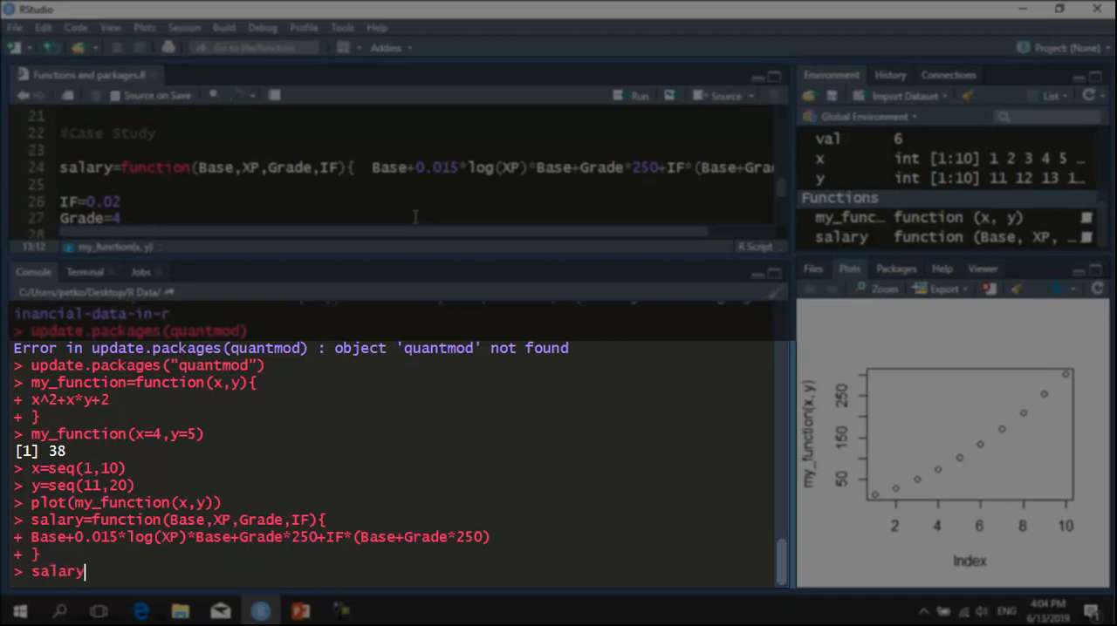
type("(Bs")
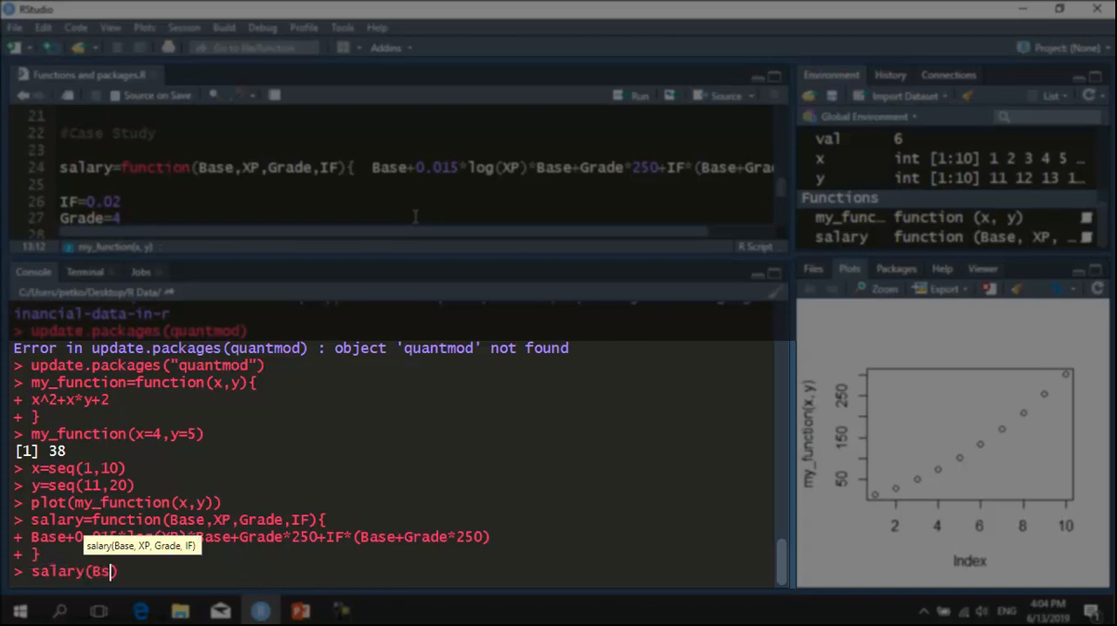
type("ase=100")
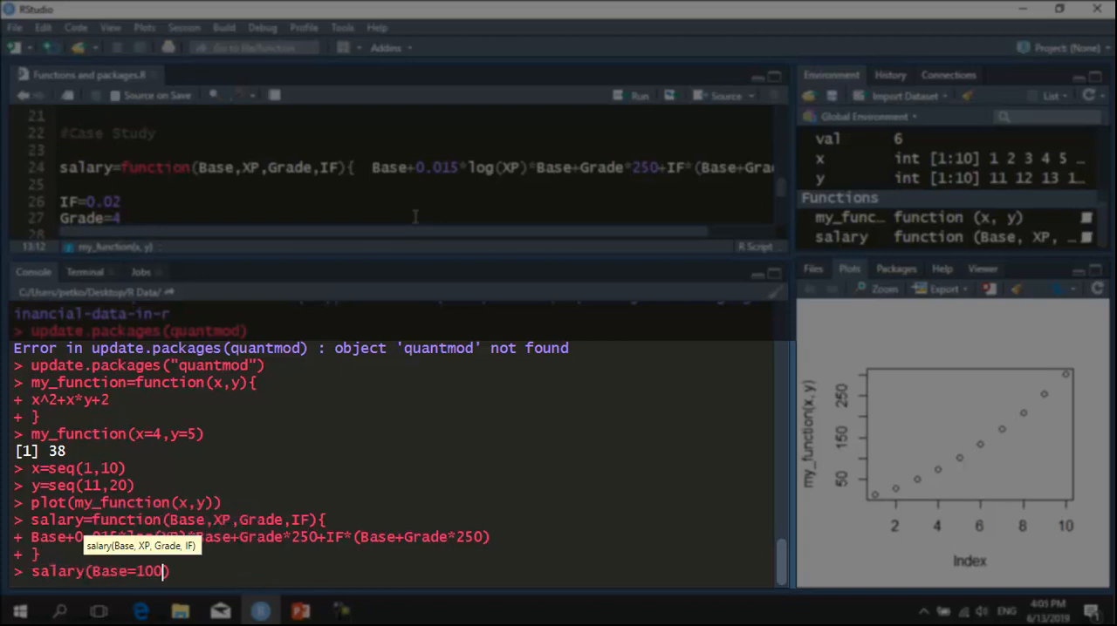
type("0,")
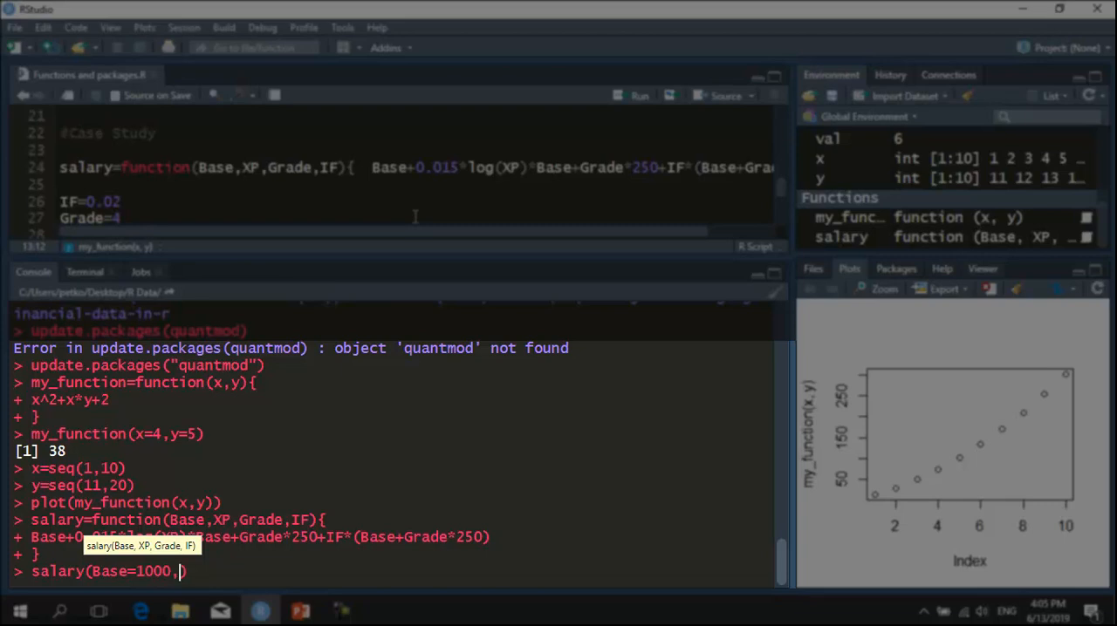
type("XP=")
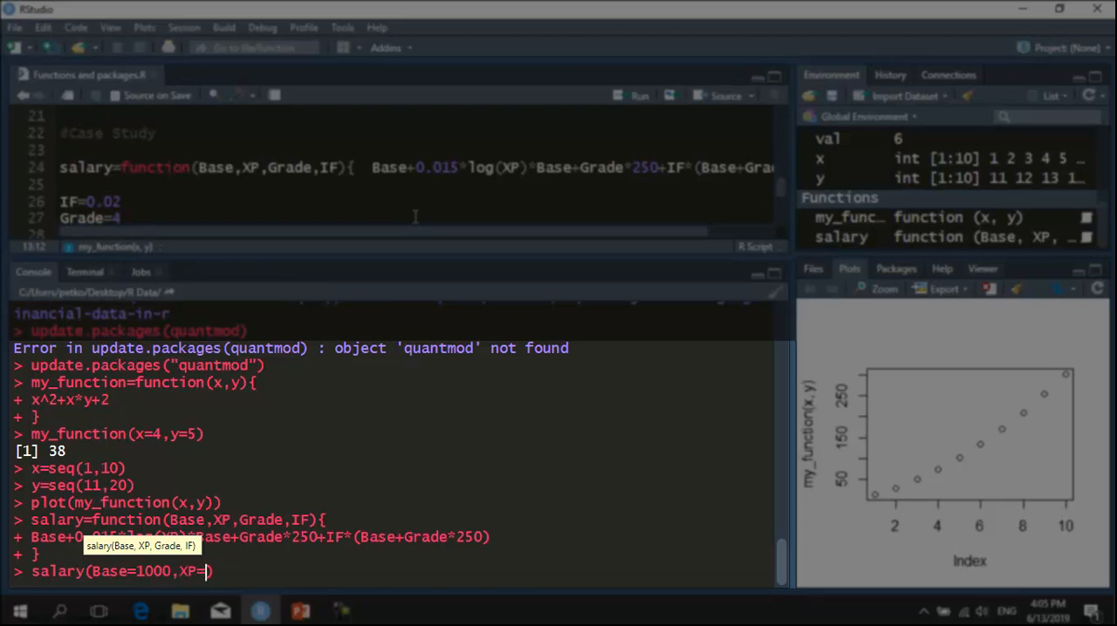
type("8,Grade=3")
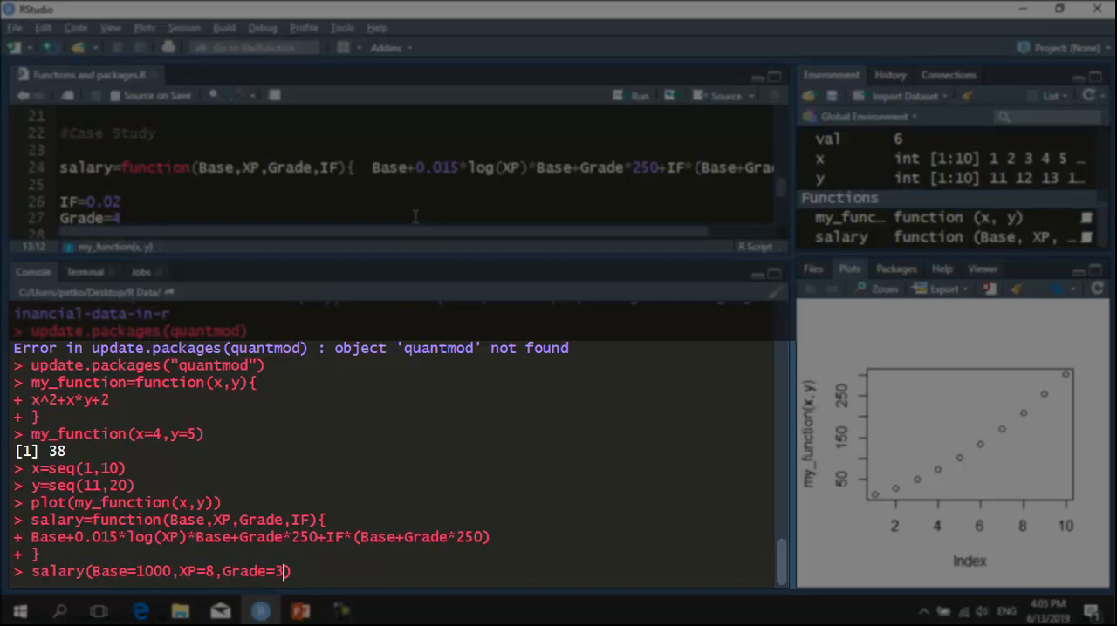
type(",IF")
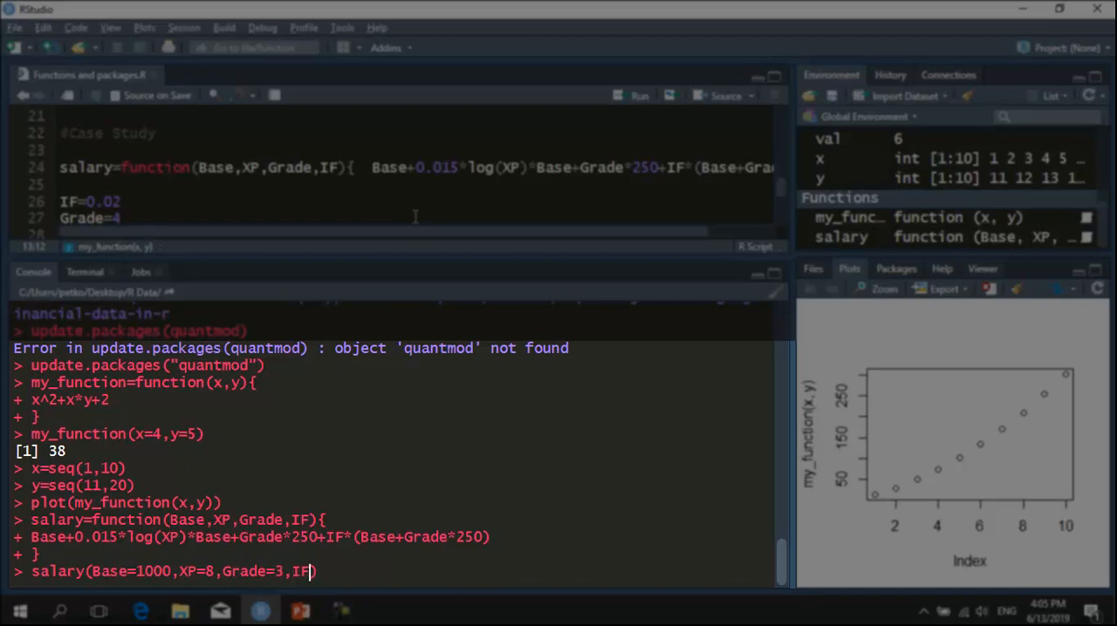
type("=0.02")
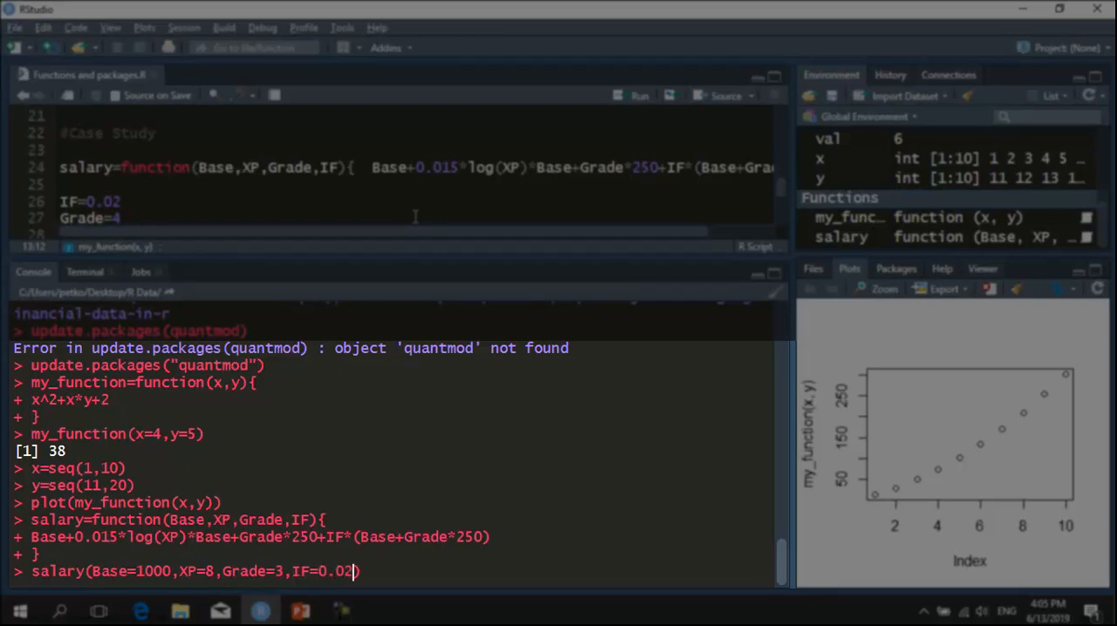
type("4")
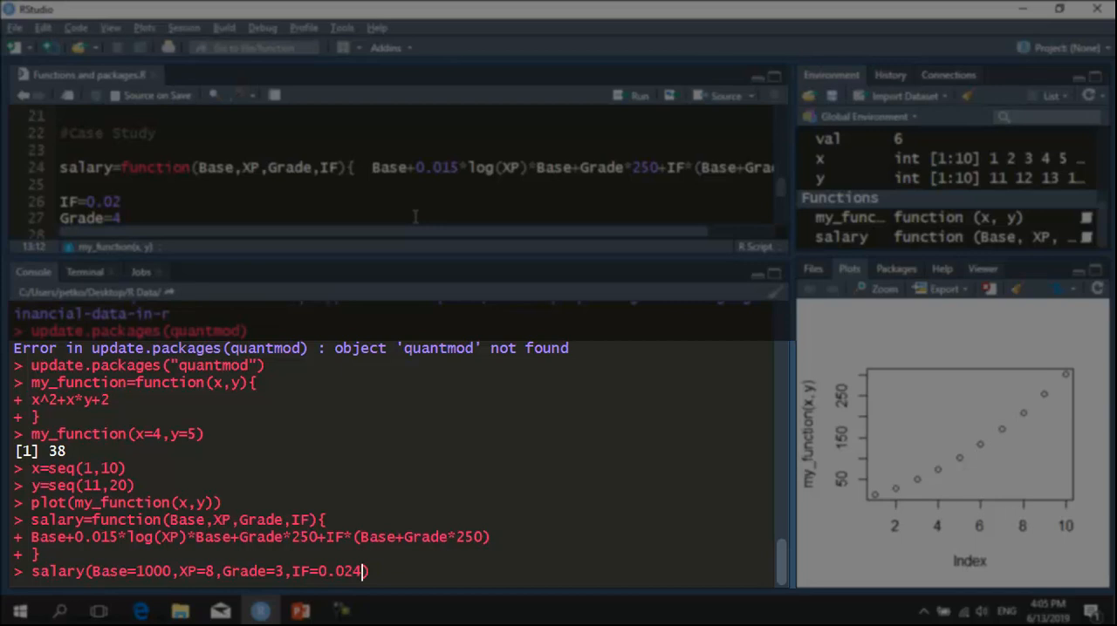
key("Return")
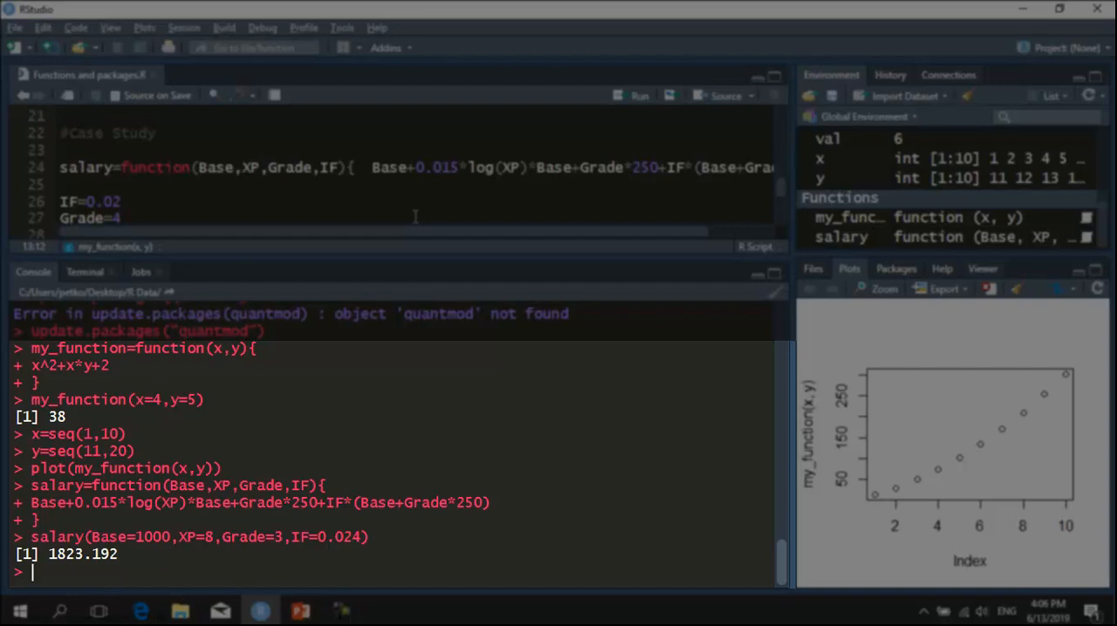
Define XP in the console as seq(0,40), the whole numbers 0 to 40
type("P")
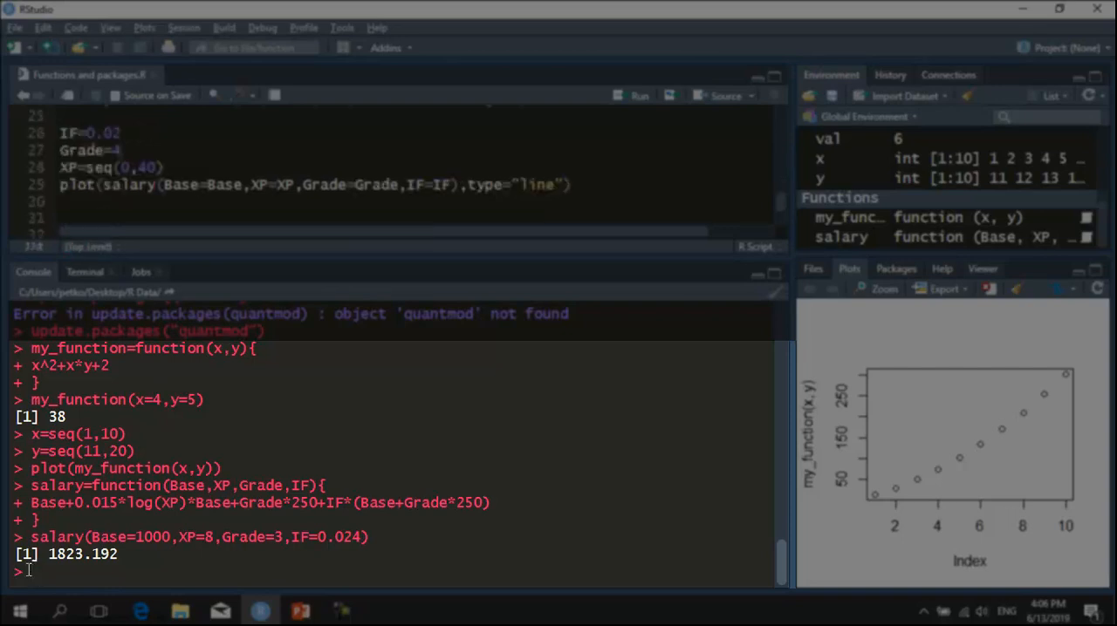
type("XP")
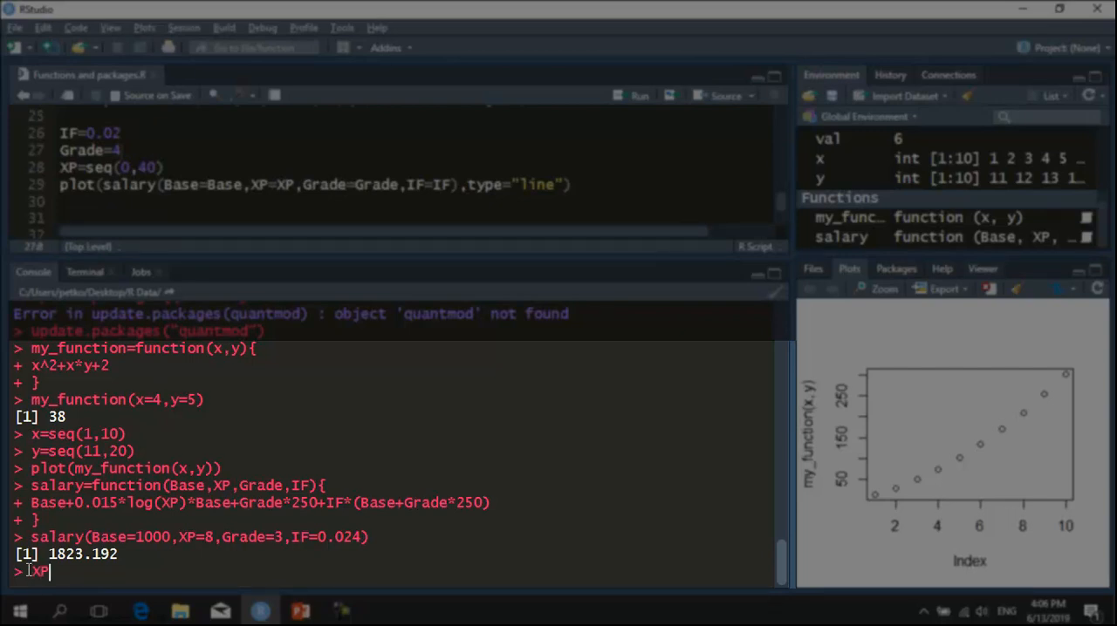
type("=seq(0")
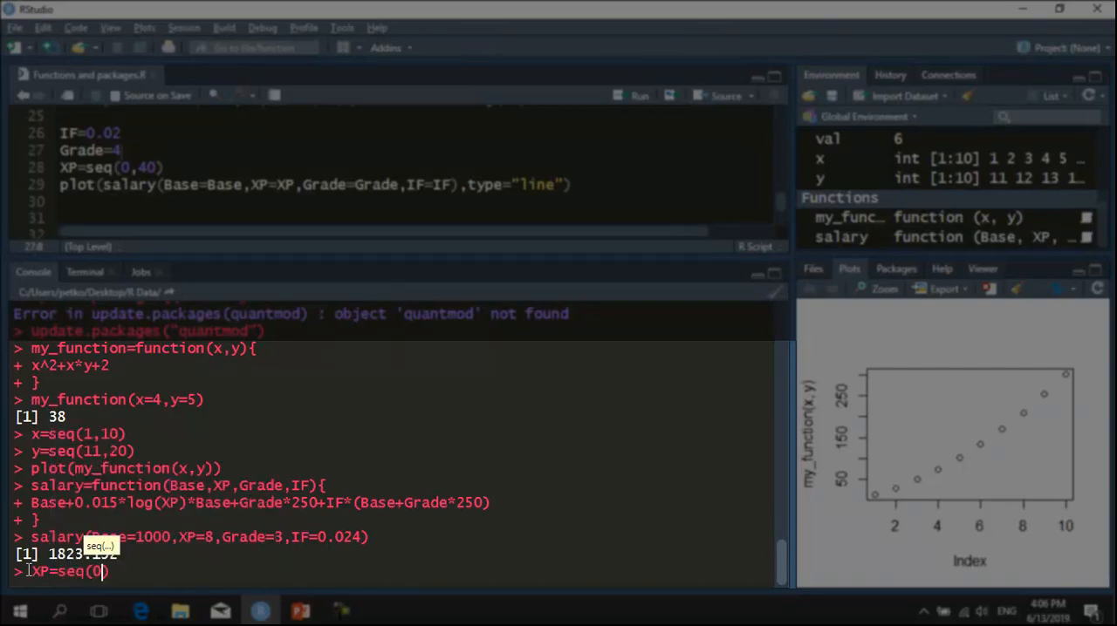
type(",40)")
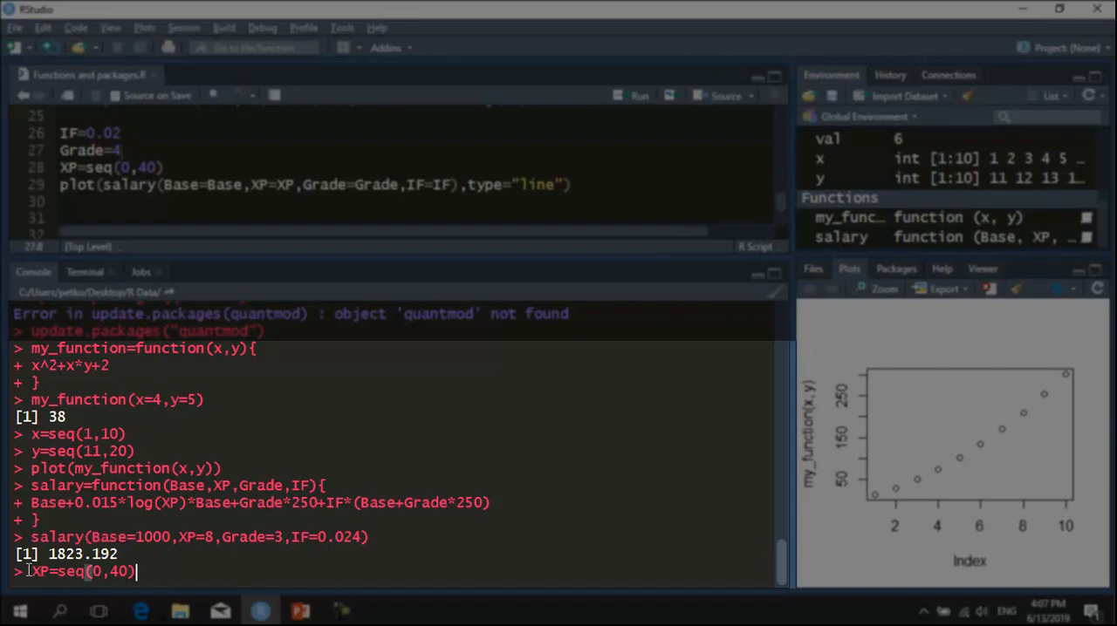
key("Return")
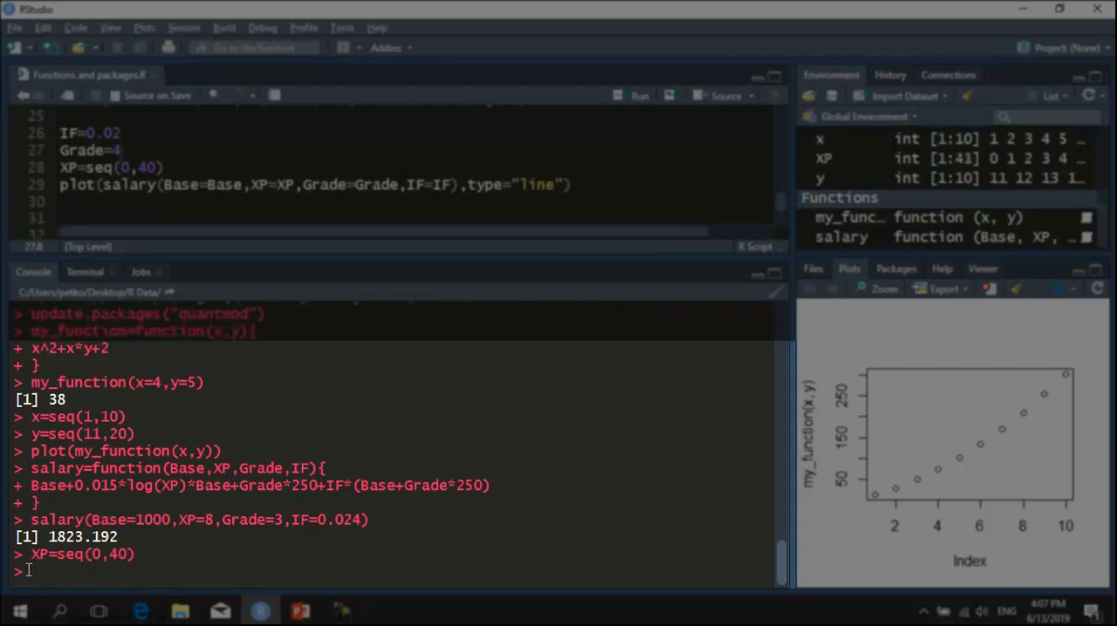
Run plot(salary(Base=1000, XP=XP, Grade=4, IF=0.02)) to draw the rising salary curve
type("plot(s")
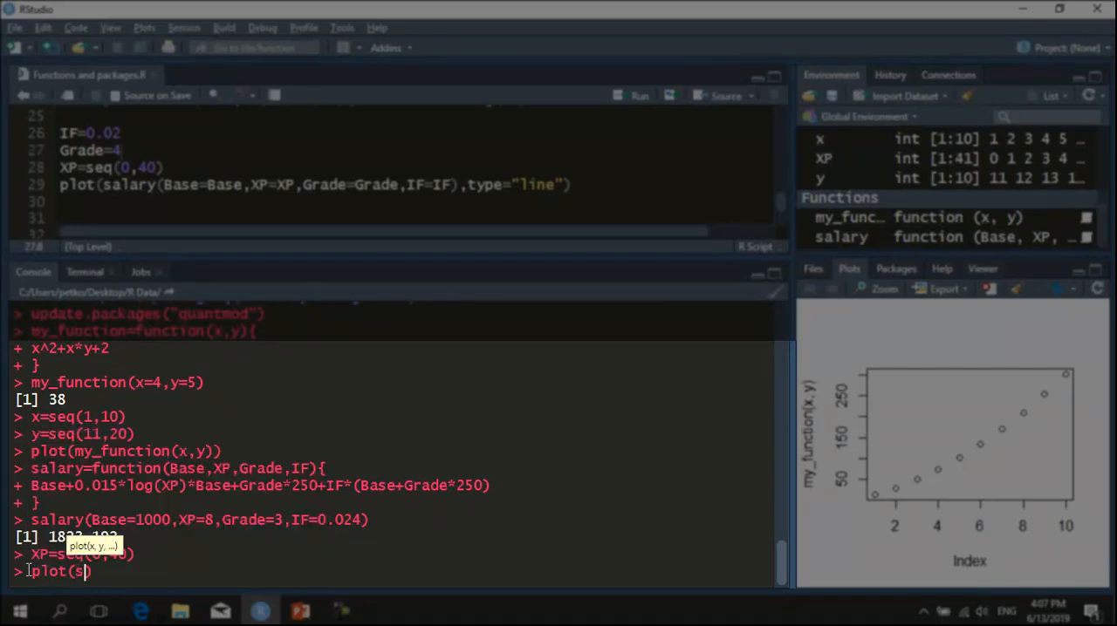
type("alary")
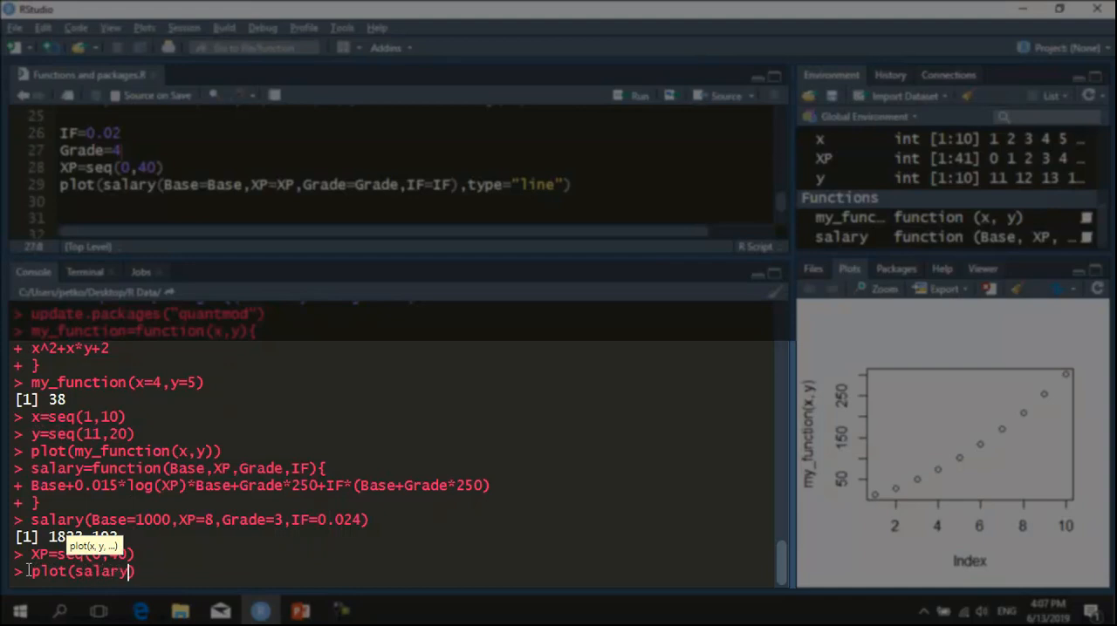
type("Base=1")
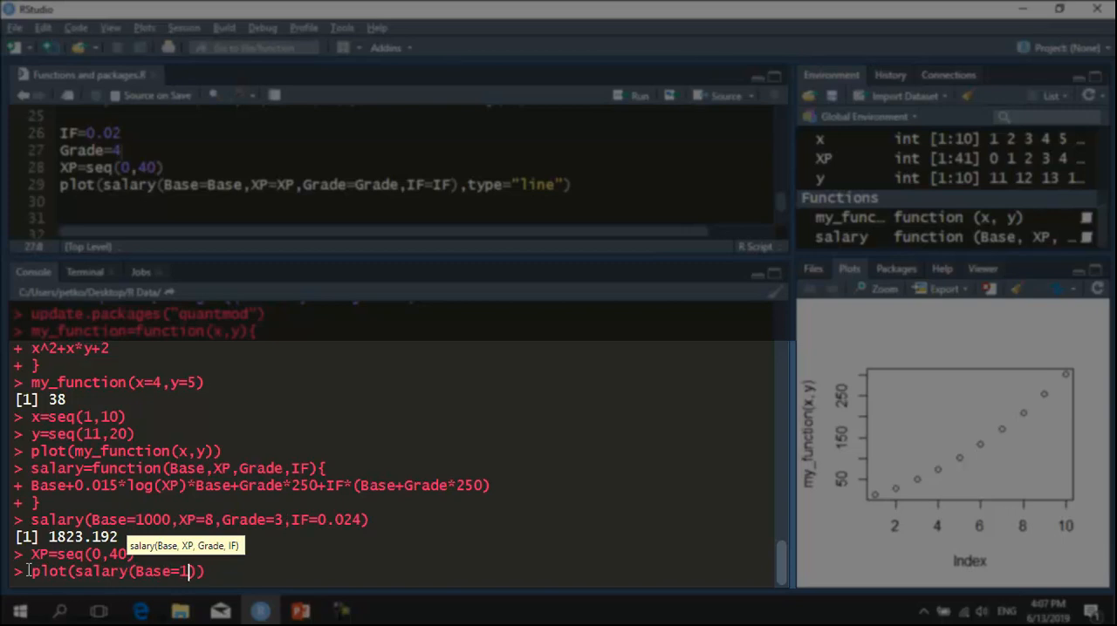
type("000,XP=X")
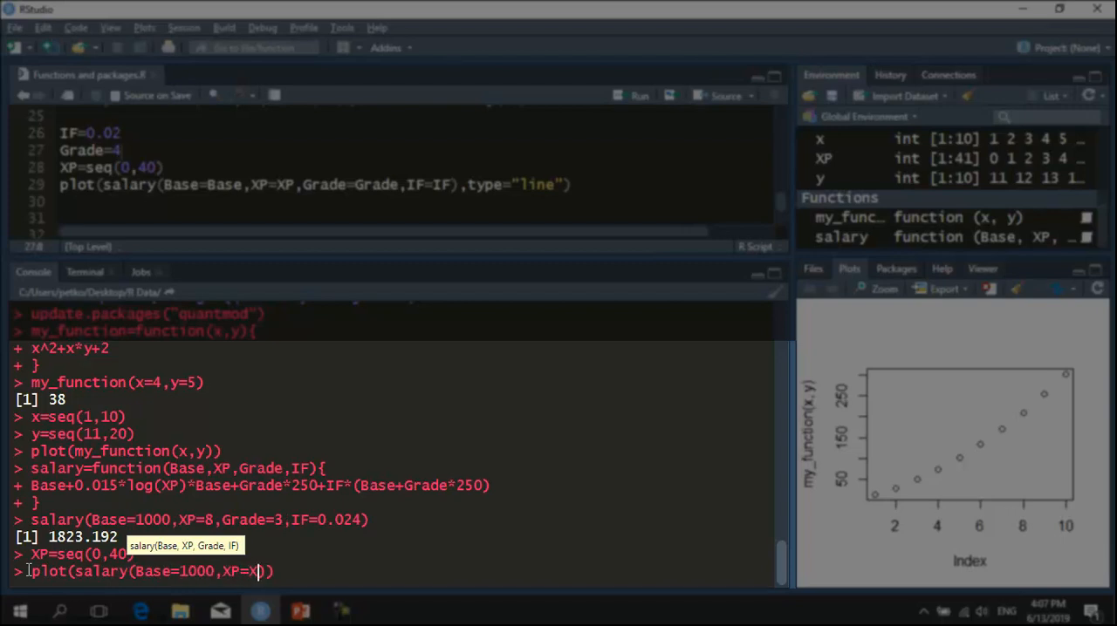
type(",")
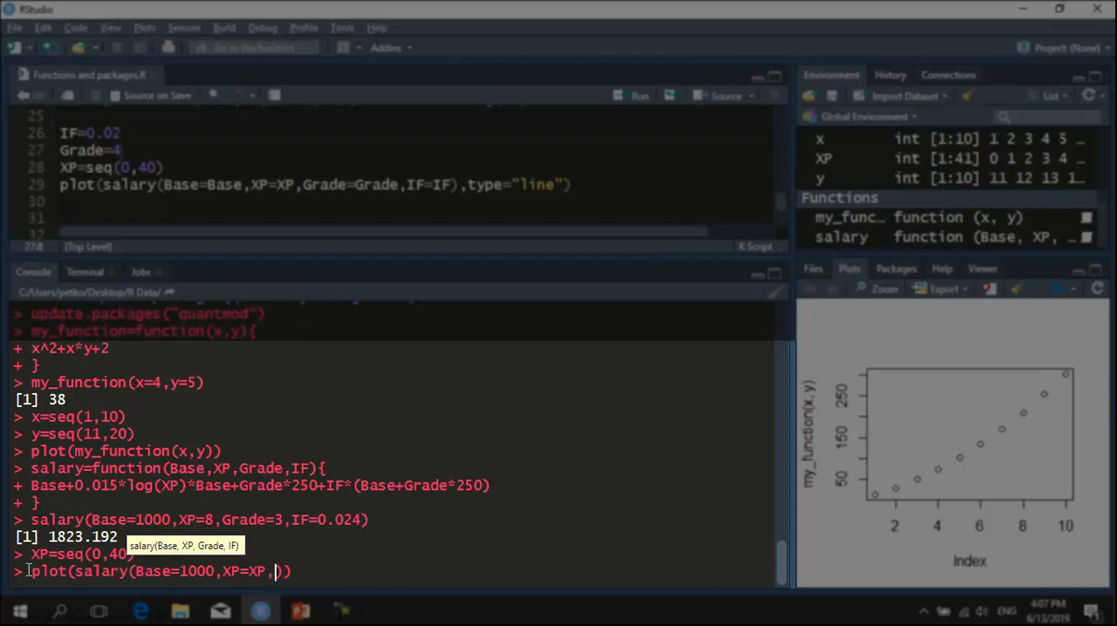
type("Grad")
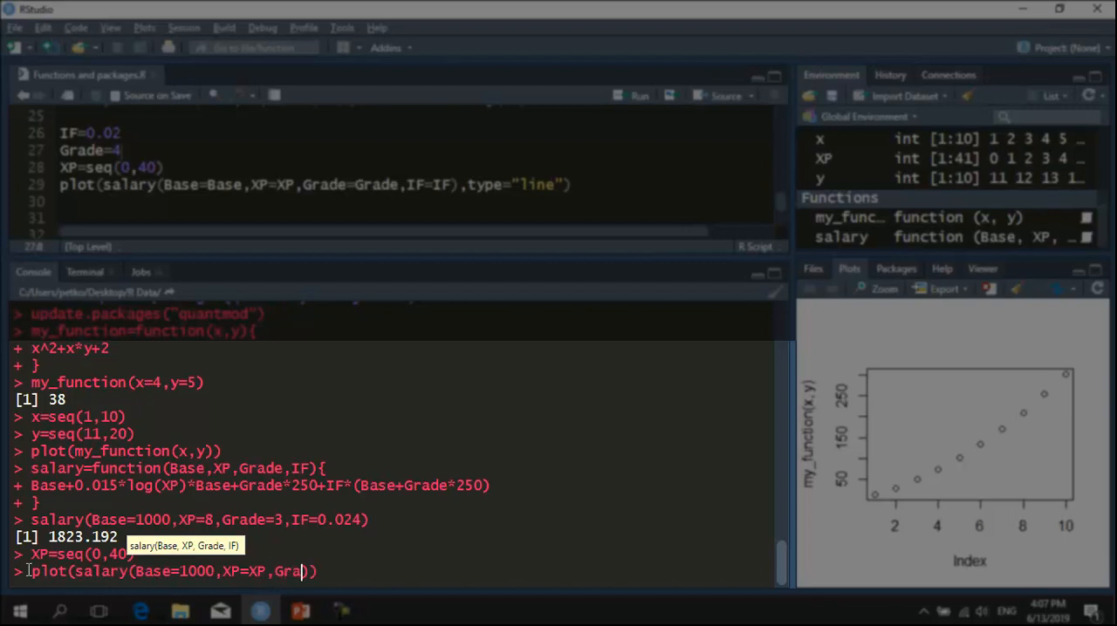
type("de=4,")
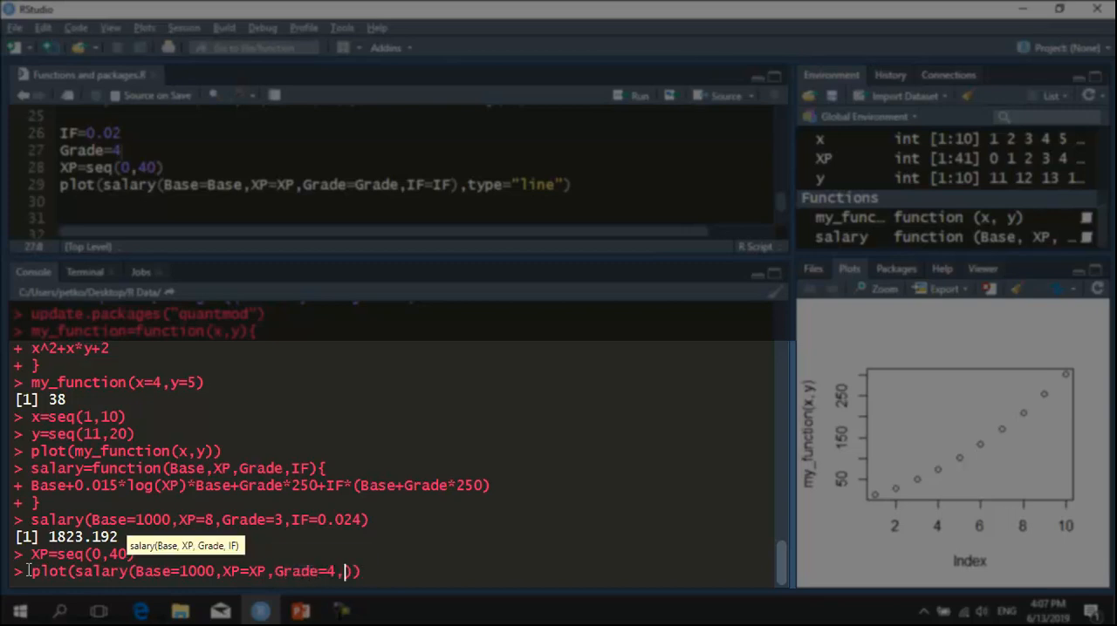
type("IF+")
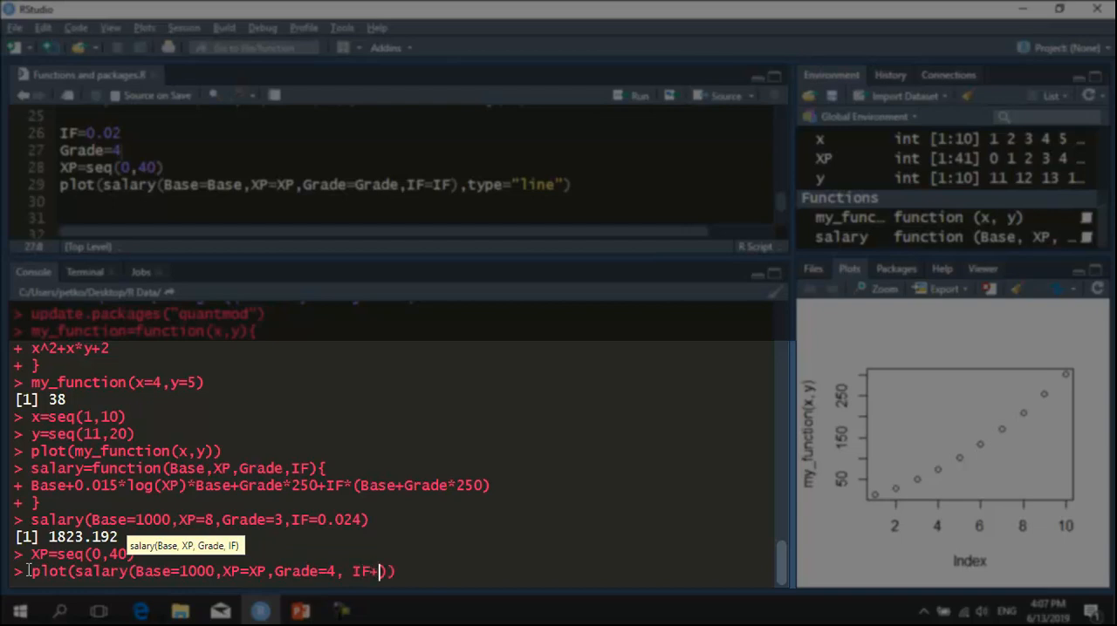
type("0.02")
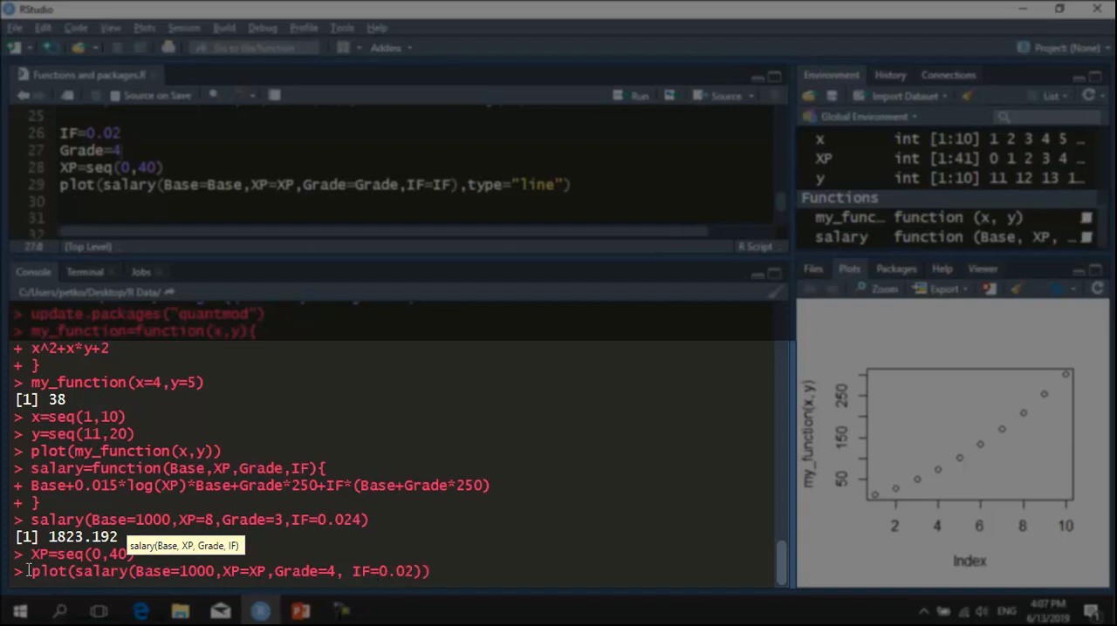
key("Return")
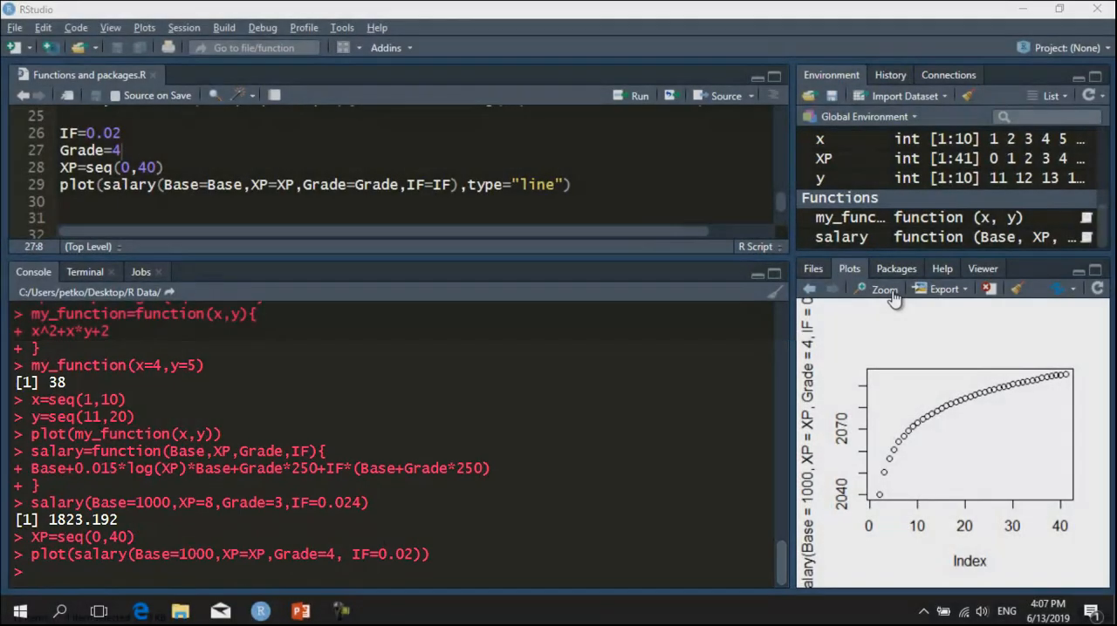
left_click(884, 288)
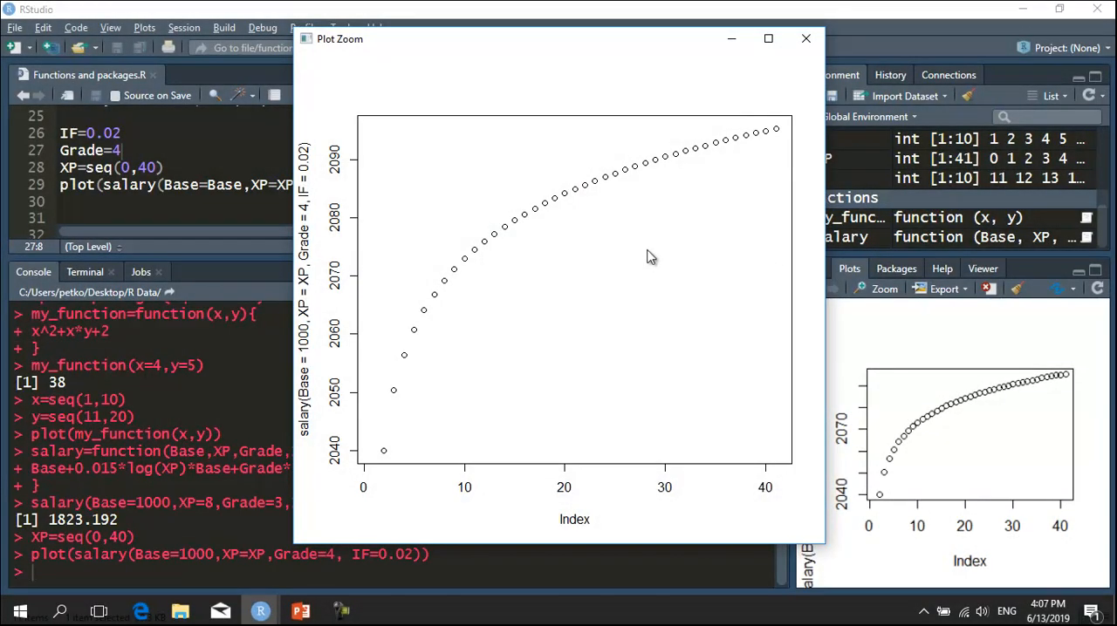
mouse_move(558, 301)
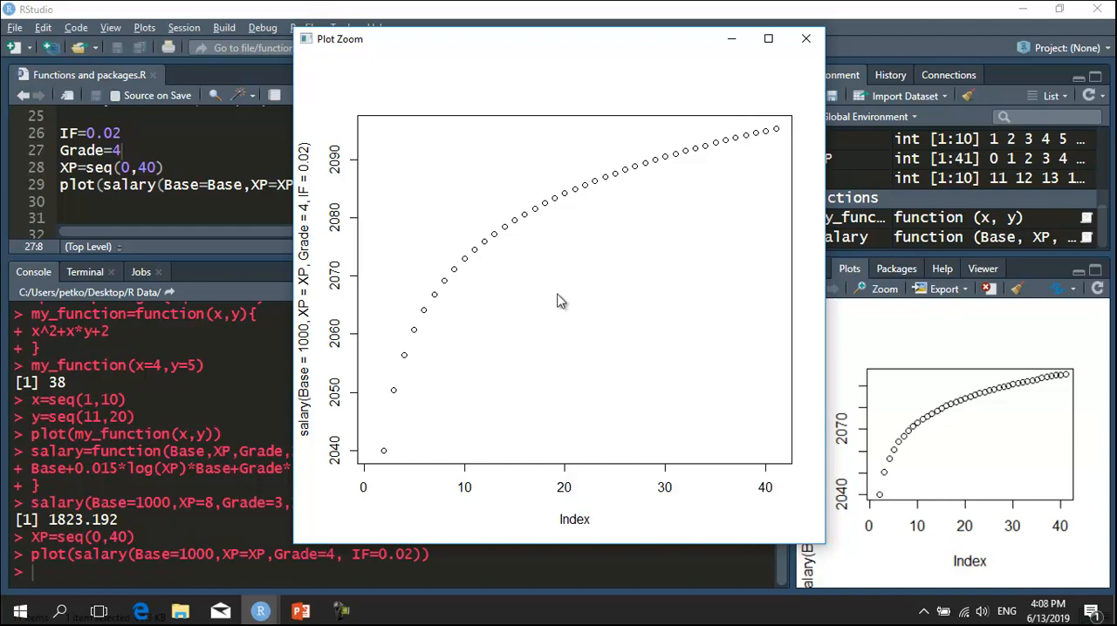
mouse_move(435, 490)
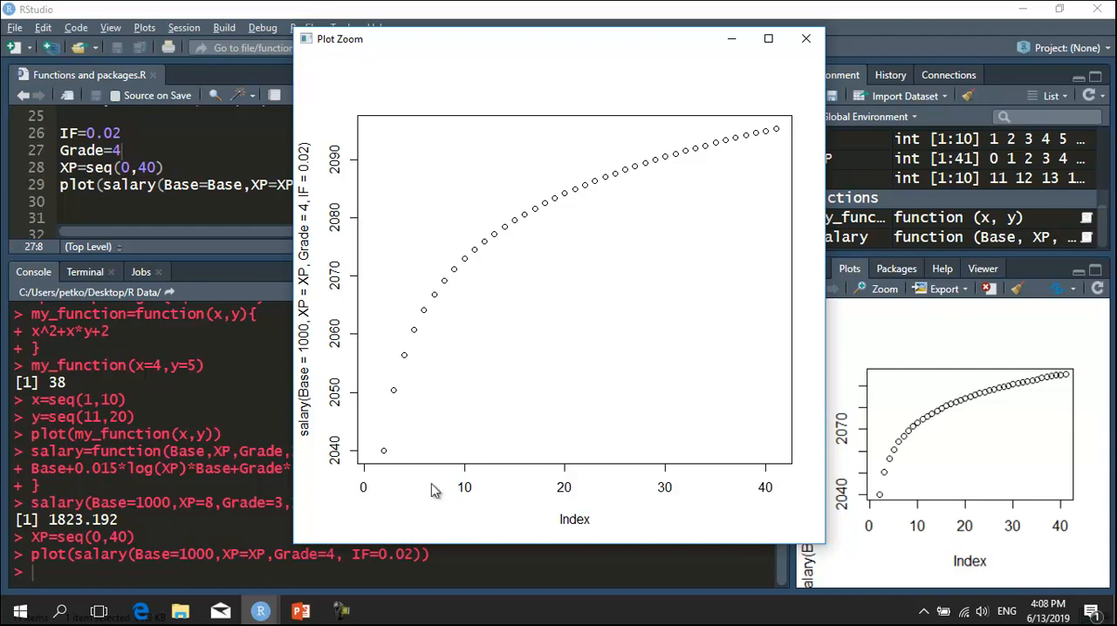
mouse_move(776, 485)
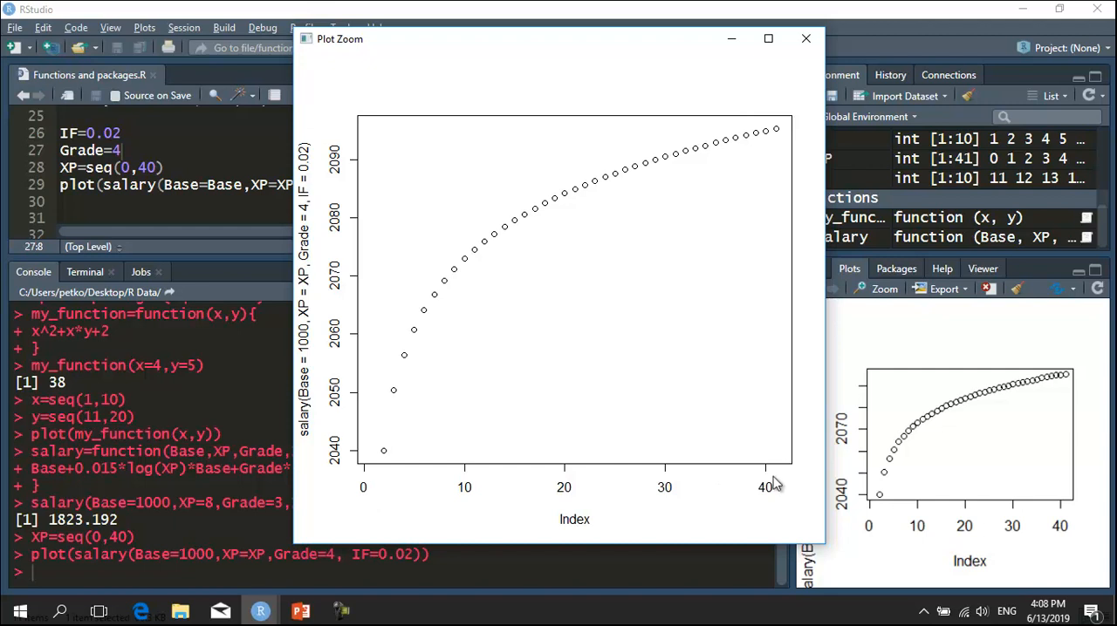
mouse_move(777, 480)
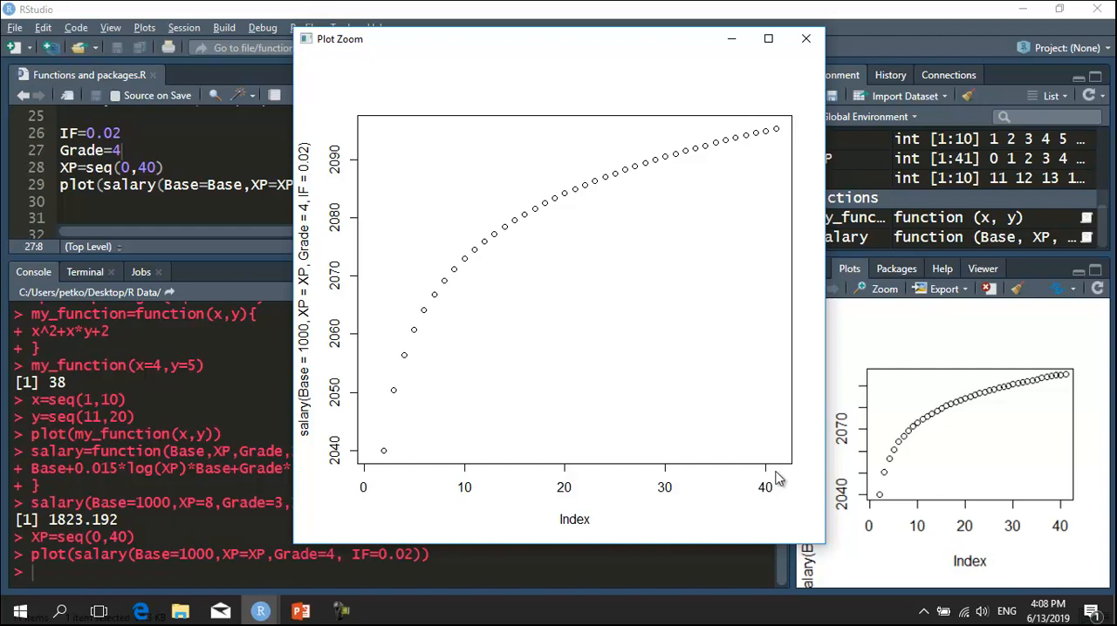
left_click(804, 38)
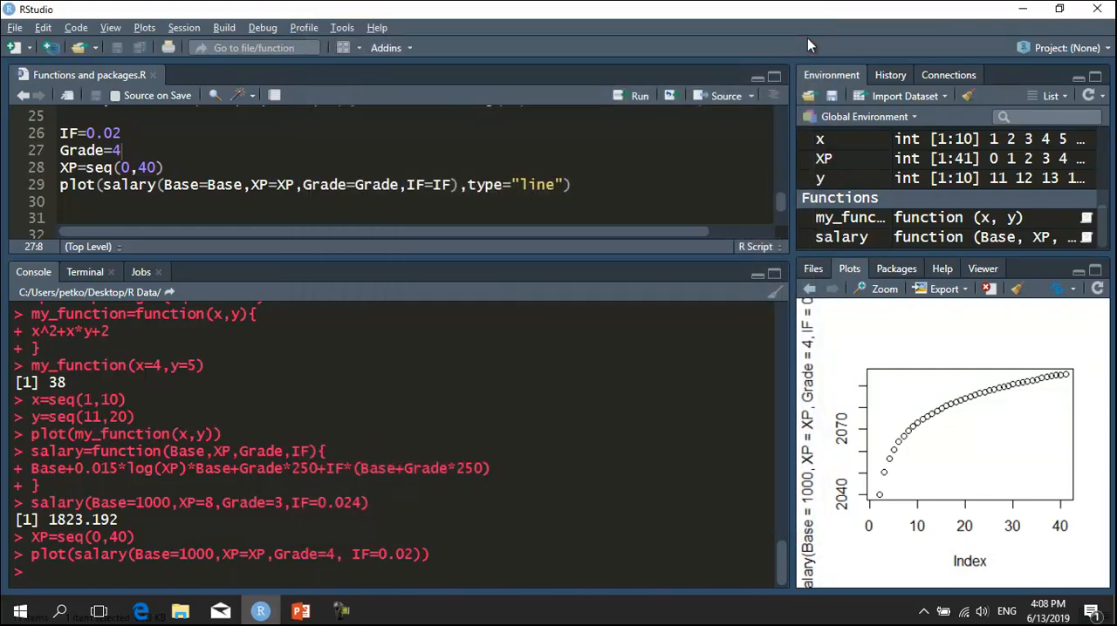